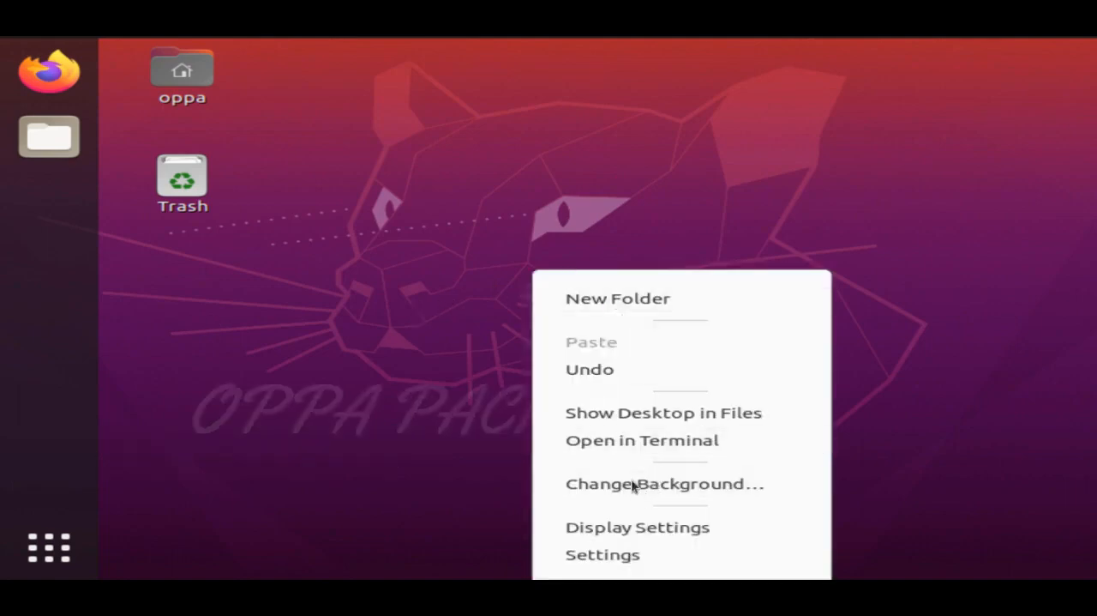
Open a terminal from the desktop, cd into /home/oppa/Videos and list its files.
left_click(641, 440)
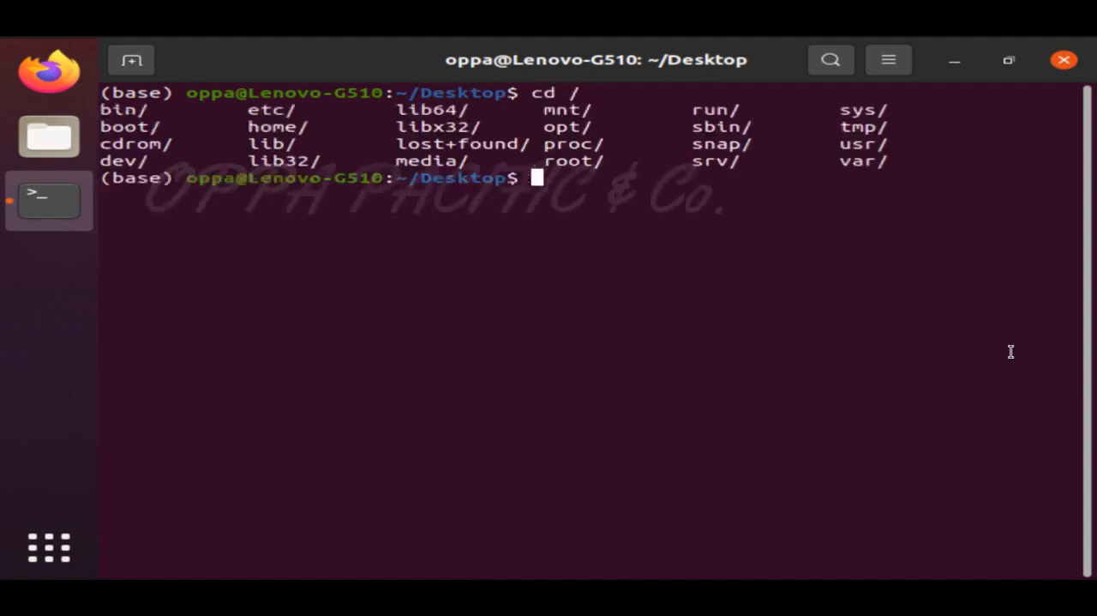
type("cd")
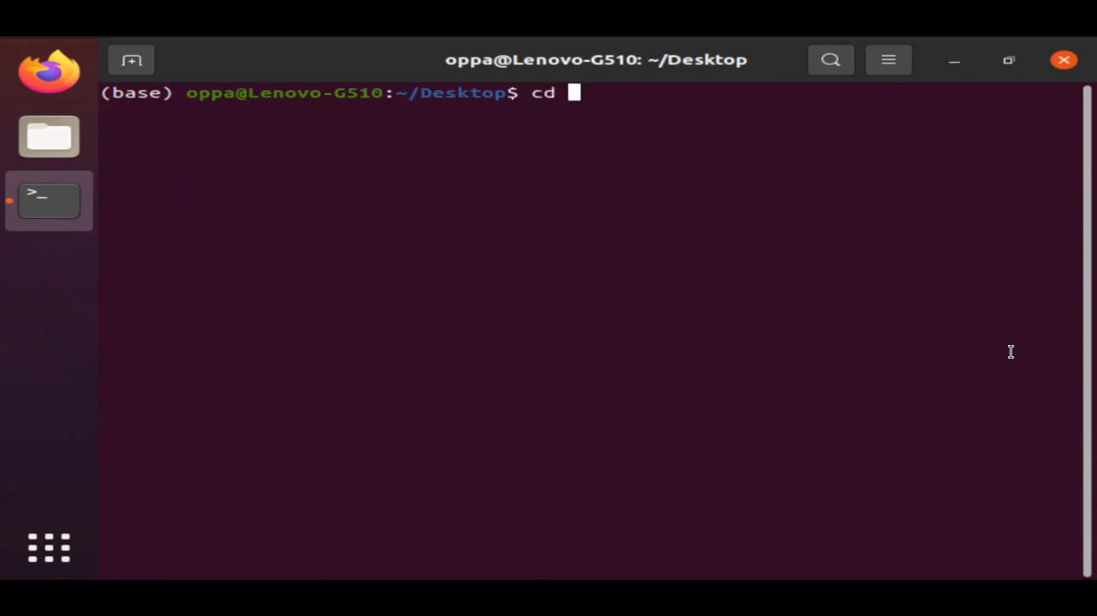
type("/HO")
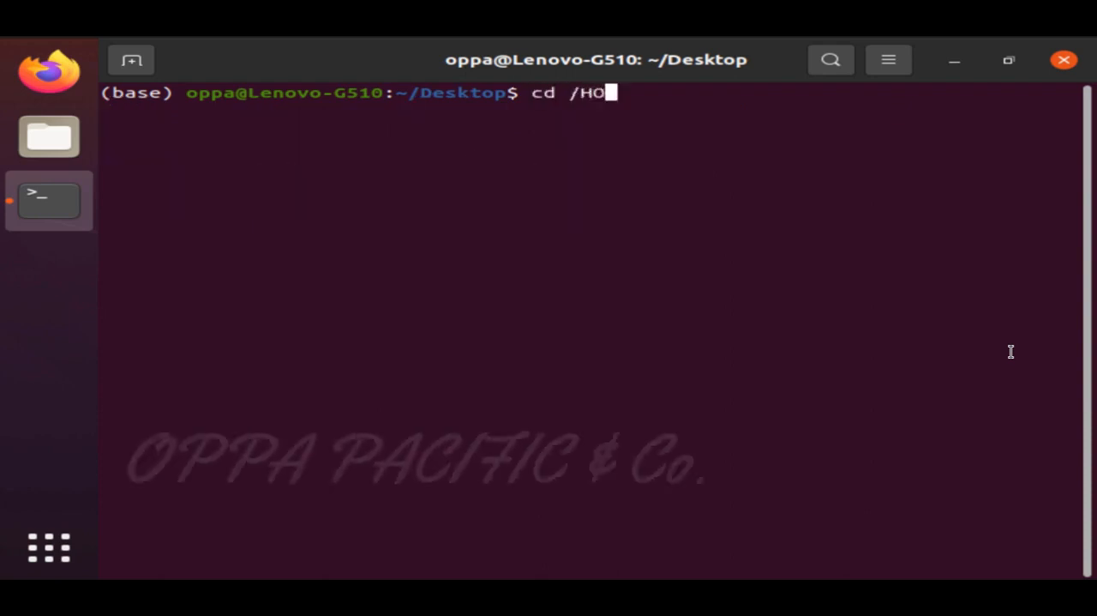
type("me/oppa/")
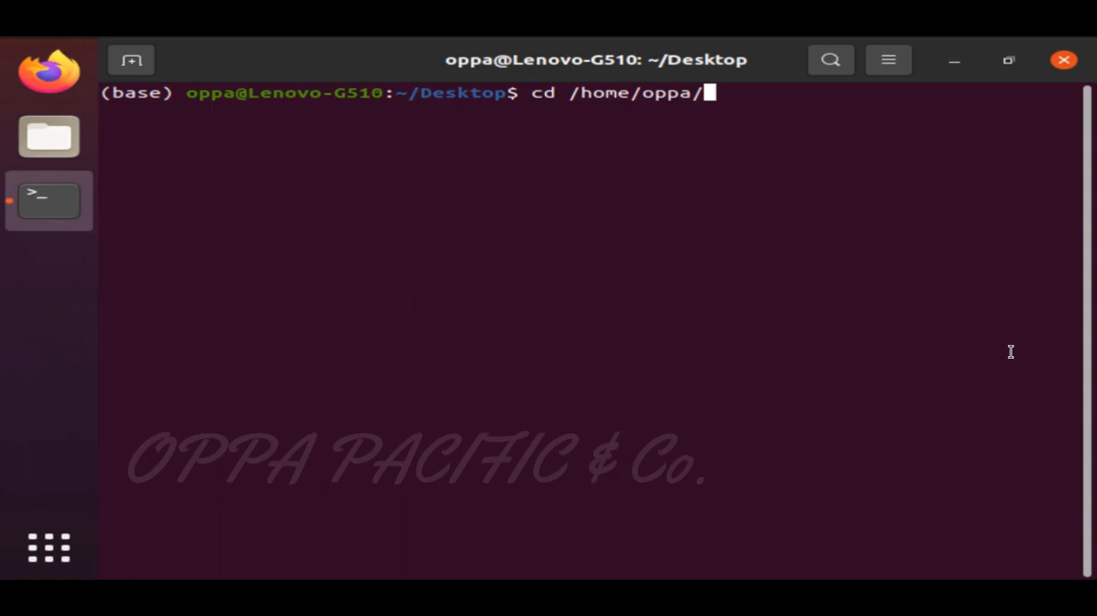
key("Return")
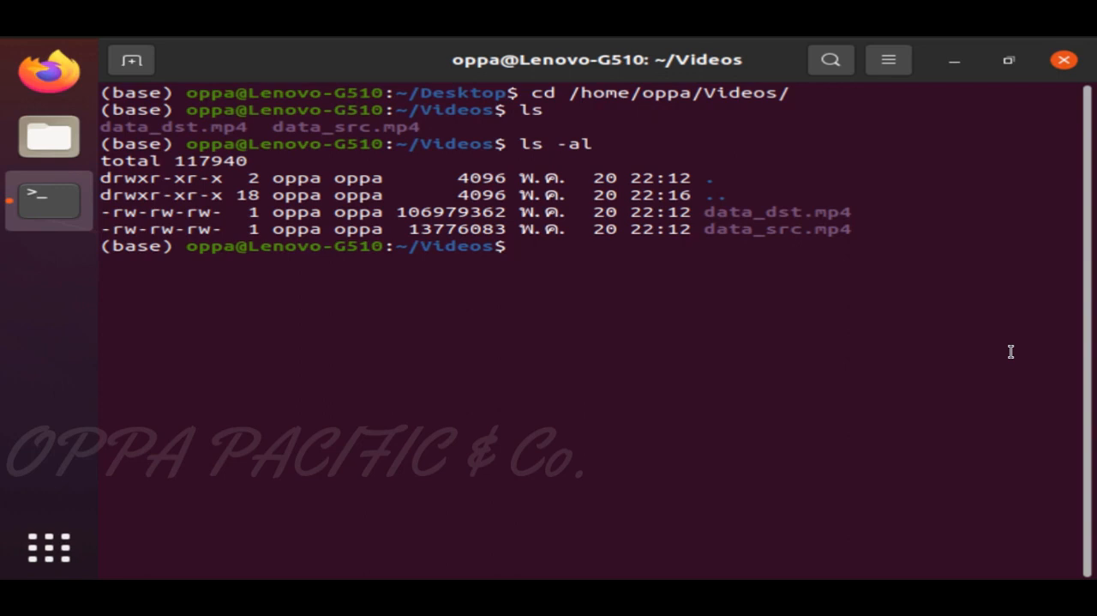
type("v")
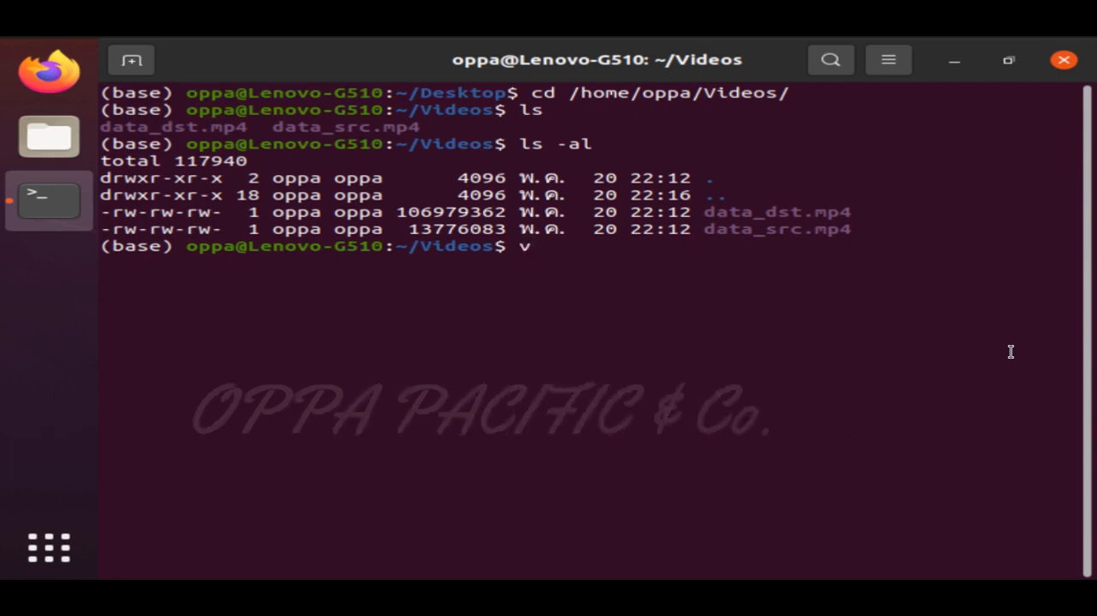
key("Backspace")
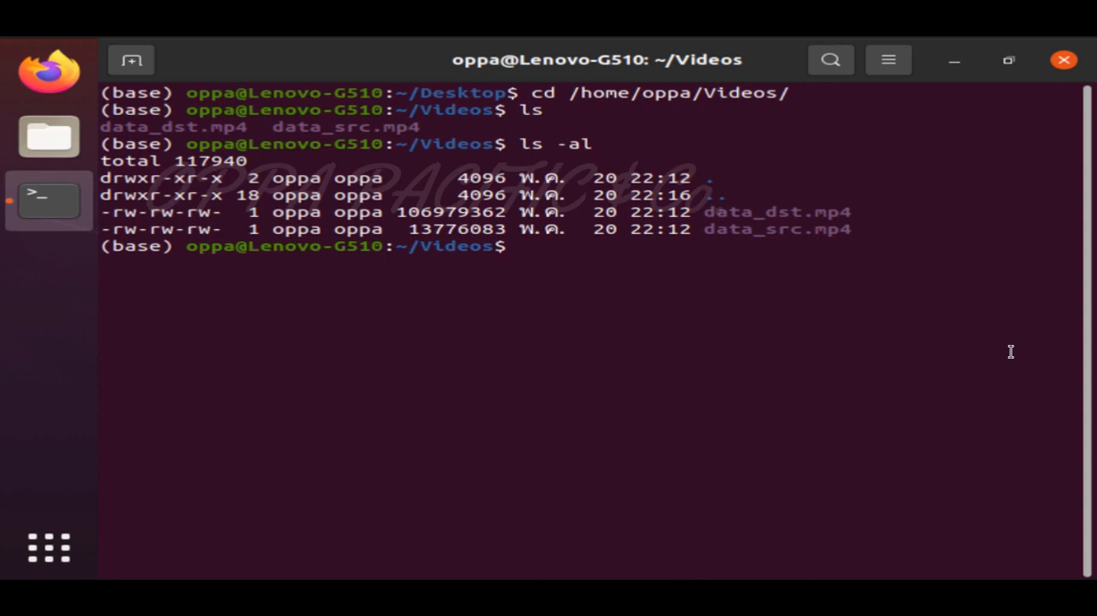
Install VLC via sudo apt, confirming password and 'y', then clear the screen.
type("sudo apt install vlc")
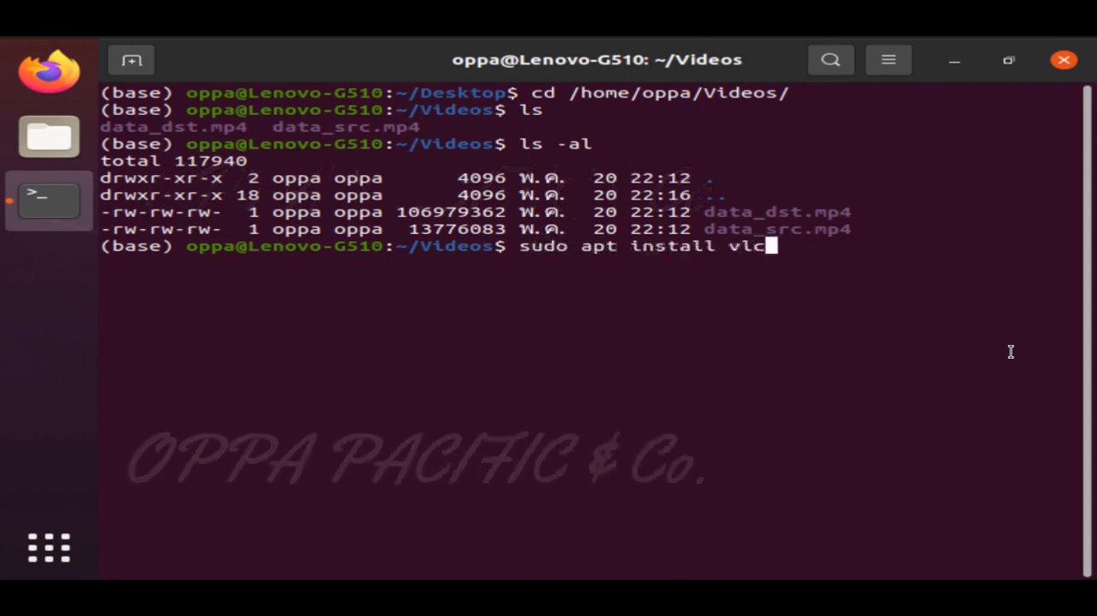
key("Return")
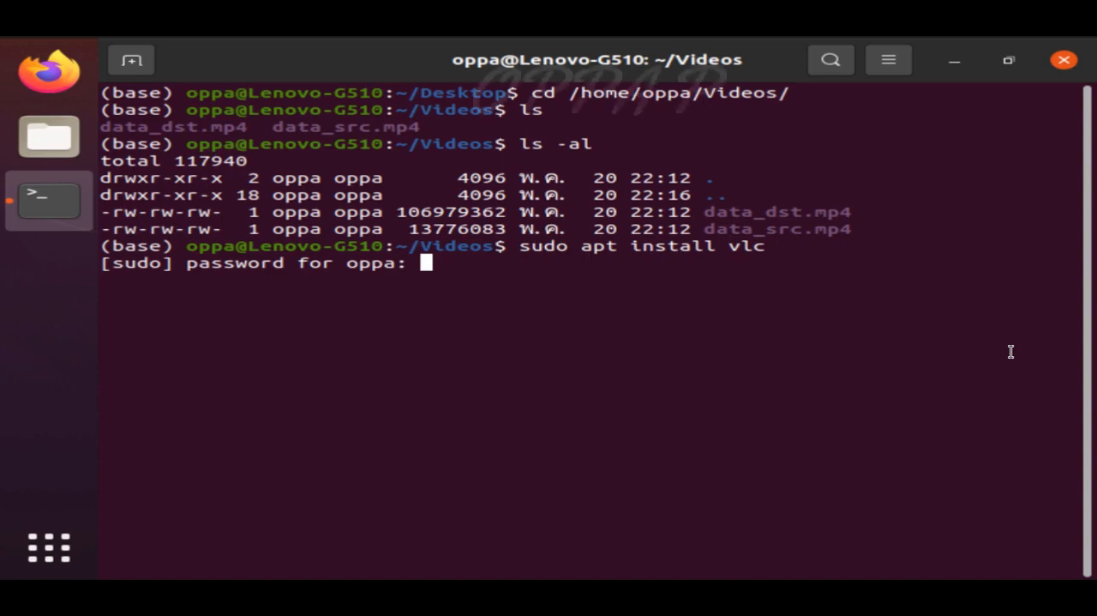
key("Return")
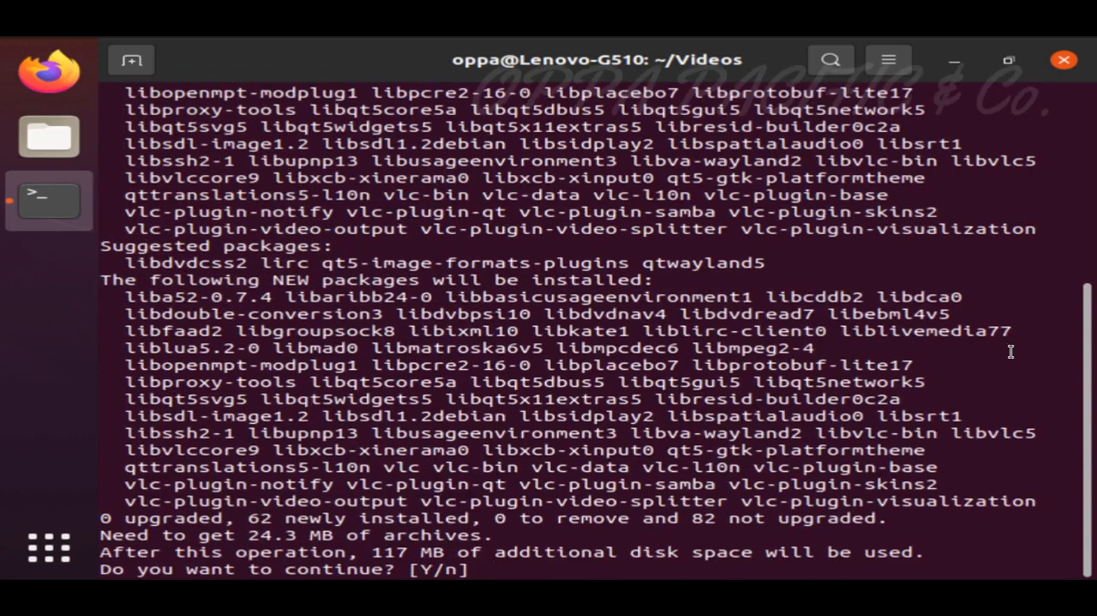
type("y")
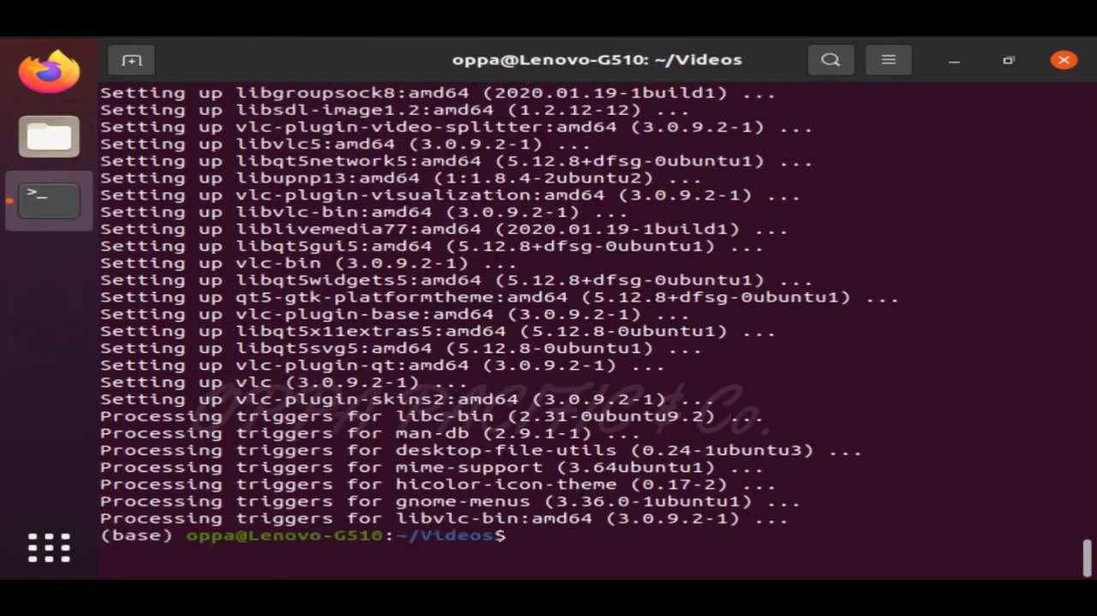
type("clear")
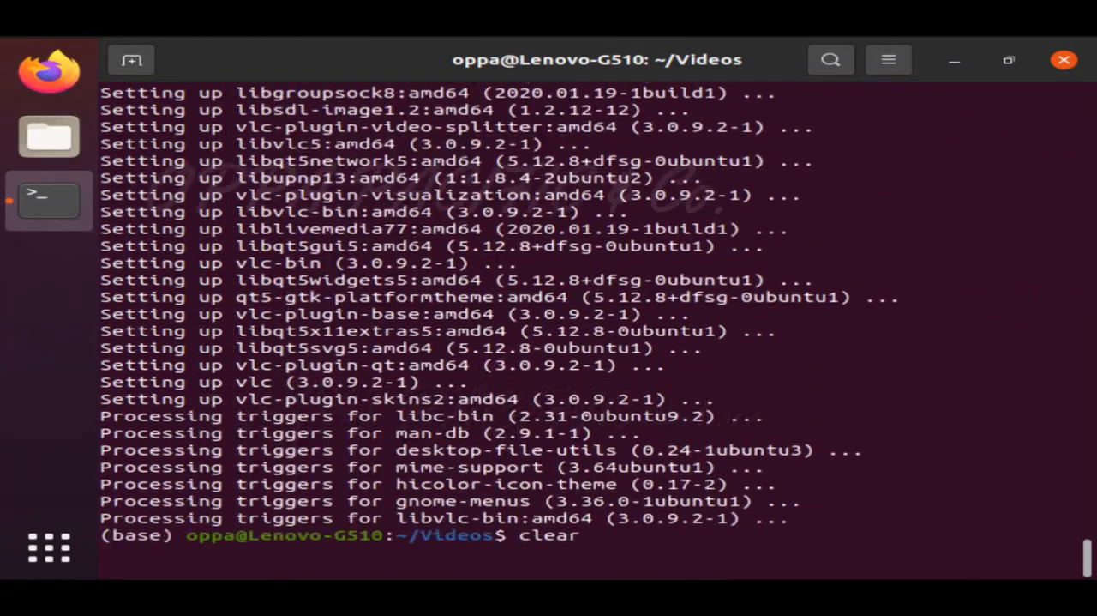
key("Return")
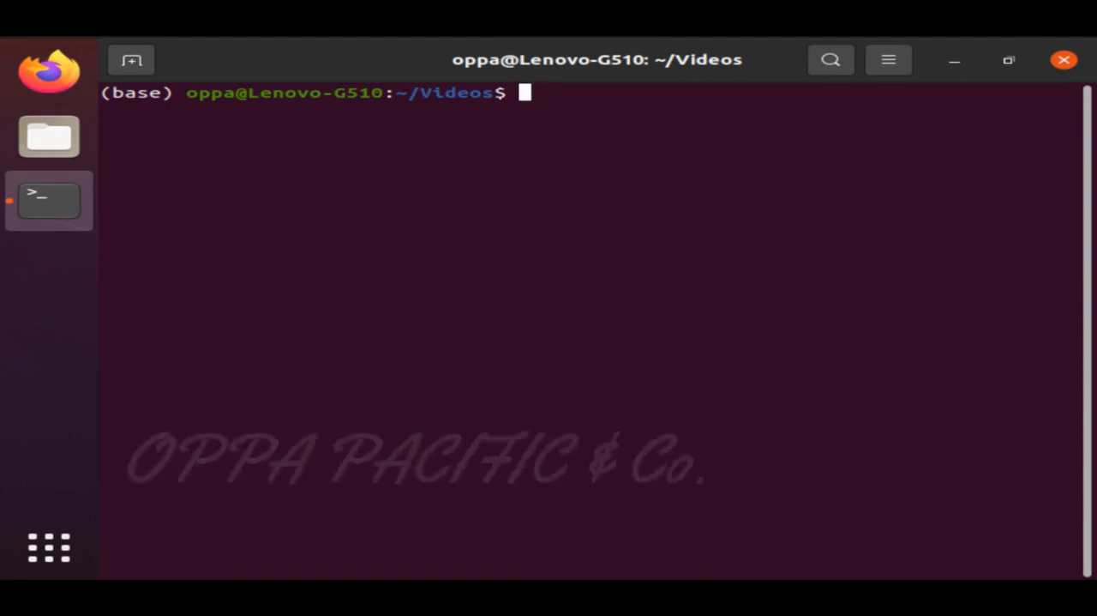
Play data_src.mp4 with xdg-open and dismiss the network access notice.
type("xdg-")
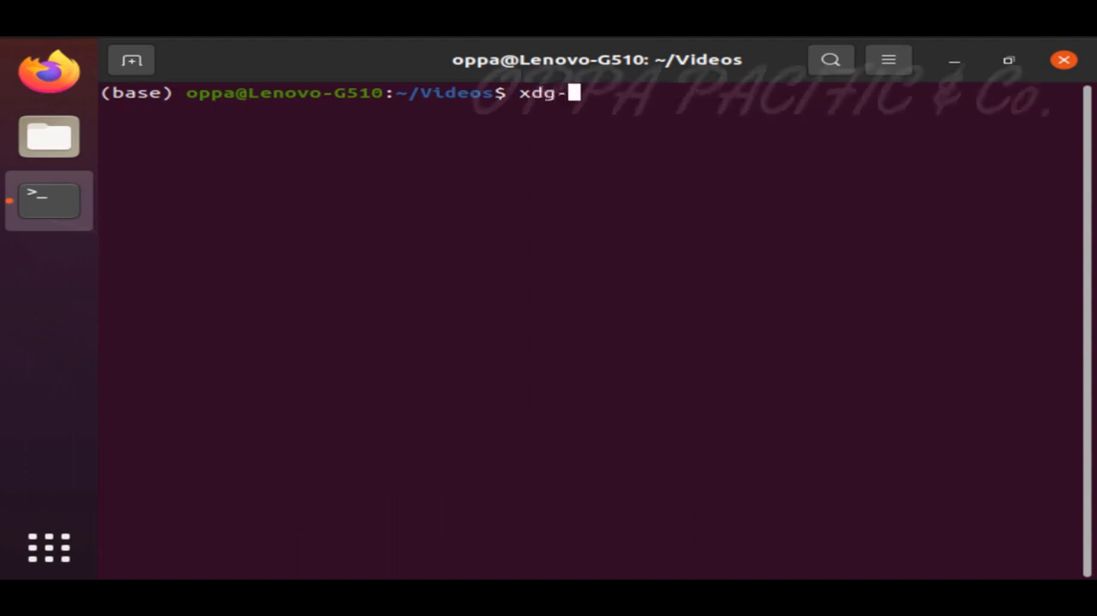
type("open")
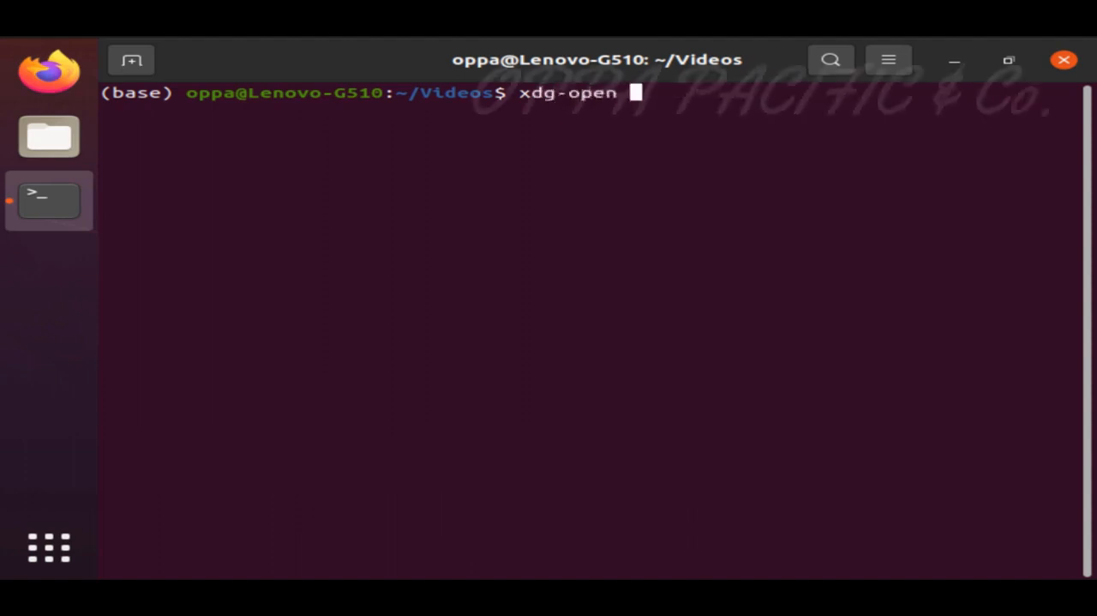
type("so")
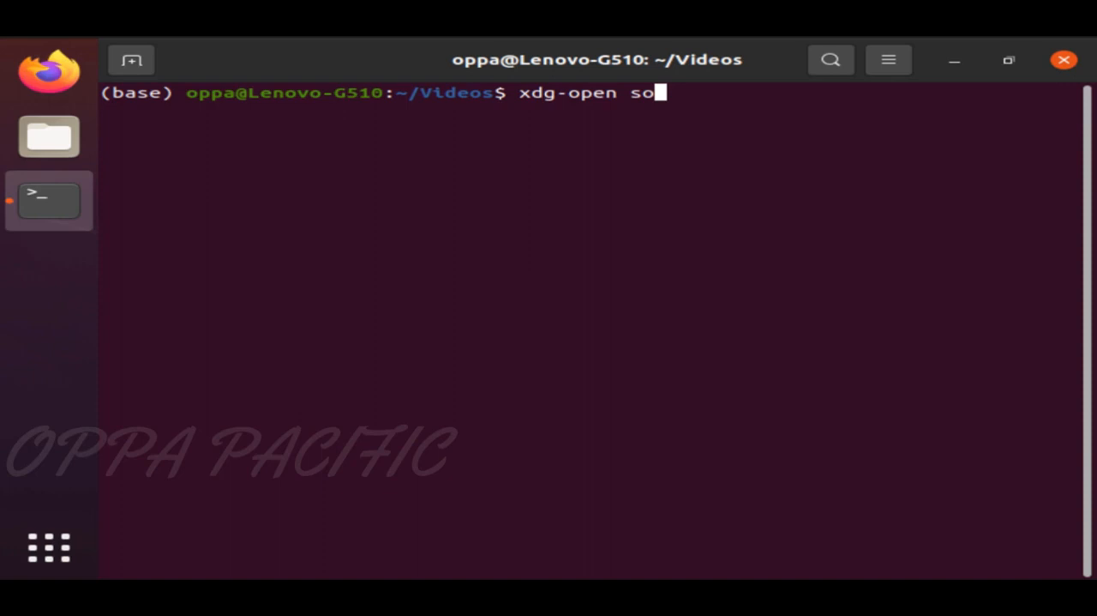
type("data_src.mp4")
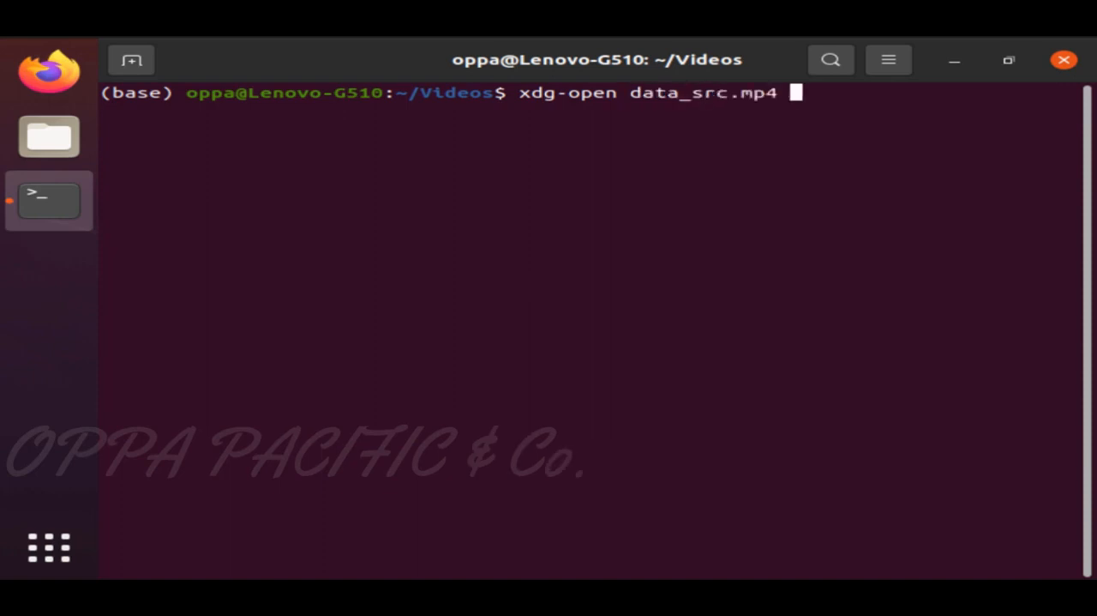
key("Return")
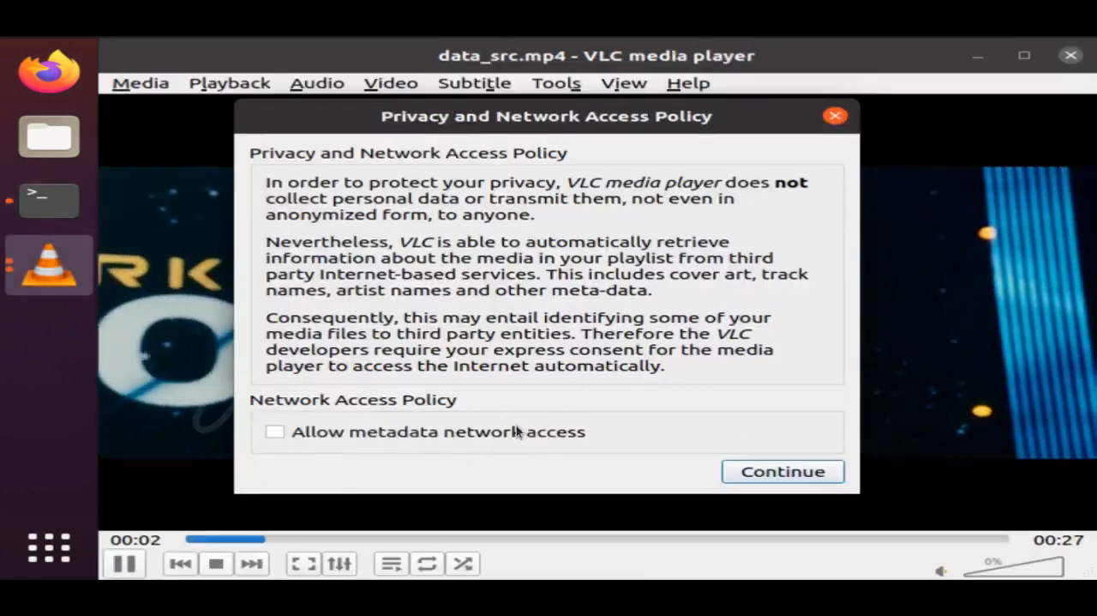
left_click(781, 470)
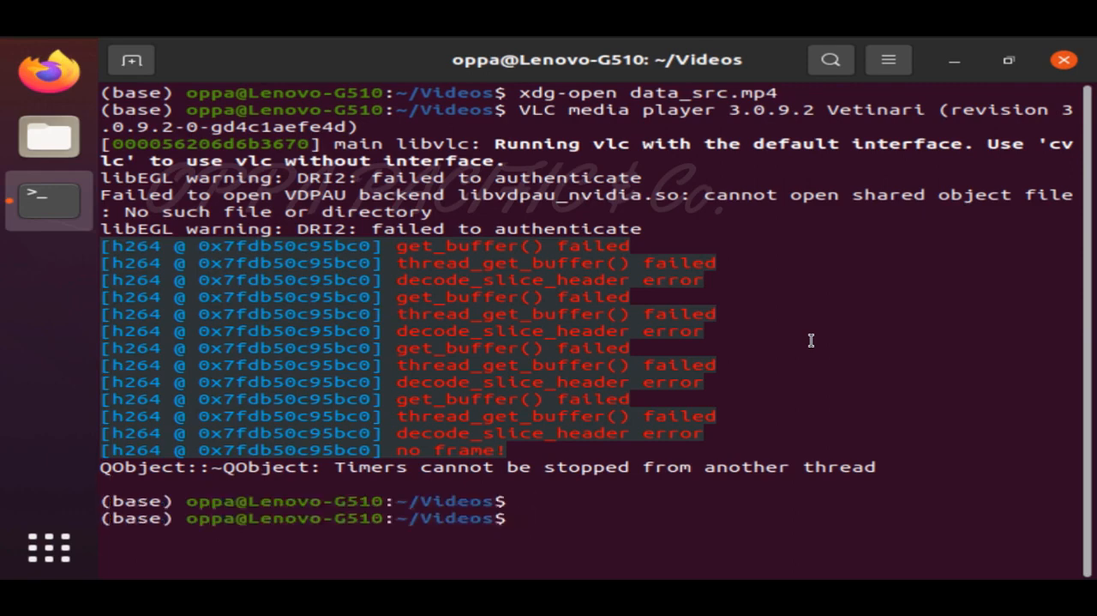
Play data_dst.mp4 with xdg-open, accept the privacy notice, then close VLC.
type("xdg-open data_s")
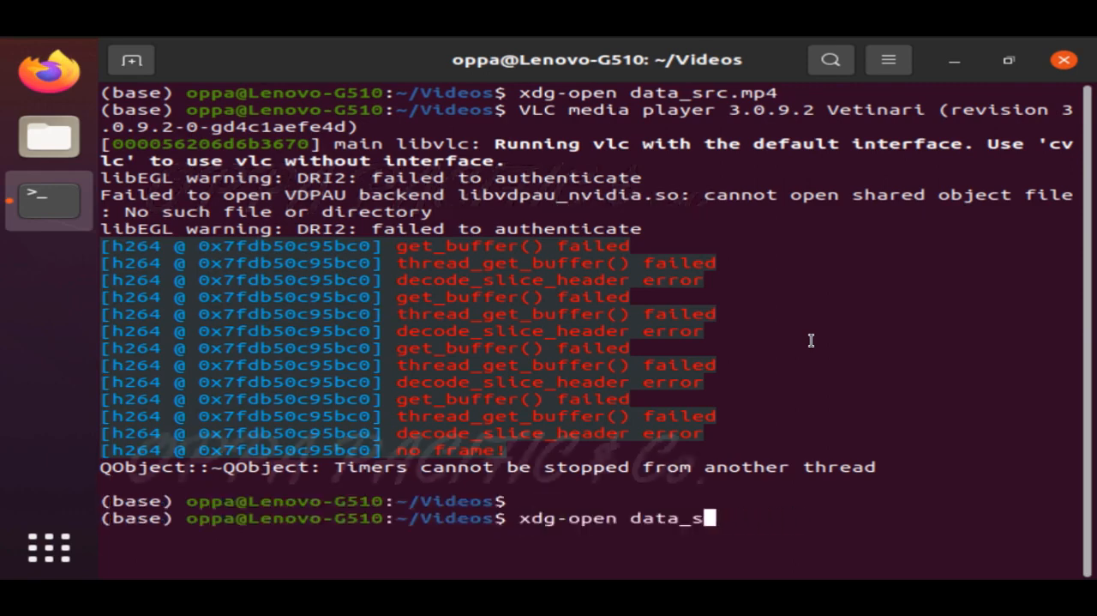
key("Return")
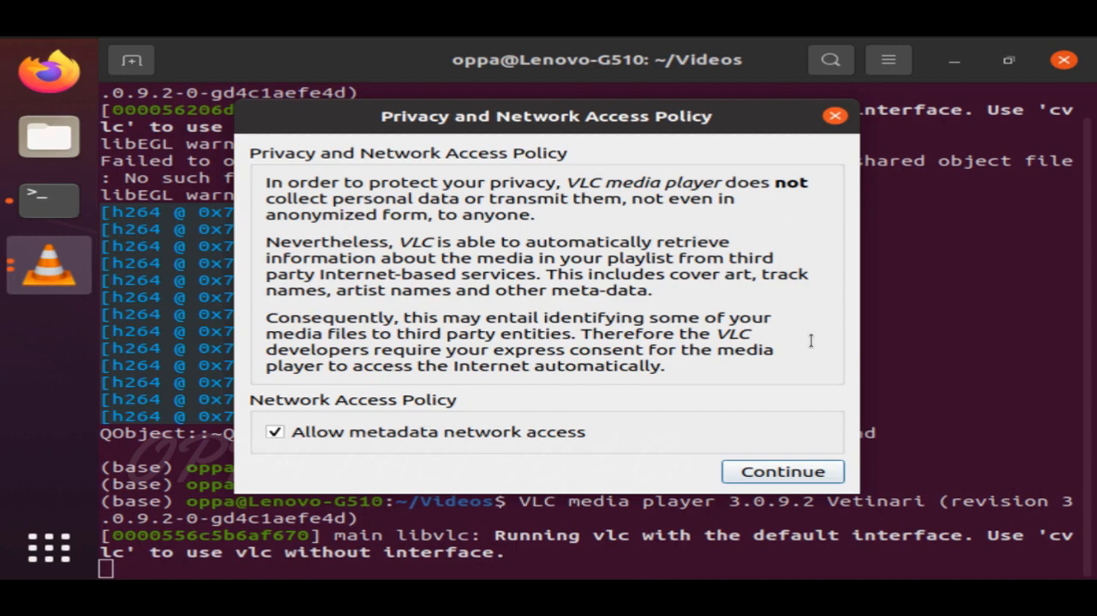
left_click(275, 431)
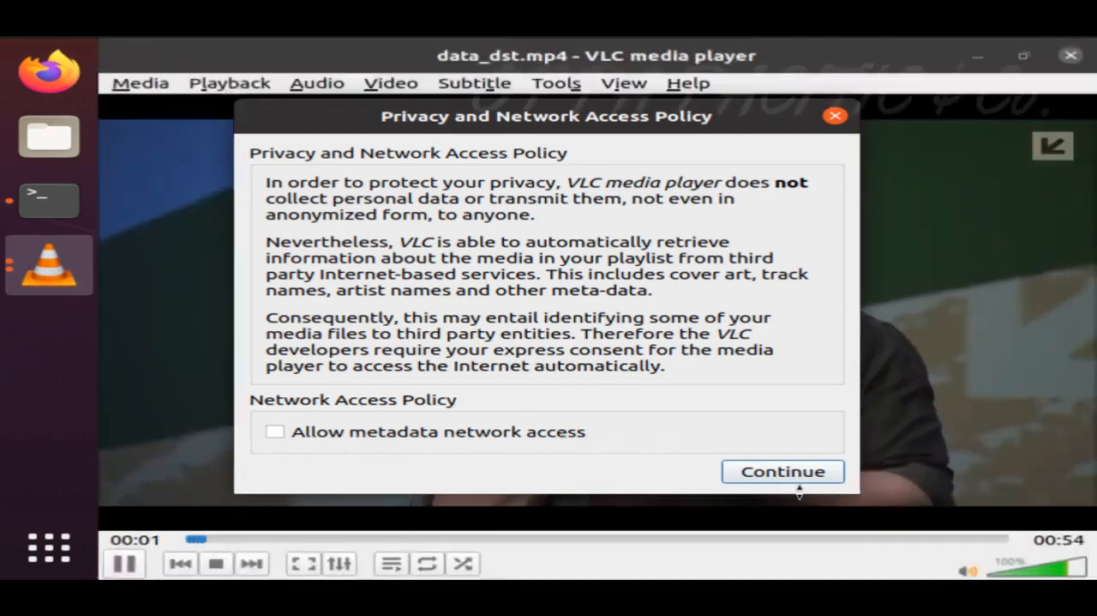
left_click(781, 471)
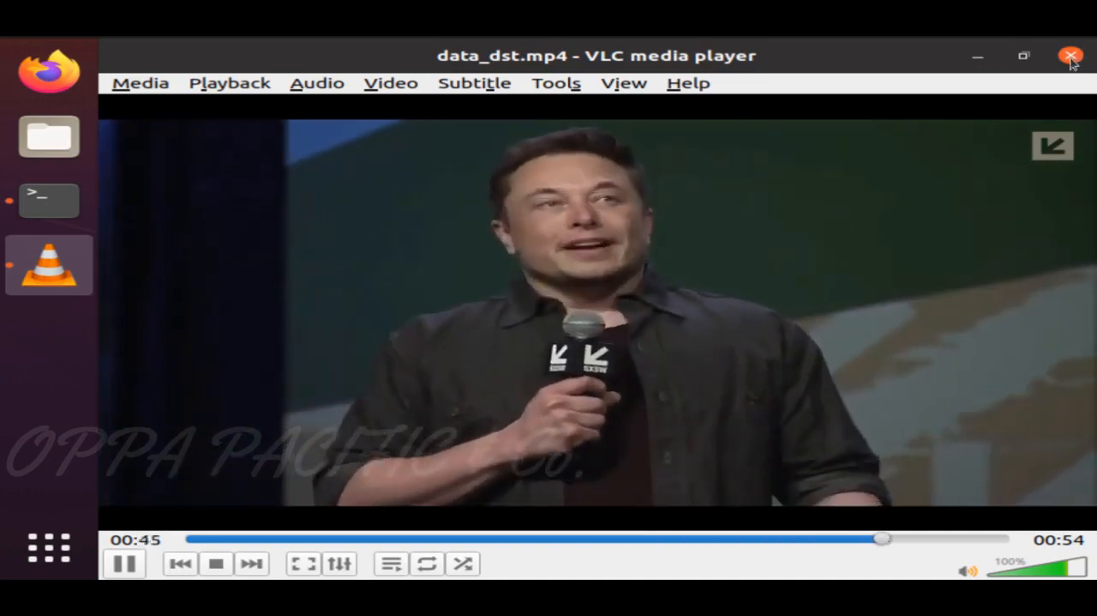
left_click(1071, 56)
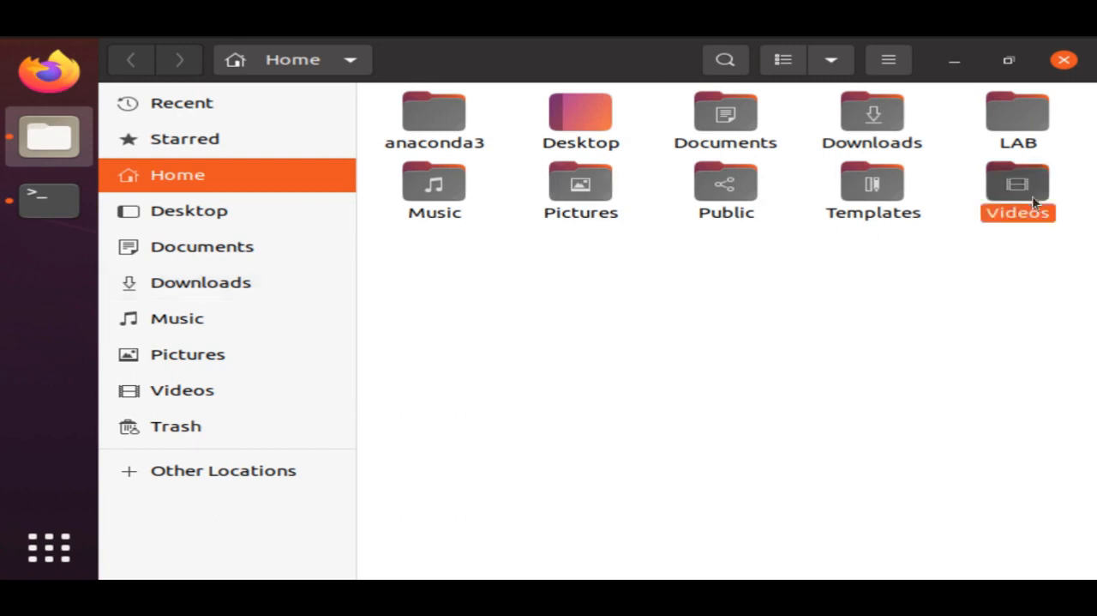
Replay data_dst.mp4 from Files while scrubbing its seek bar, then data_src.mp4, and close VLC.
double_click(1018, 184)
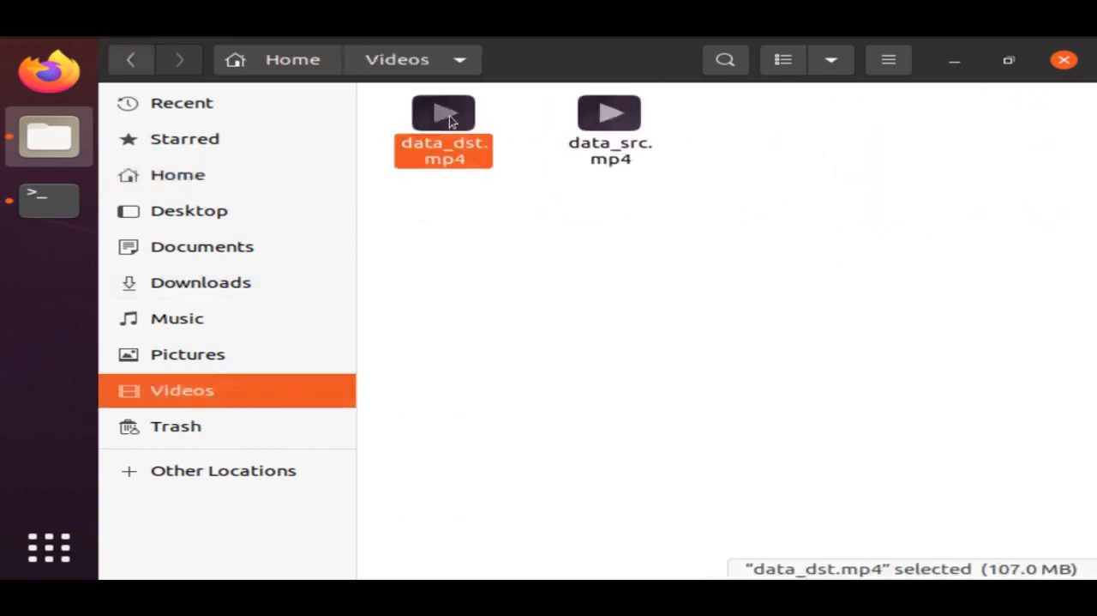
double_click(443, 113)
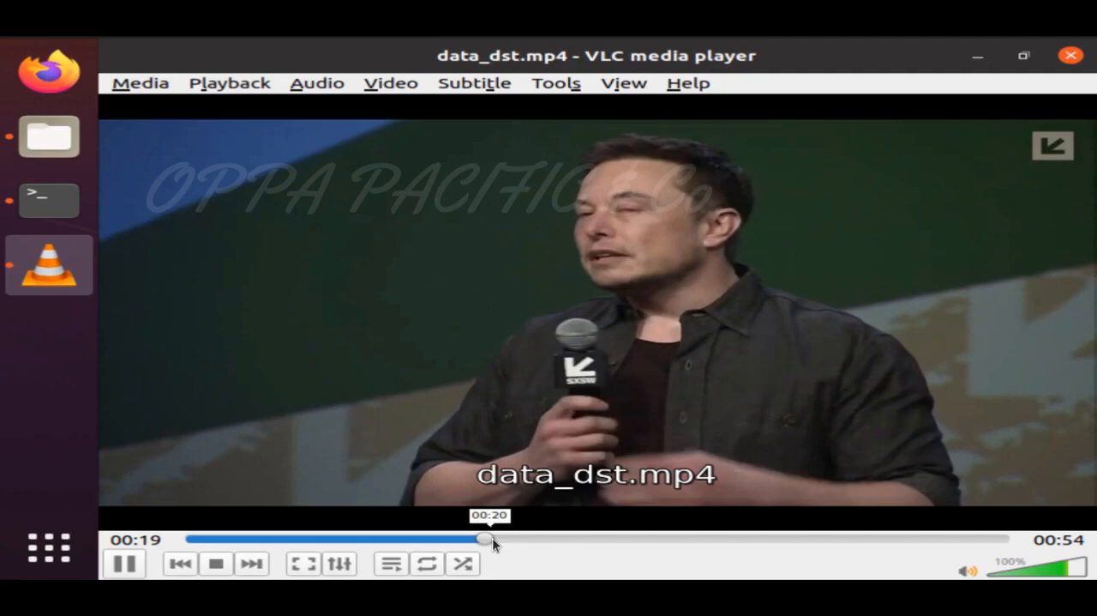
left_click_drag(487, 539, 899, 538)
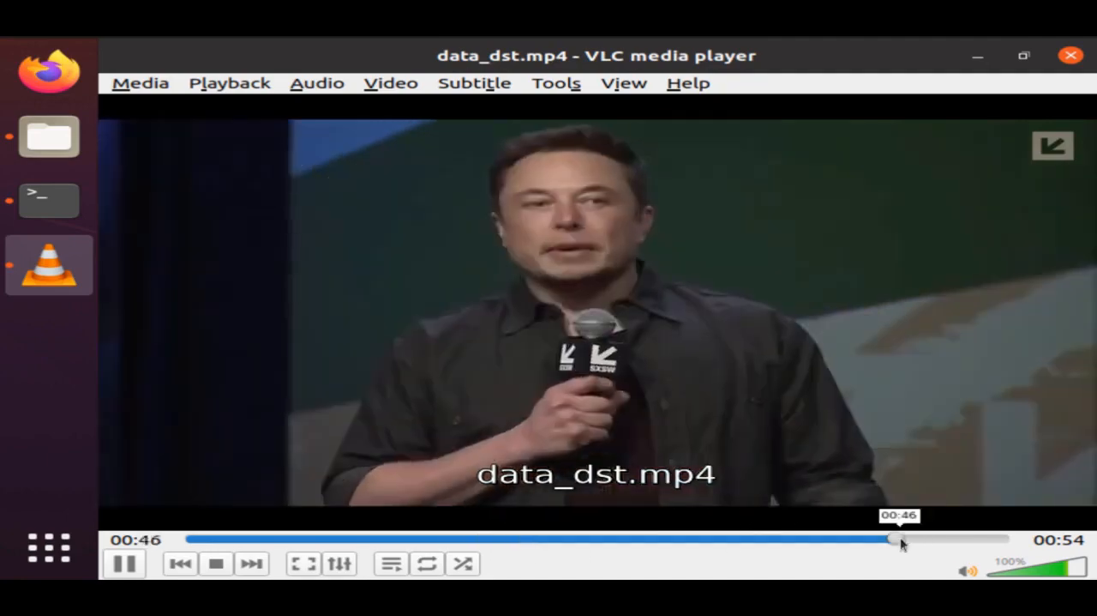
left_click_drag(896, 539, 651, 538)
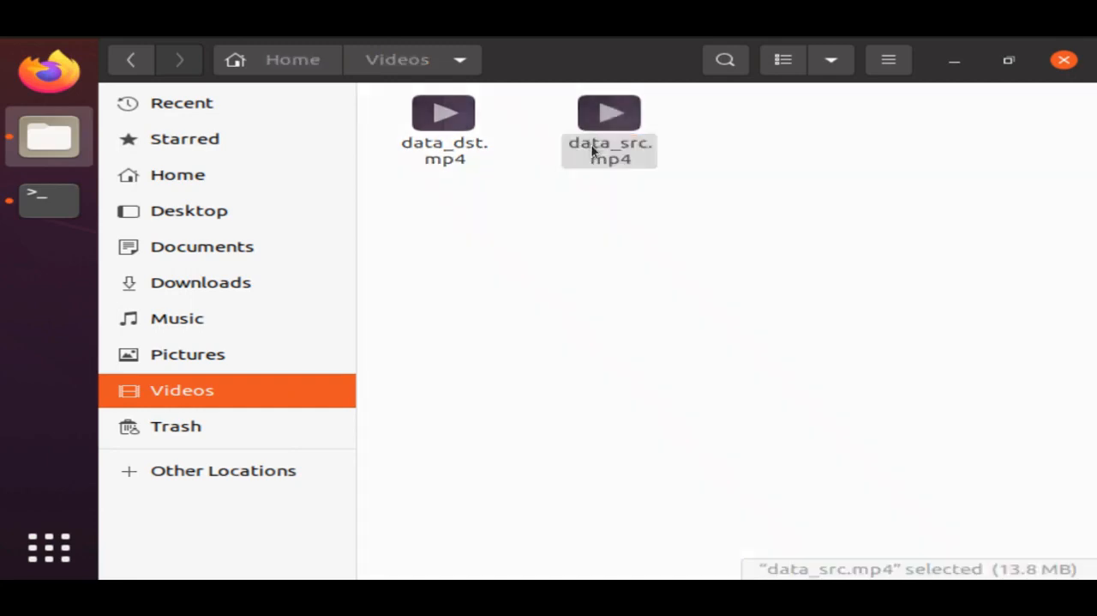
double_click(609, 128)
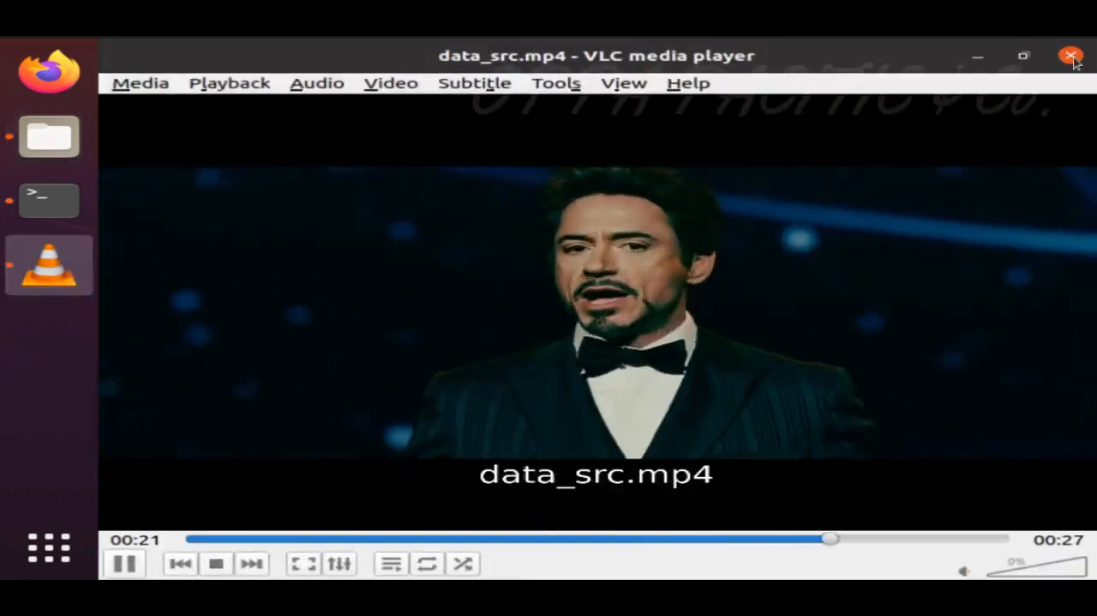
left_click(1071, 56)
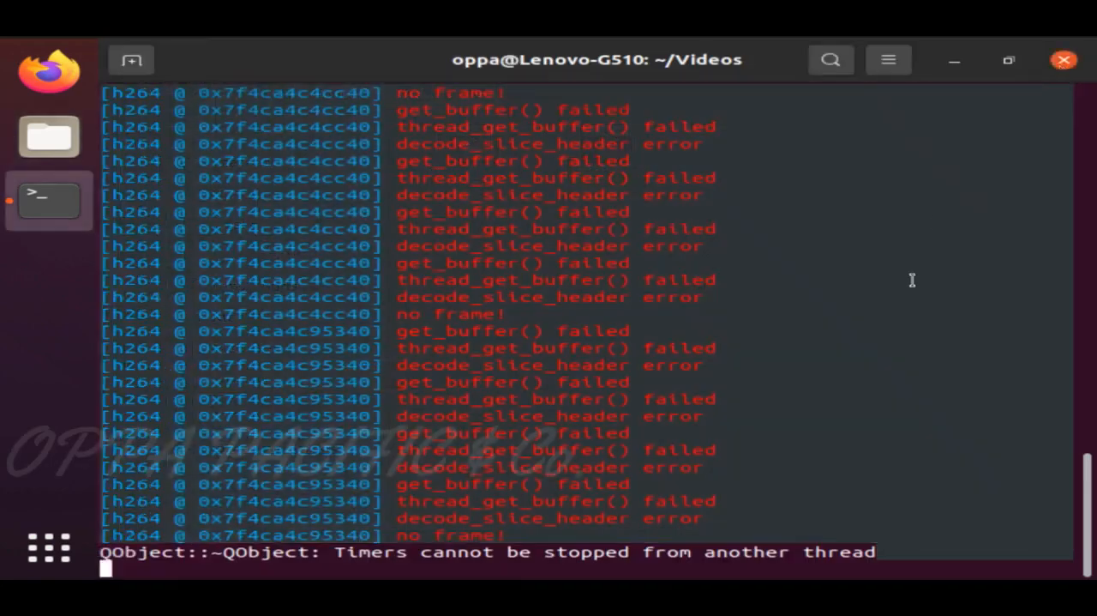
Clear the screen, list the home directory, and run sudo chmod 777 on LAB.
type("cle")
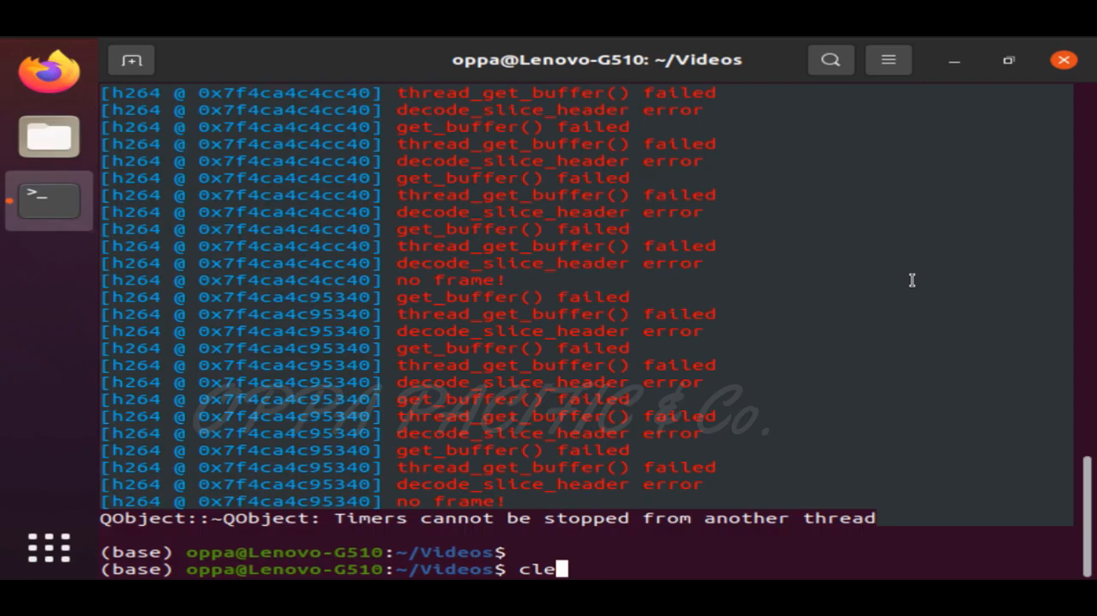
key("Return")
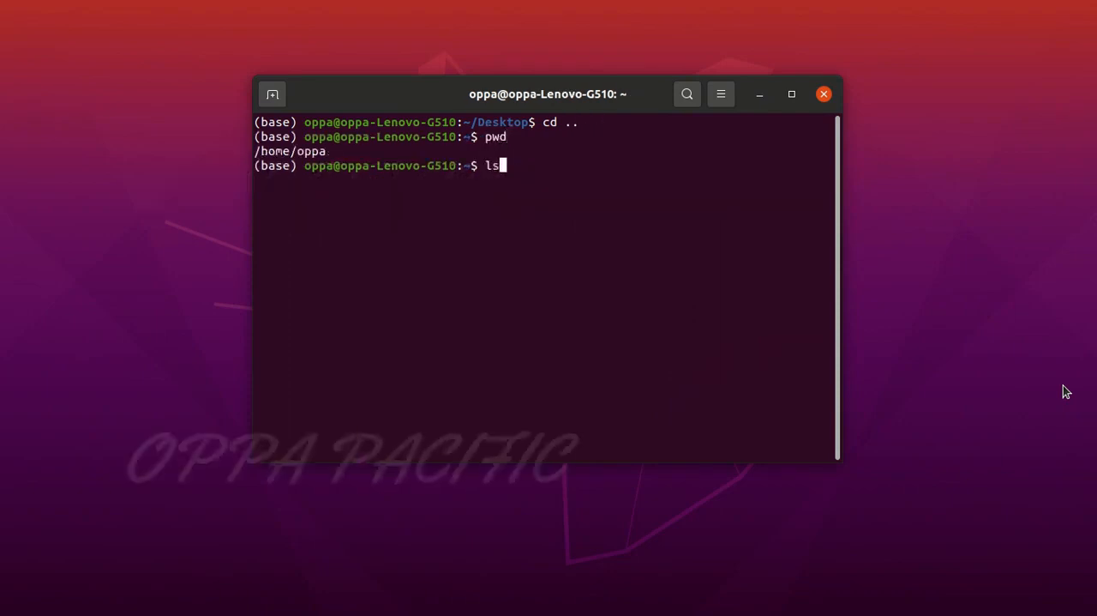
key("Return")
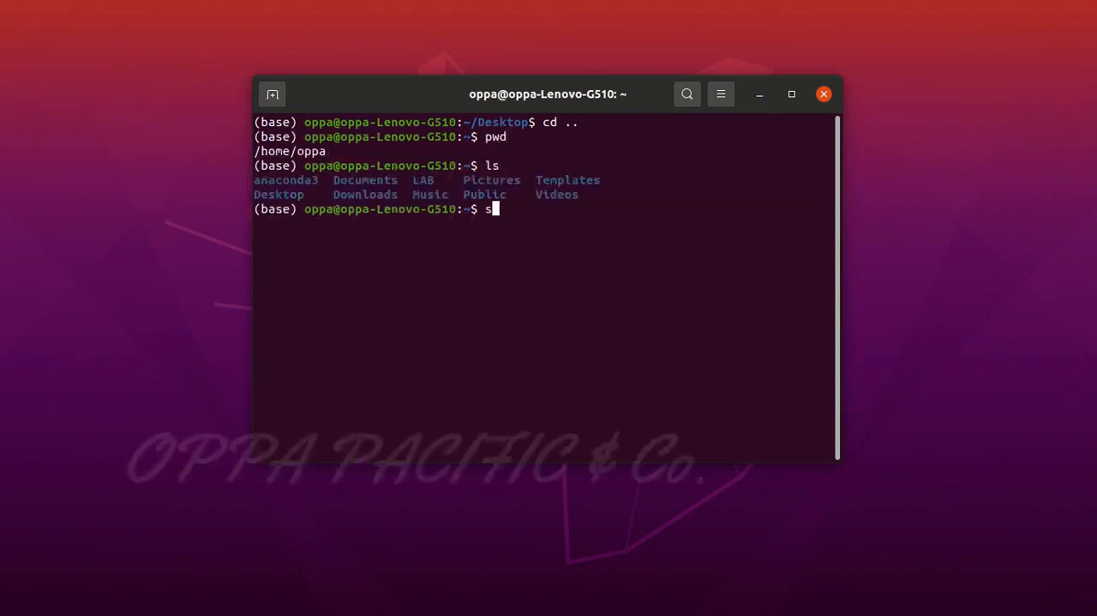
type("udo chmod 777 LAB/")
type("ls -a")
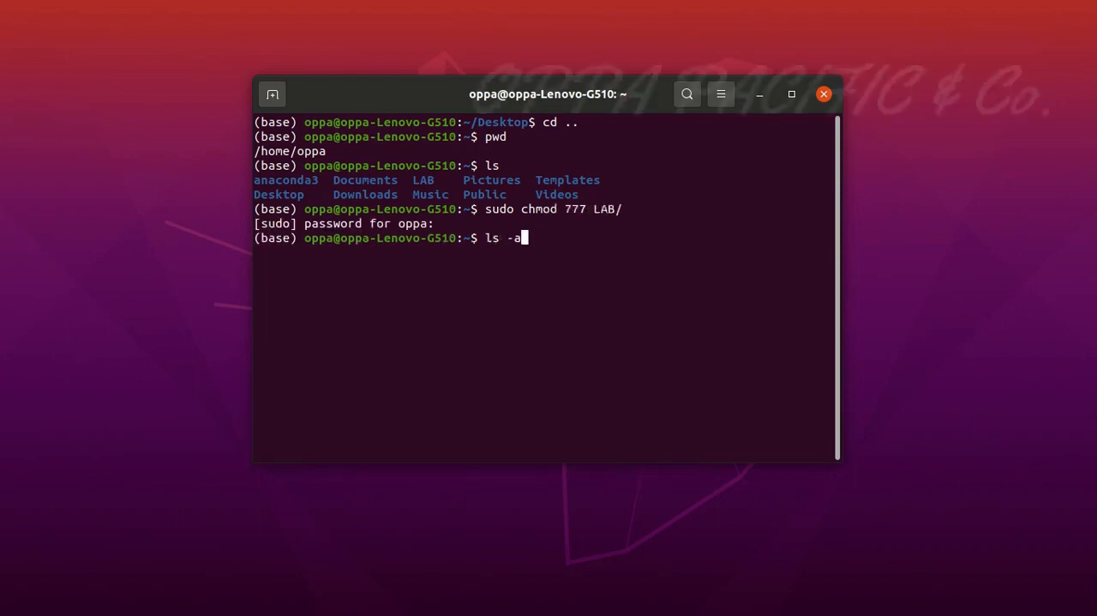
key("Return")
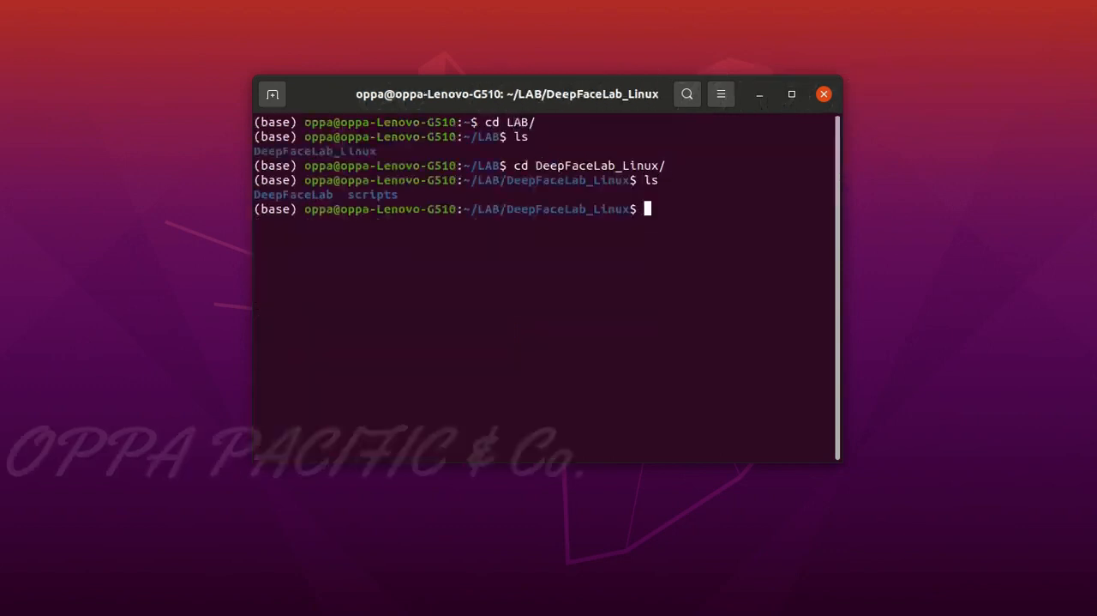
Create the workspace folder in DeepFaceLab_Linux with sudo mkdir and give it 777 permissions.
type("mkdir")
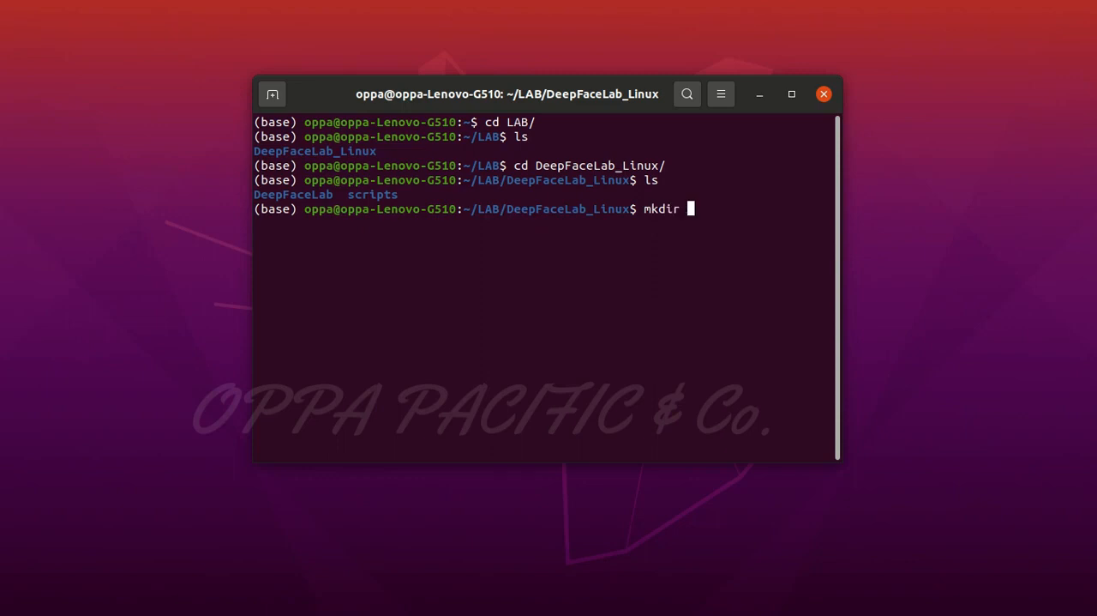
type("workspace")
type("sudo")
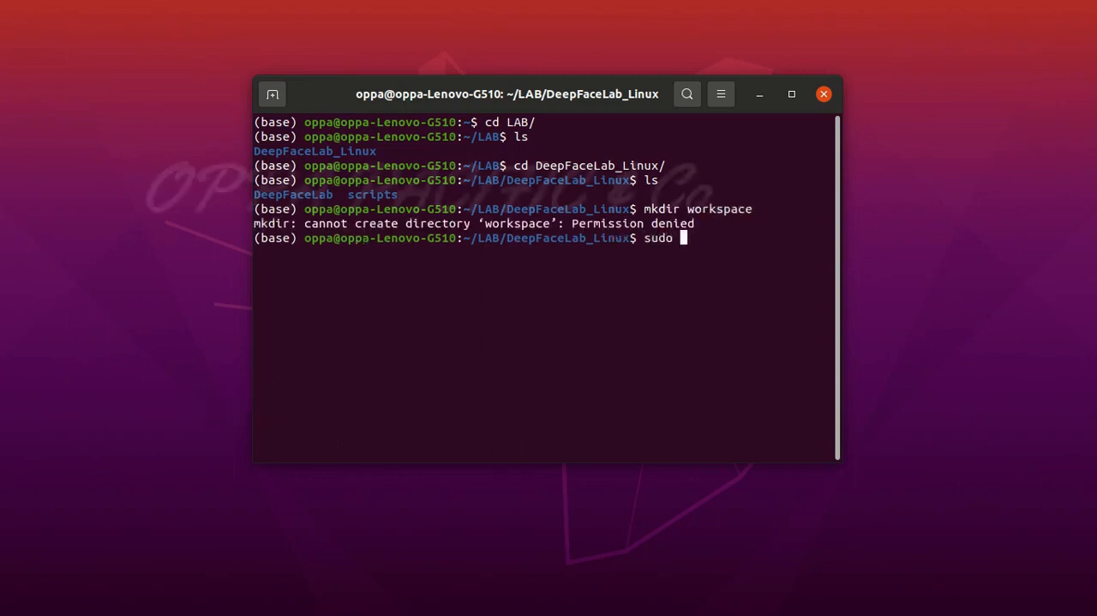
type("mkdir workspace")
type("sudo c")
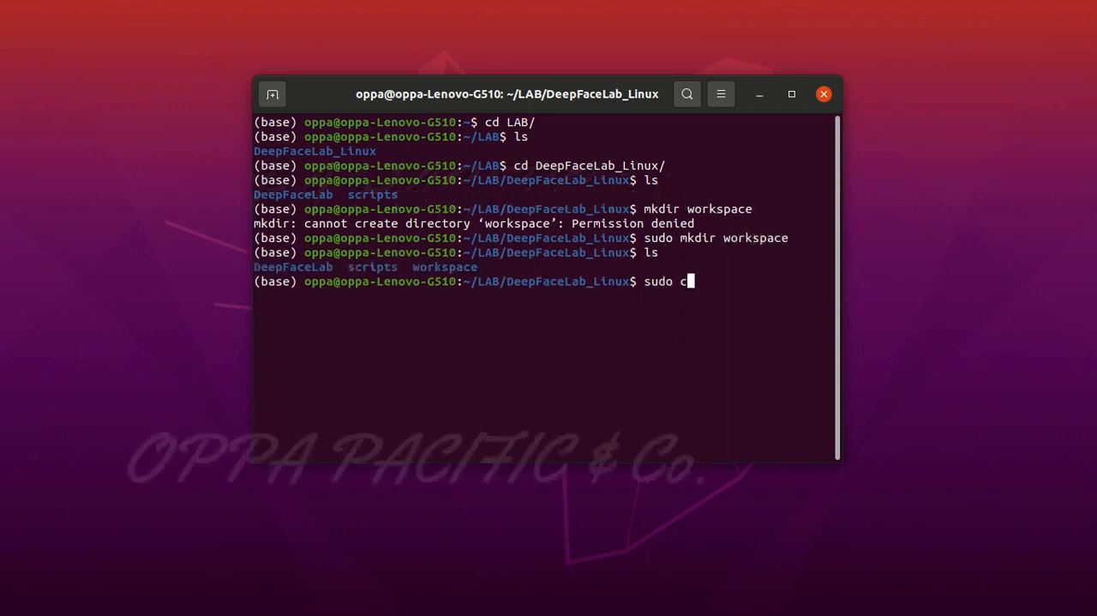
key("Return")
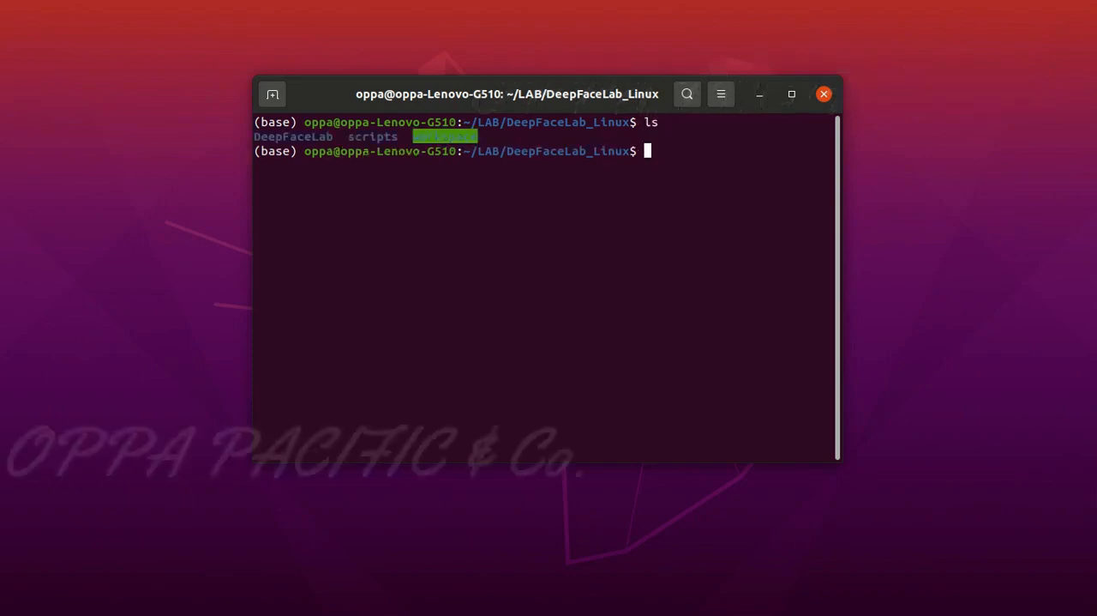
Copy /home/oppa/Videos/data_src.mp4 into ./workspace.
type("cp")
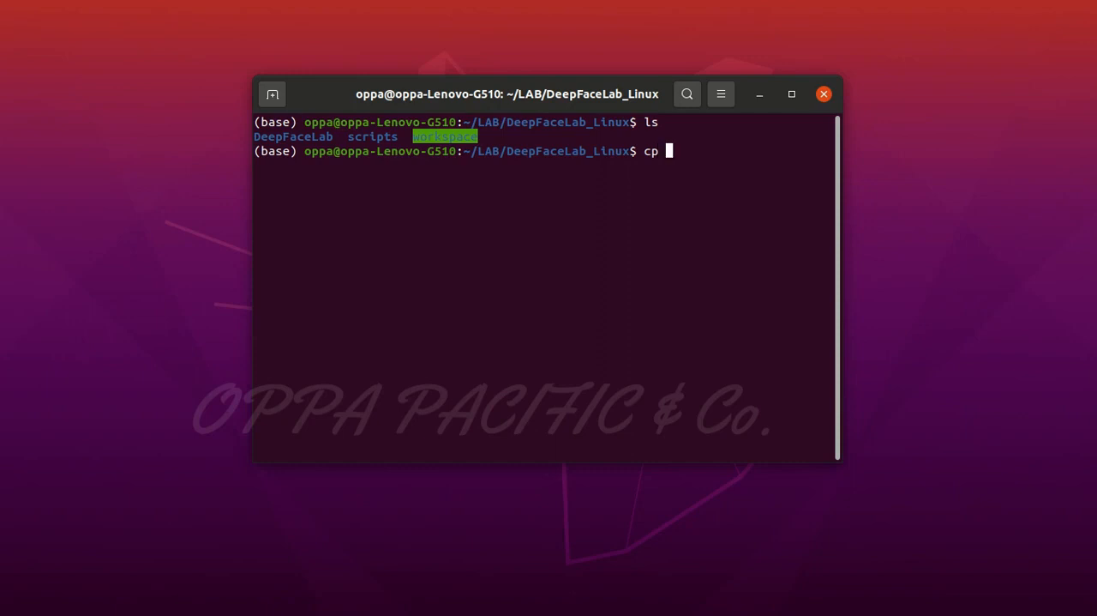
type("/home/")
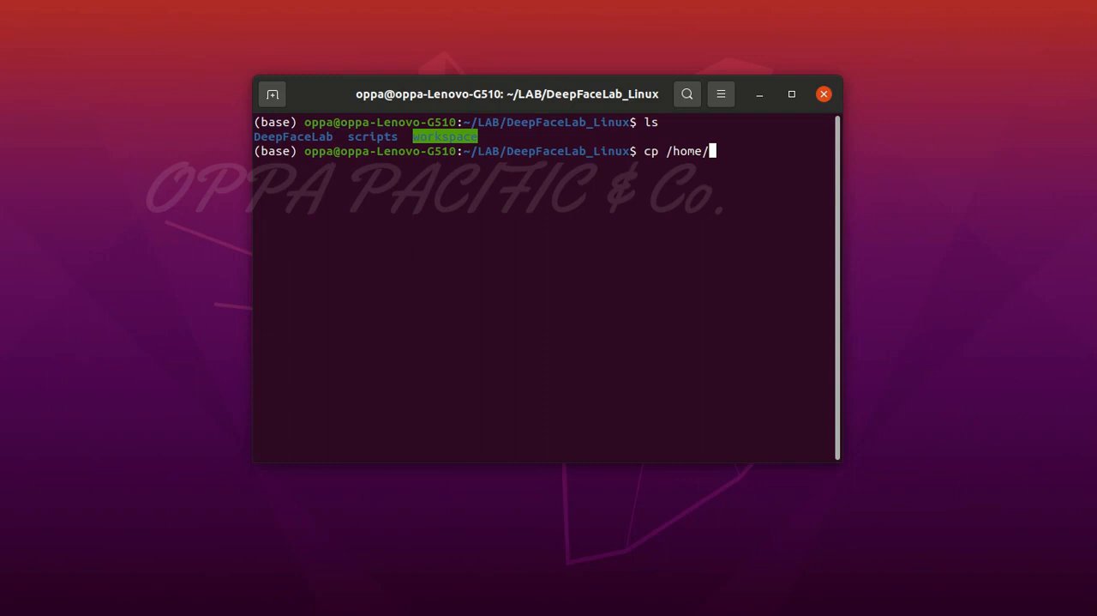
type("oppa/Videos/")
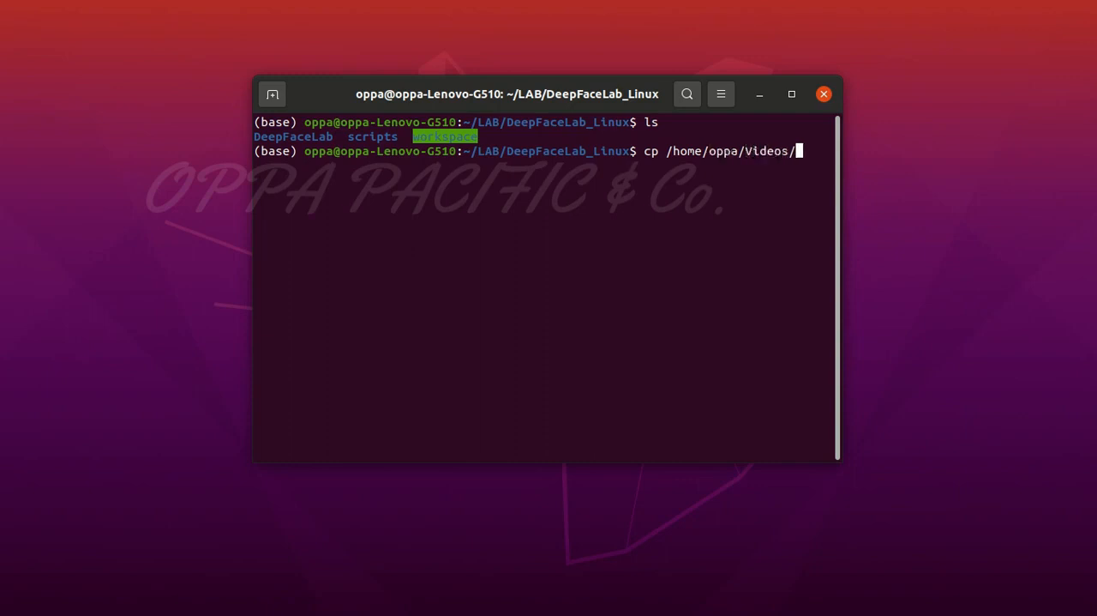
type("d")
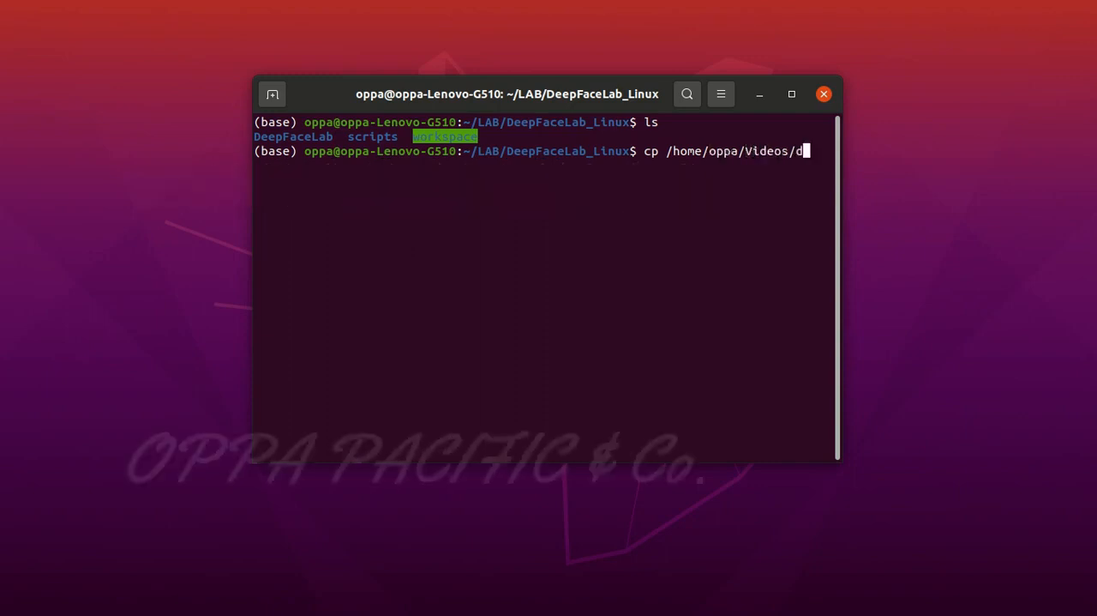
type("ata_")
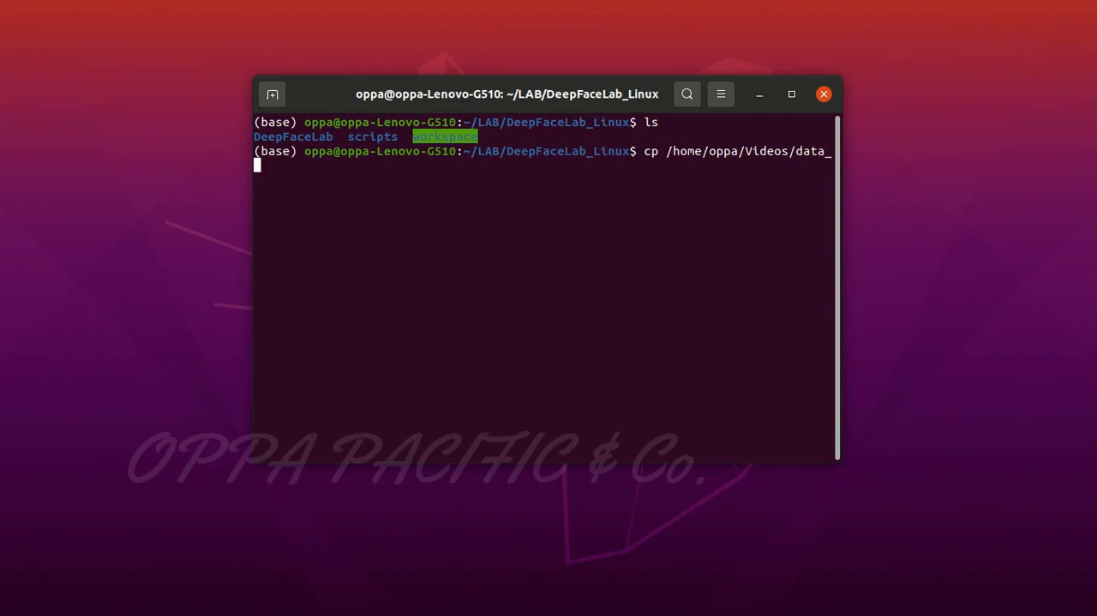
type("src.mp4")
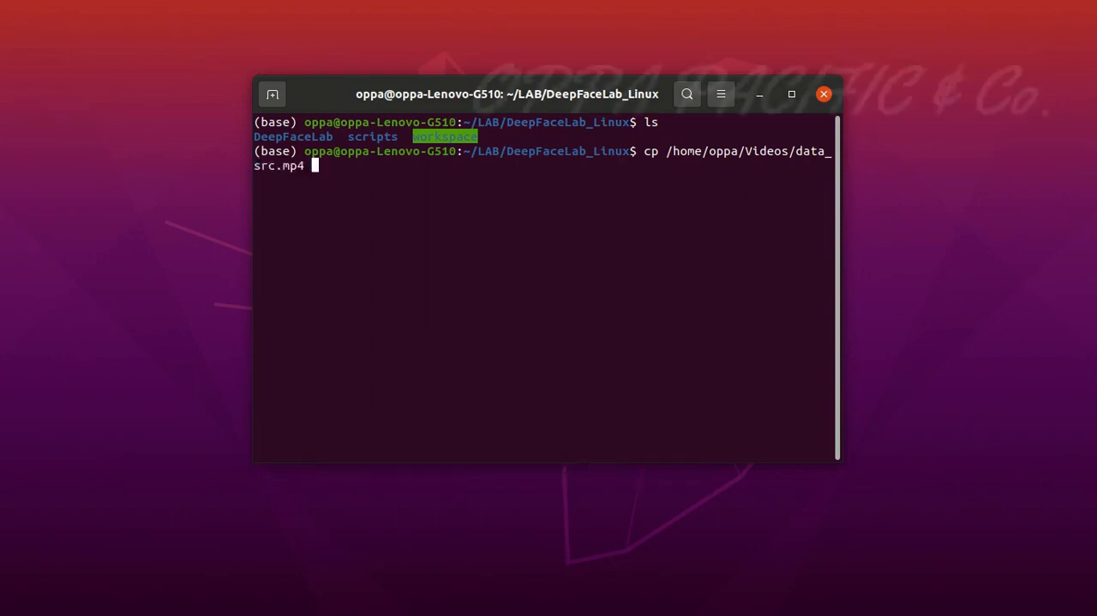
type(".")
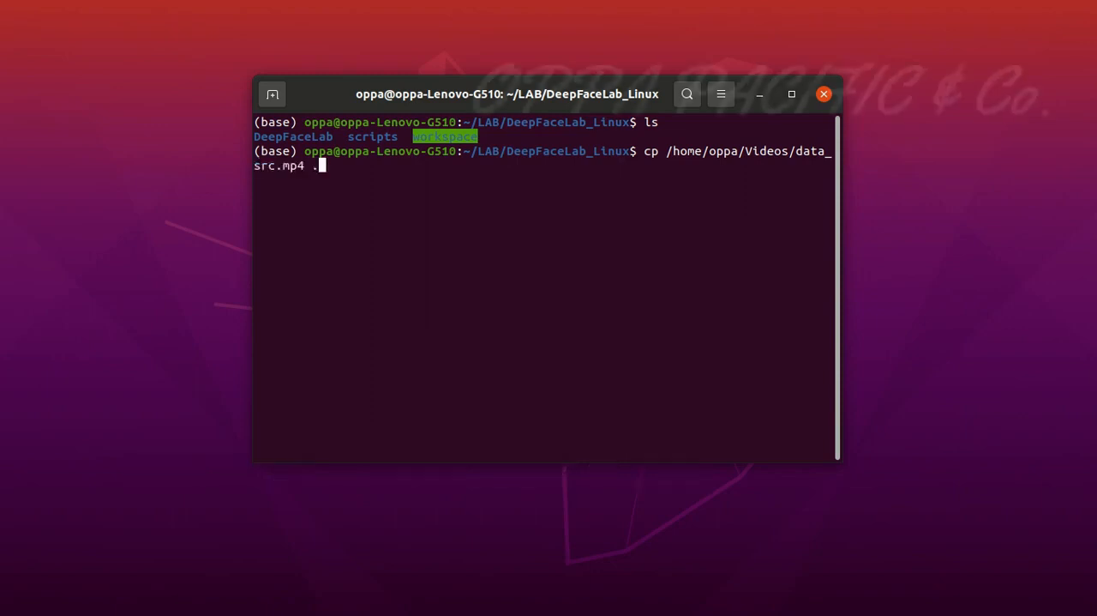
type("/w")
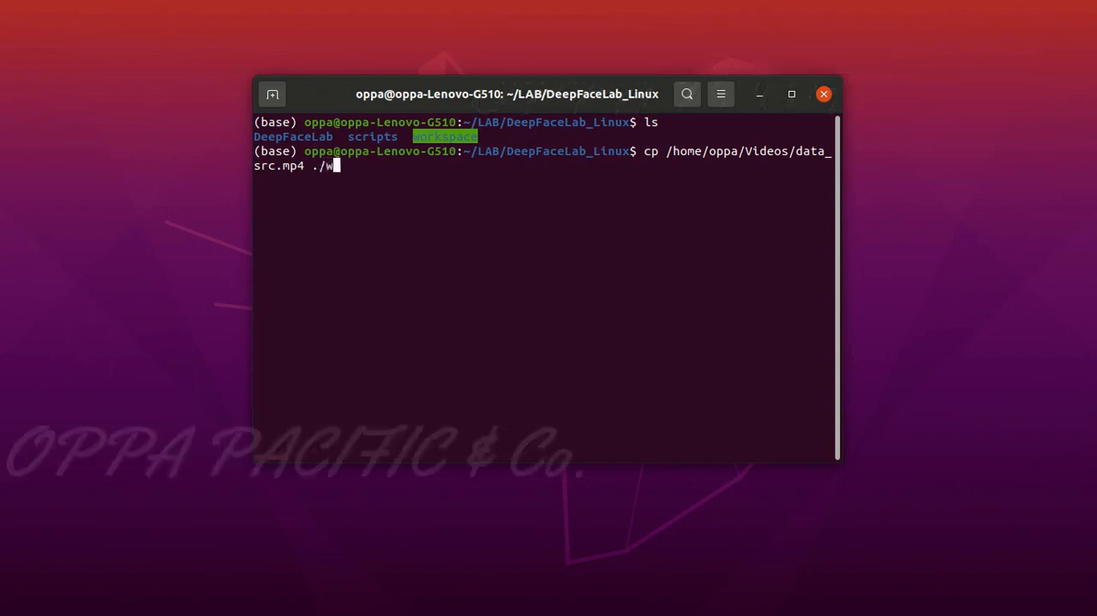
key("Return")
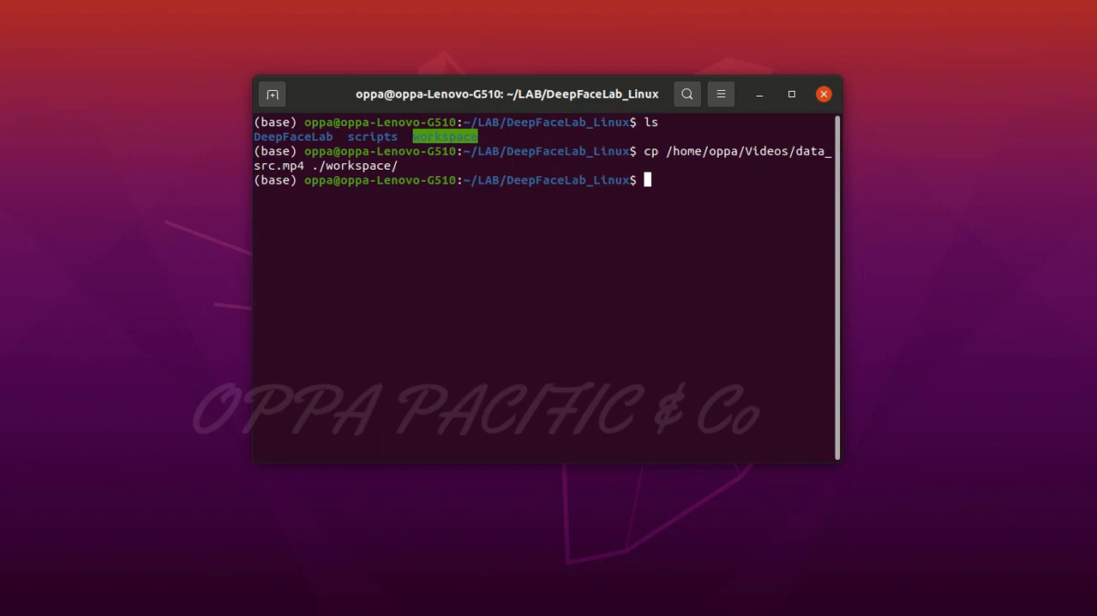
Copy data_dst.mp4 into workspace and chmod 777 both videos.
type("cp")
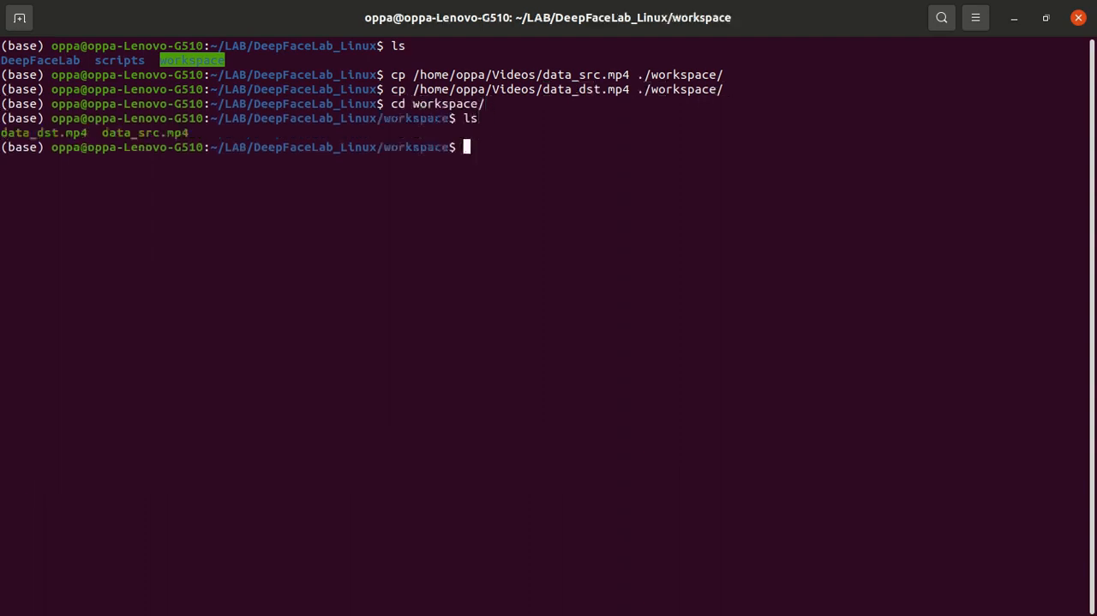
type("chmod 777 data_*")
type("l")
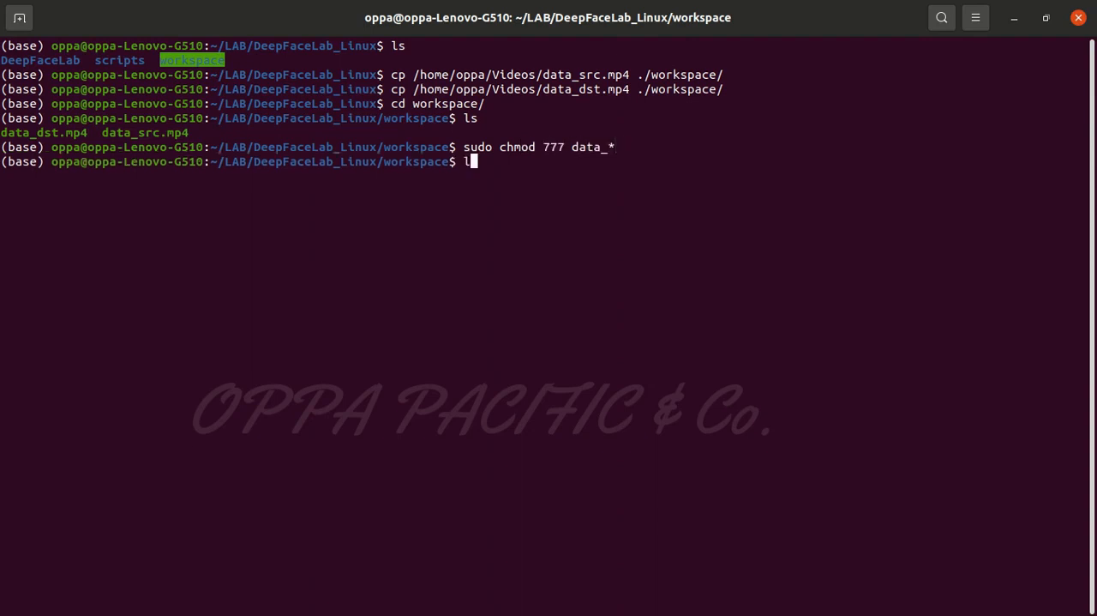
key("Return")
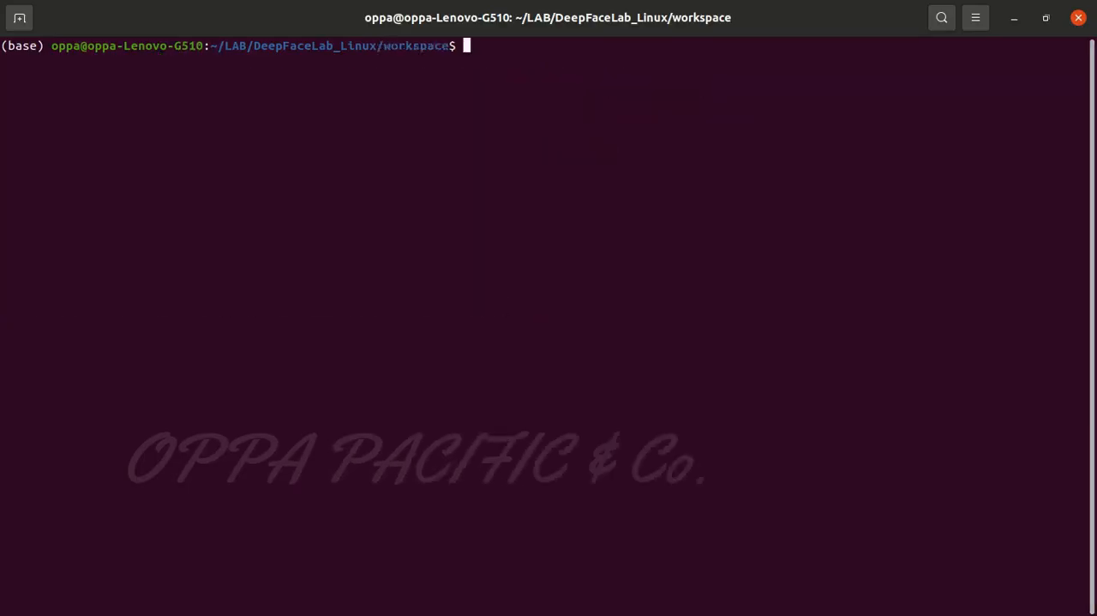
Run conda activate deepfacelab, then leave workspace for the scripts folder.
type("con")
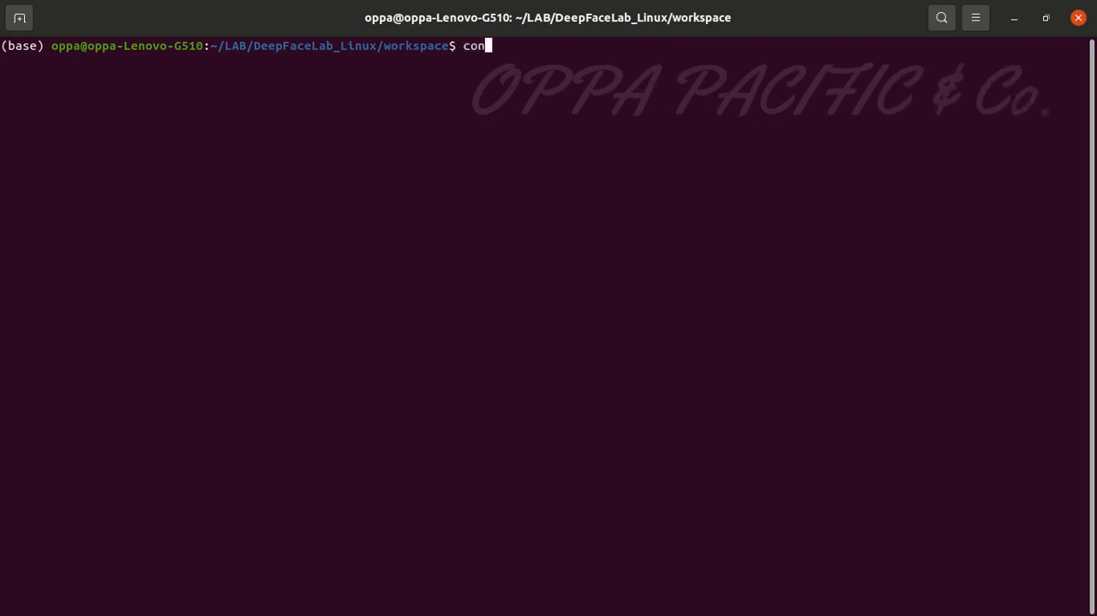
type("t")
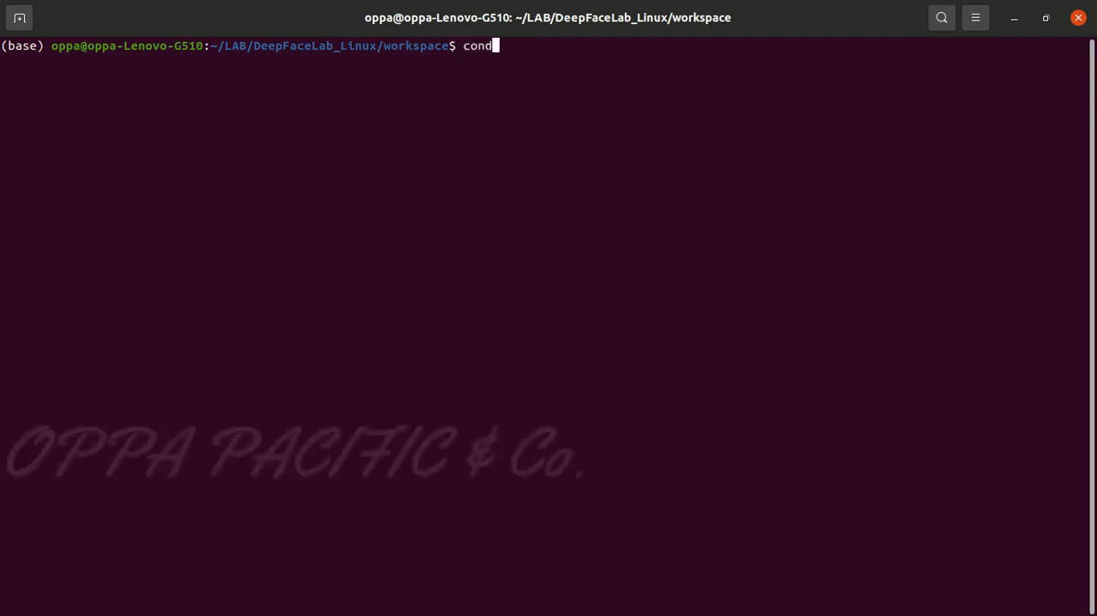
type("a activa")
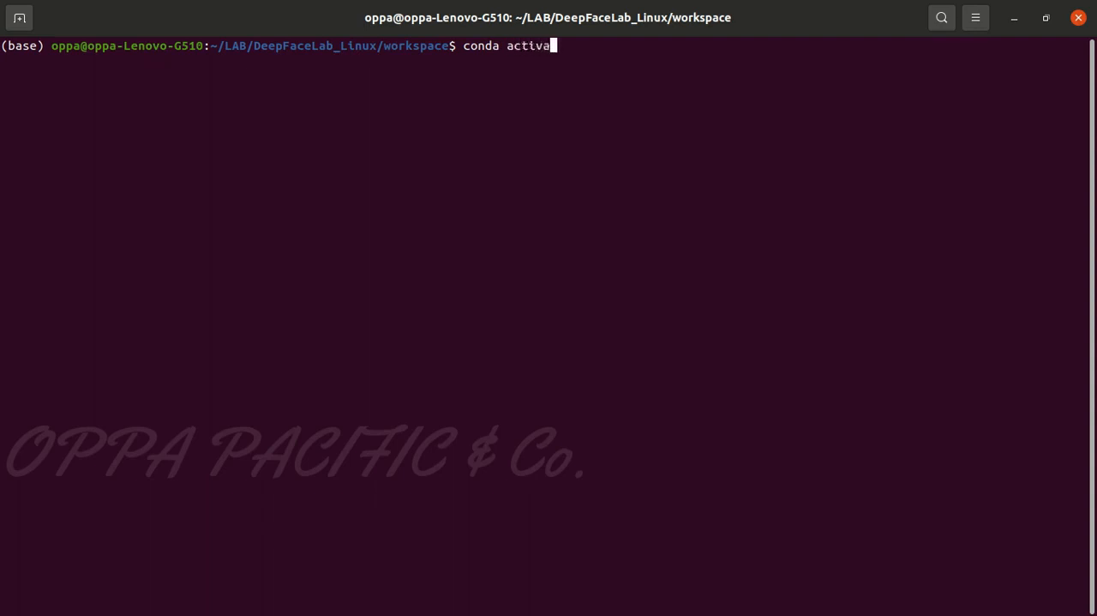
type("te deep")
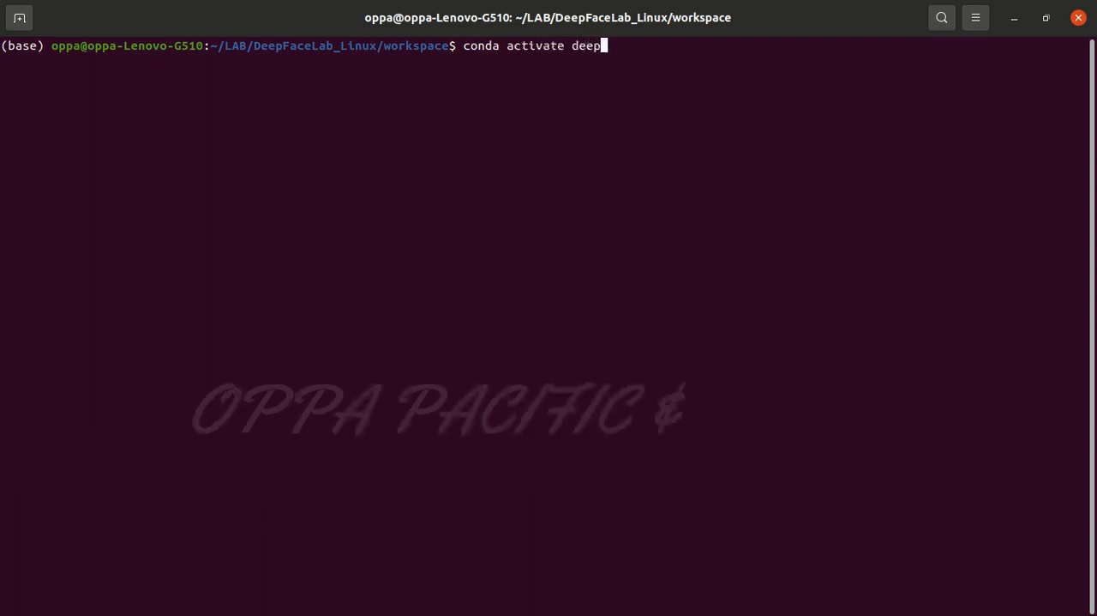
key("Return")
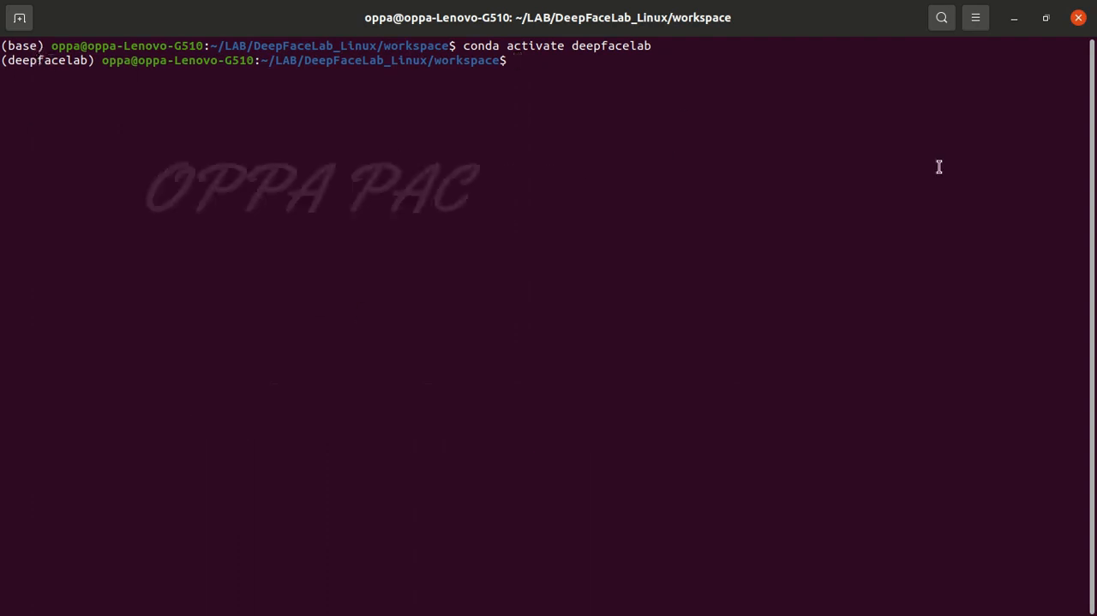
key("Return")
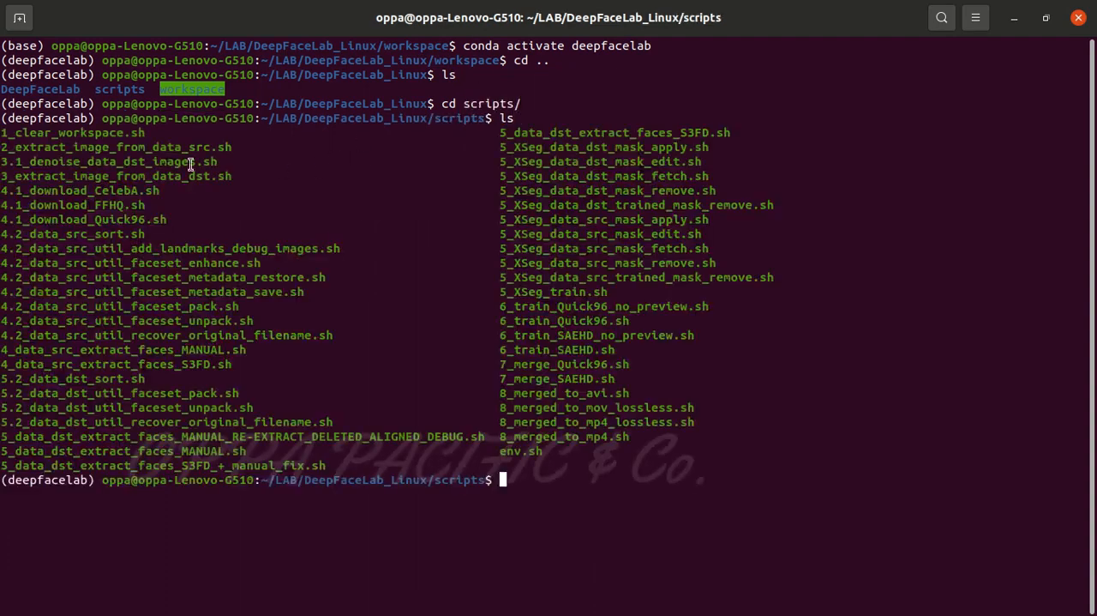
mouse_move(723, 468)
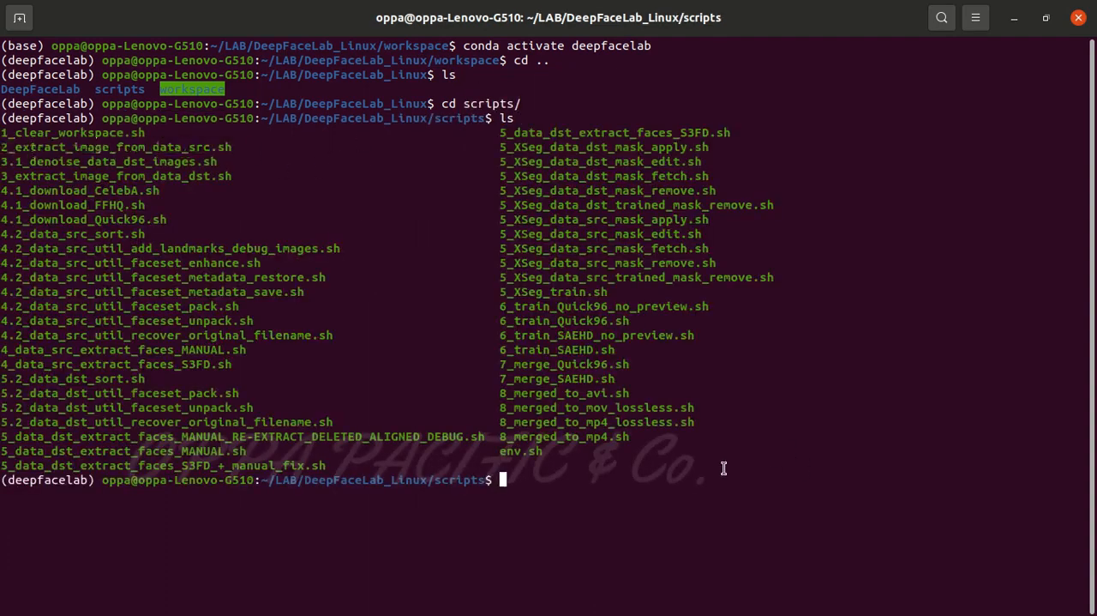
Extract data_src.mp4 into PNG frames with 2_extract_image_from_data_src.sh.
type("./2_extract_image_from_data_src.sh")
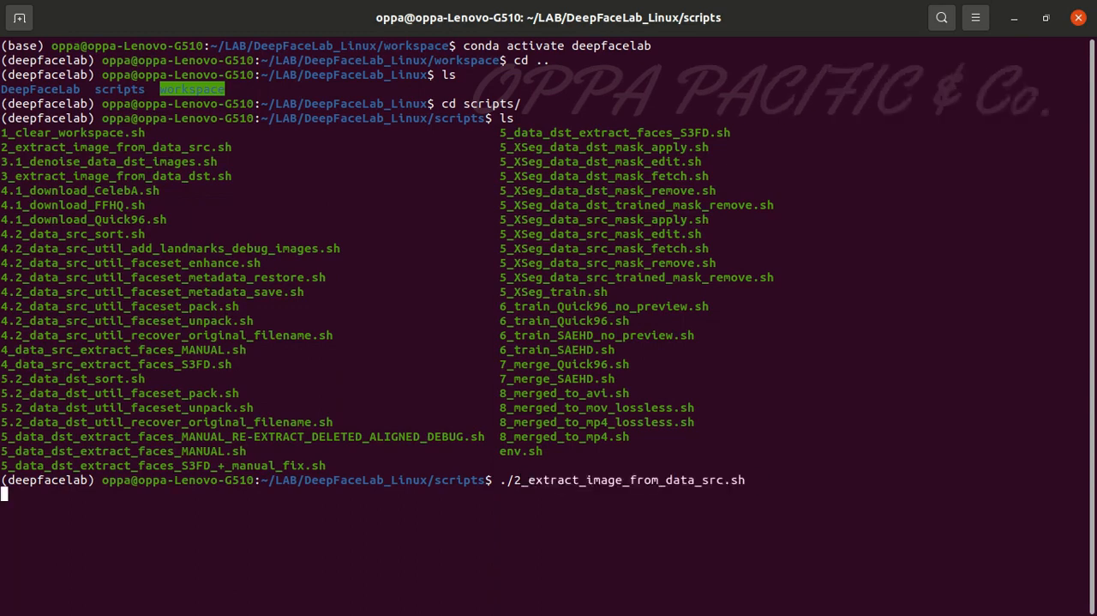
key("Return")
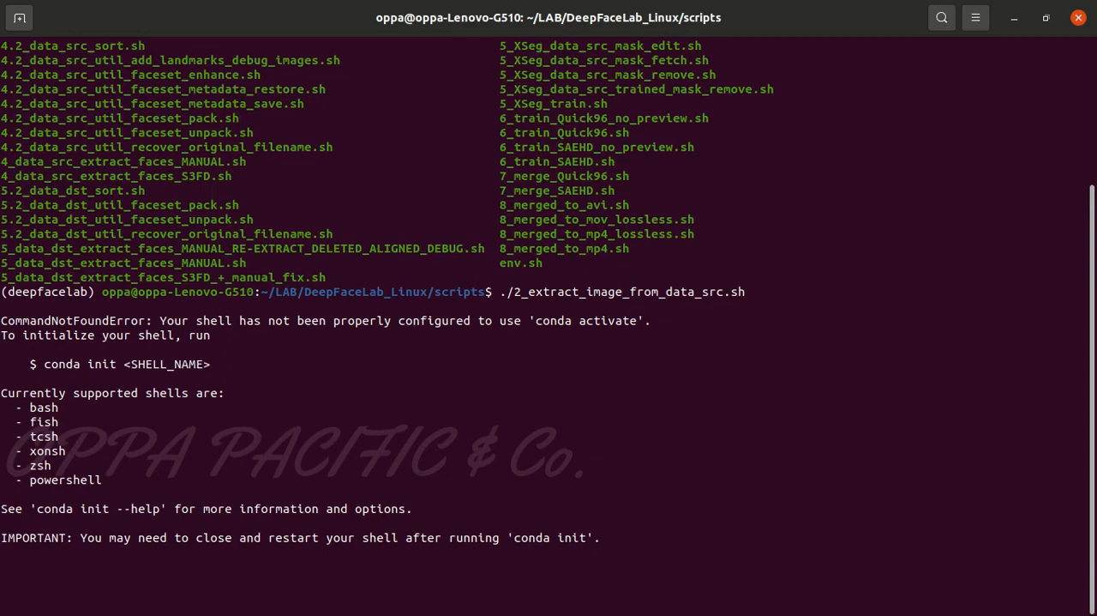
key("Return")
type("ls ./../workspace/data_src/")
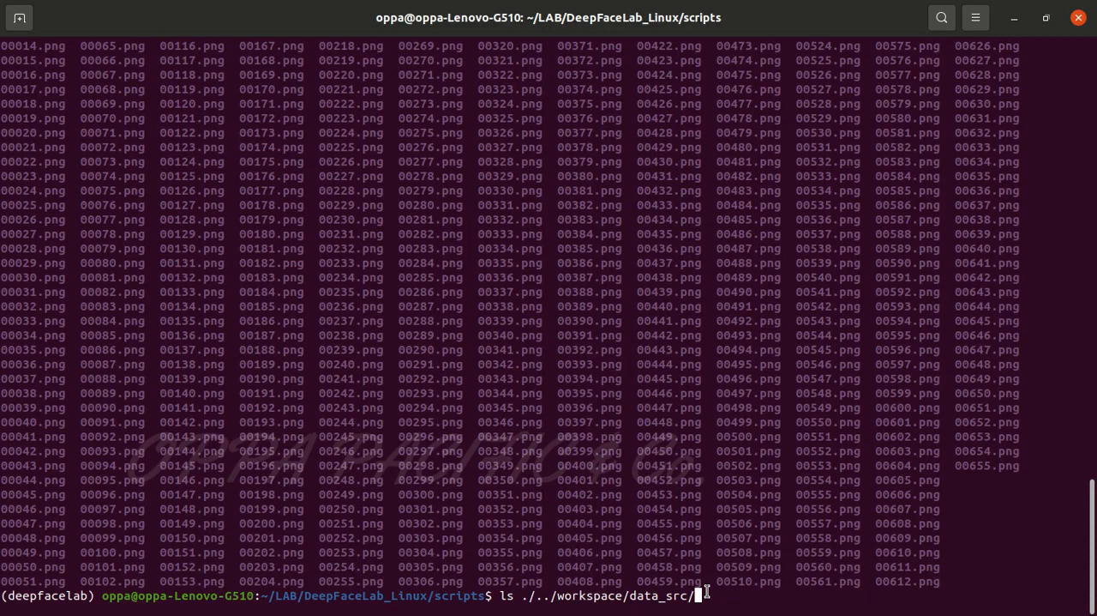
Clear the frame listing and extract data_dst.mp4's 1619 frames using bash.
key("Return")
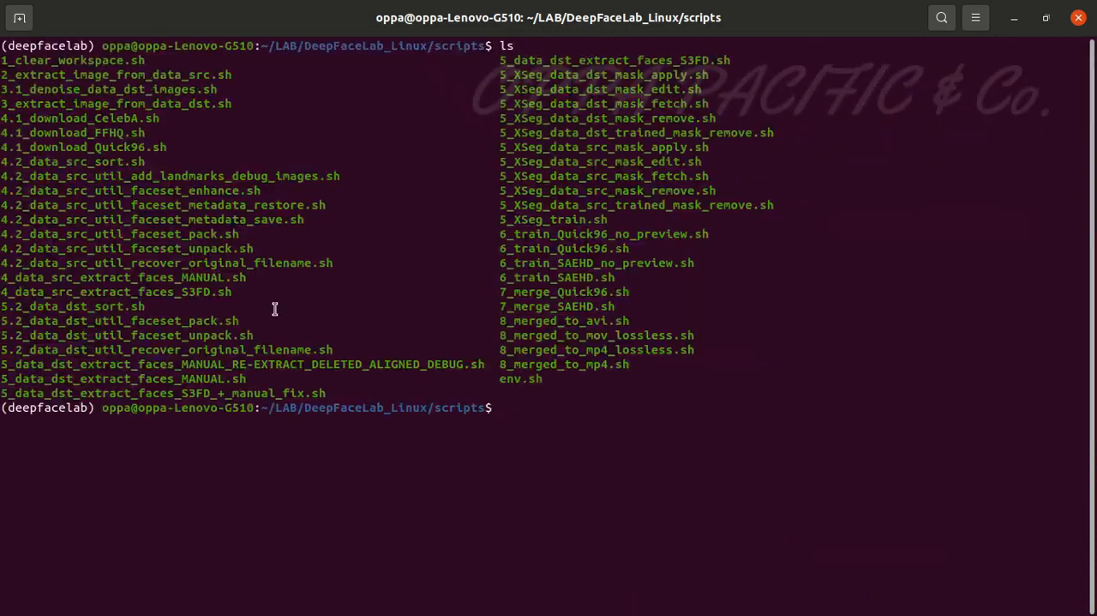
mouse_move(685, 419)
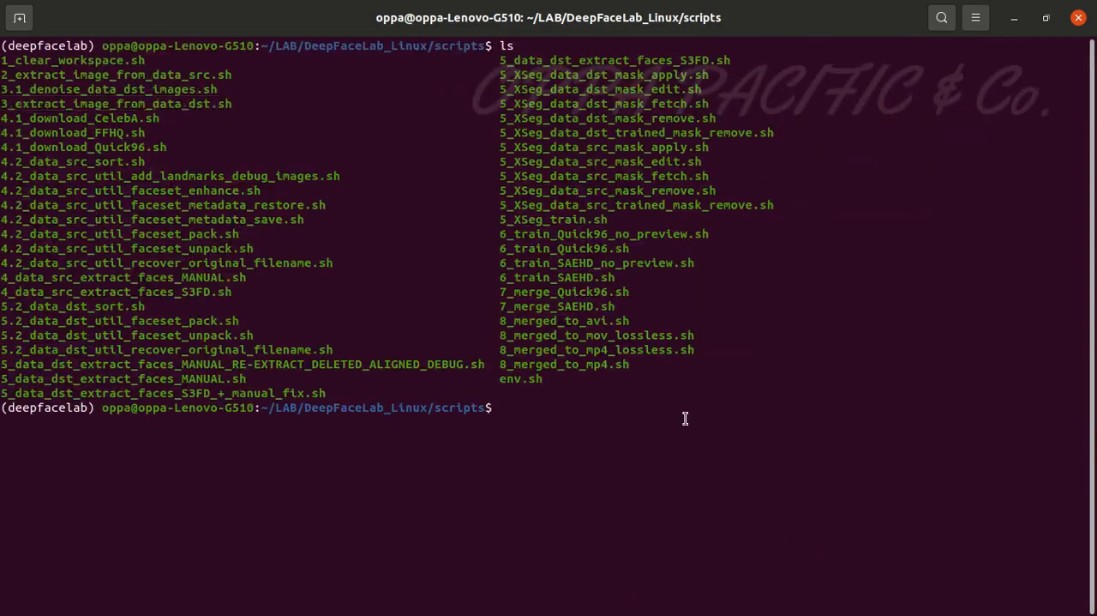
type("bash")
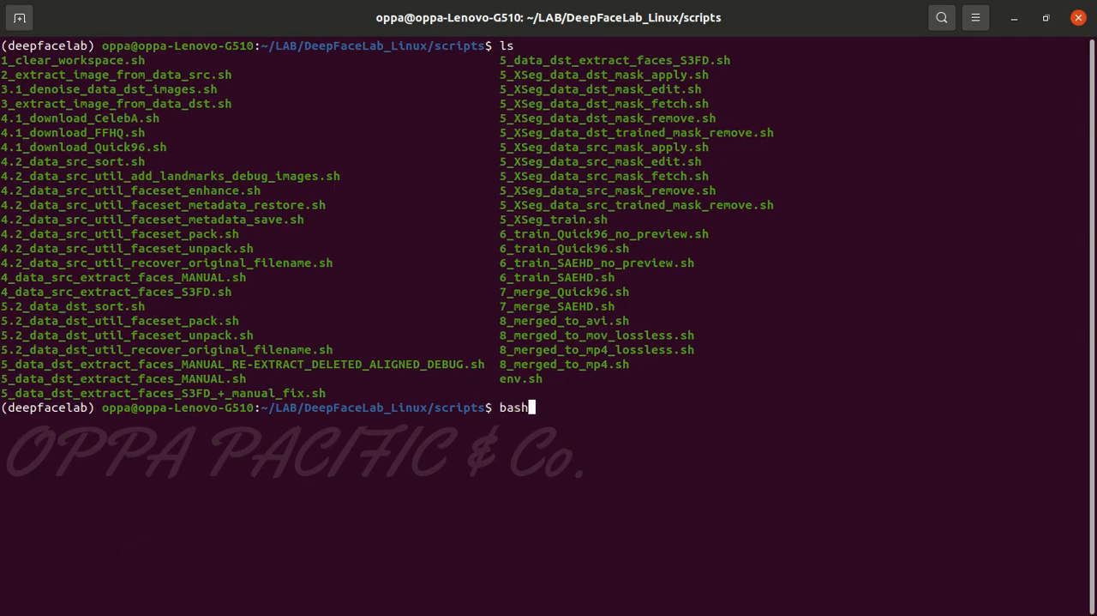
key("Return")
type("ls")
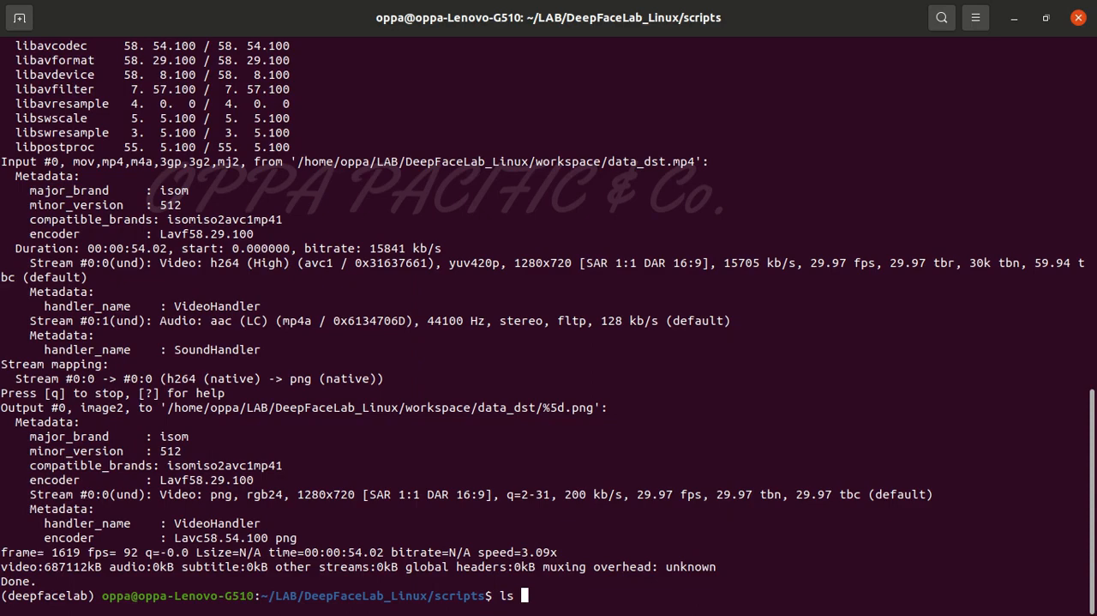
List ./../workspace/data_dst to see the PNG frames, then clear the screen with Ctrl+L.
type("./../workspace/")
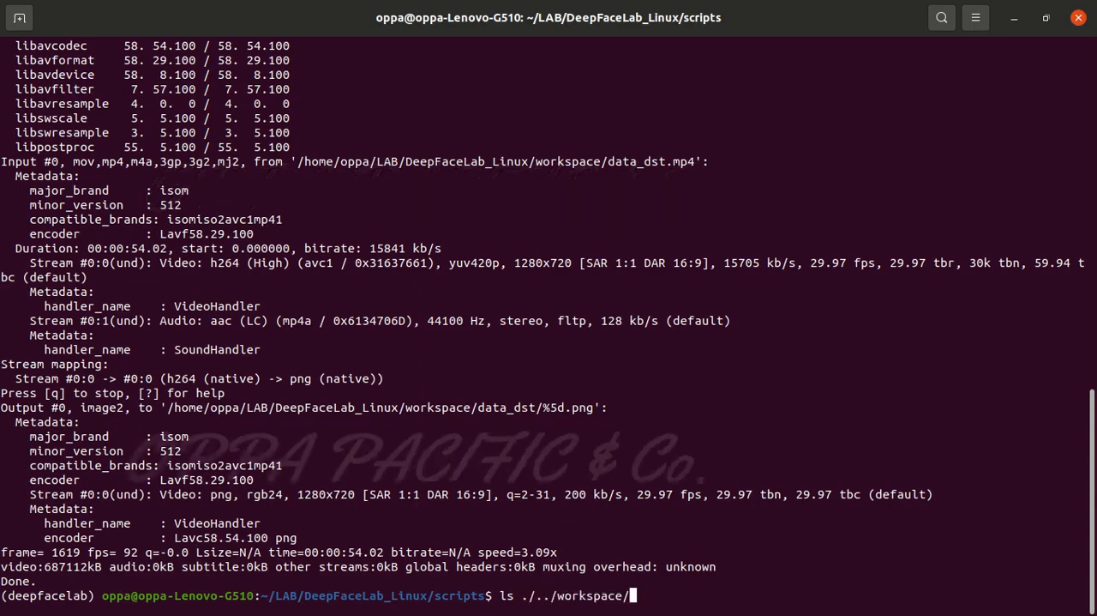
type("data_dst")
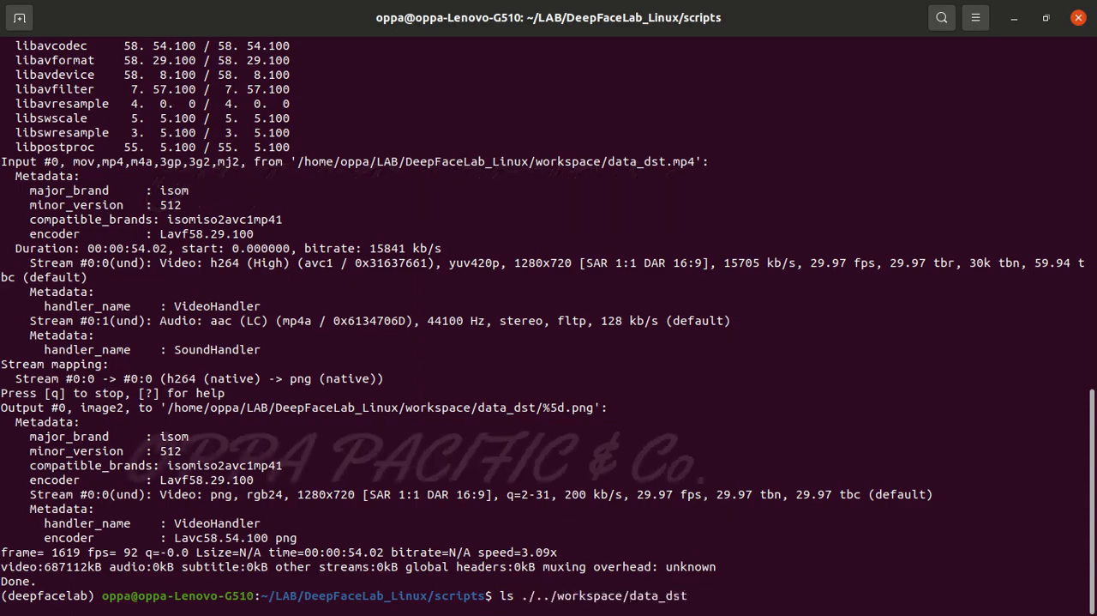
key("Return")
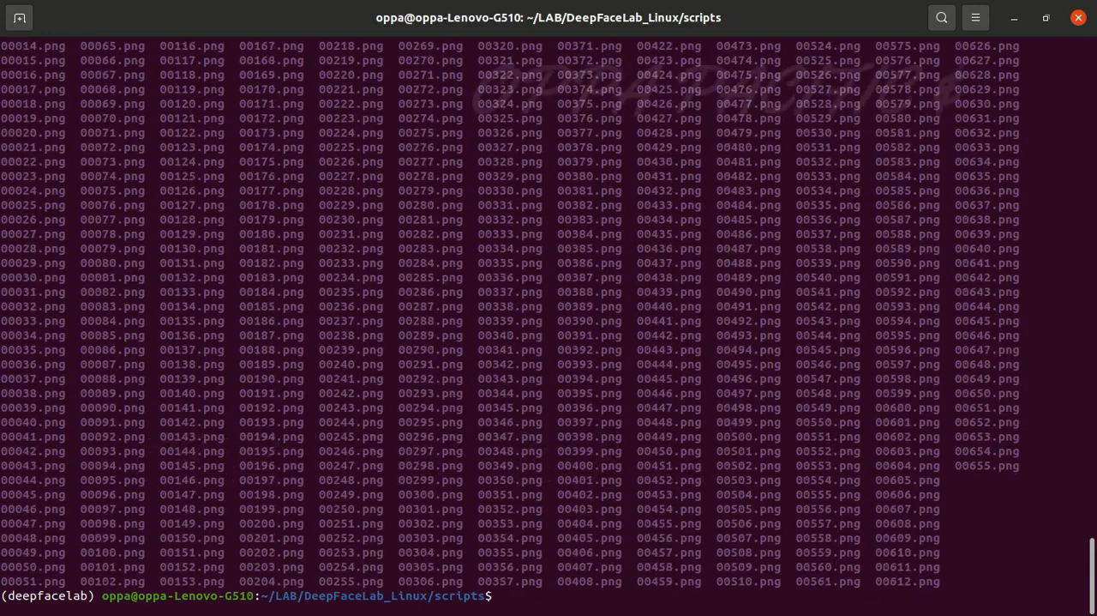
key("ctrl+l")
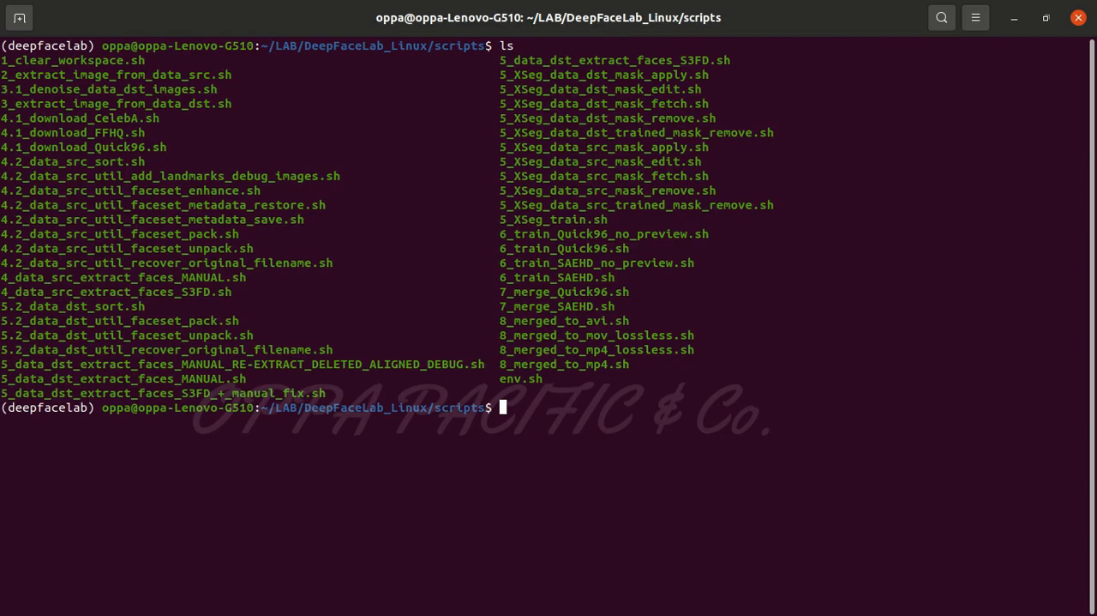
Type a partial 'sudo chmod' command, then clear the terminal screen.
type("sudo chmod")
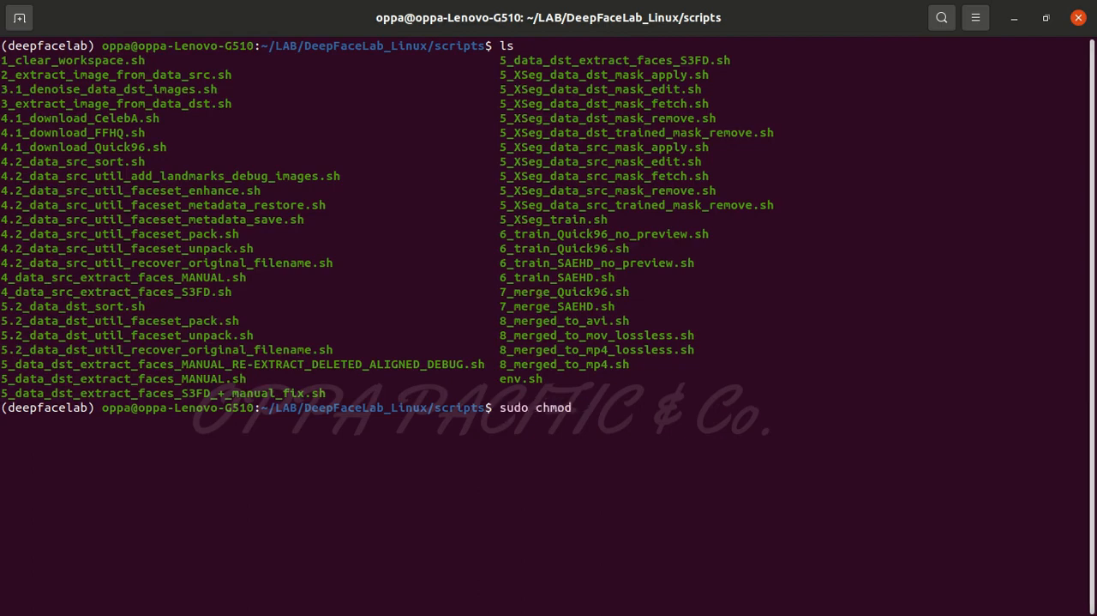
key("ctrl+l")
type("top")
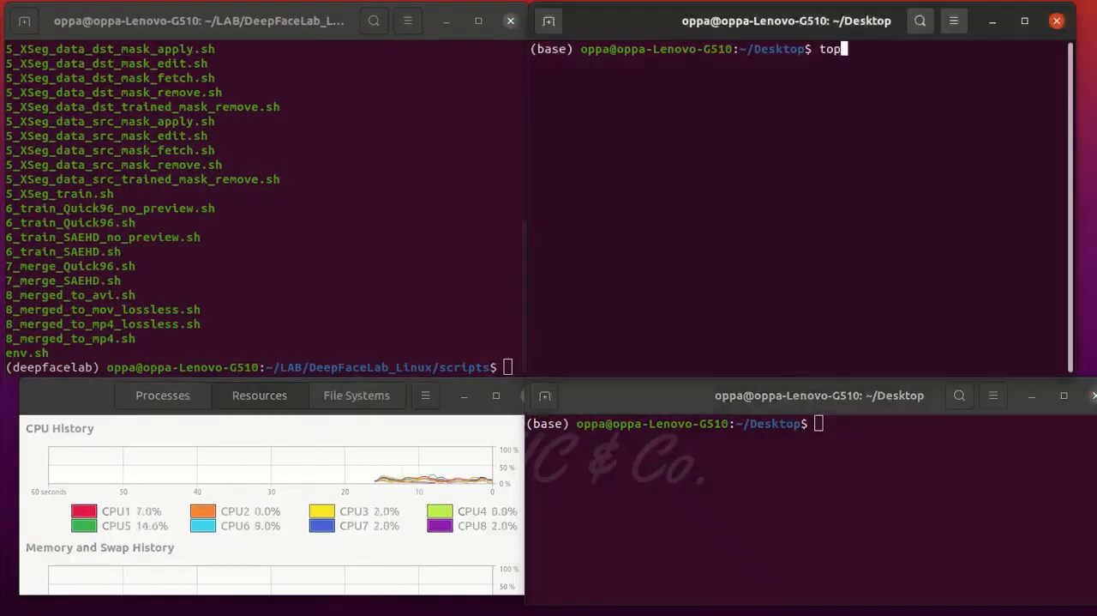
Start top, try the S3FD source face extraction script, list scripts, and begin 'bash'.
key("Return")
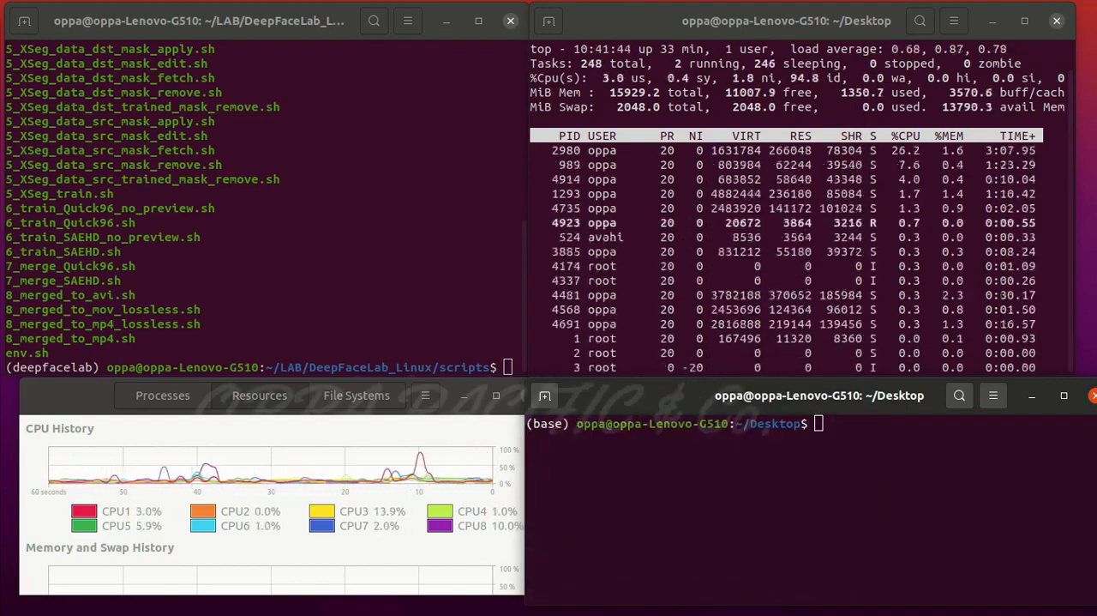
type("bash 4_data_src_extract_faces_S3FD.sh")
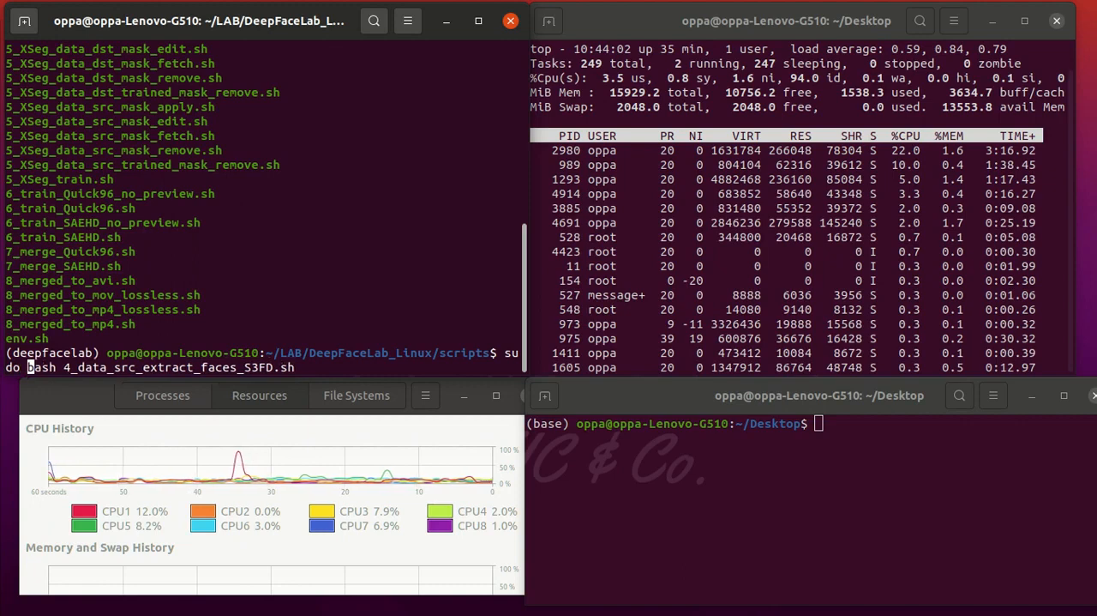
key("Return")
type("clear")
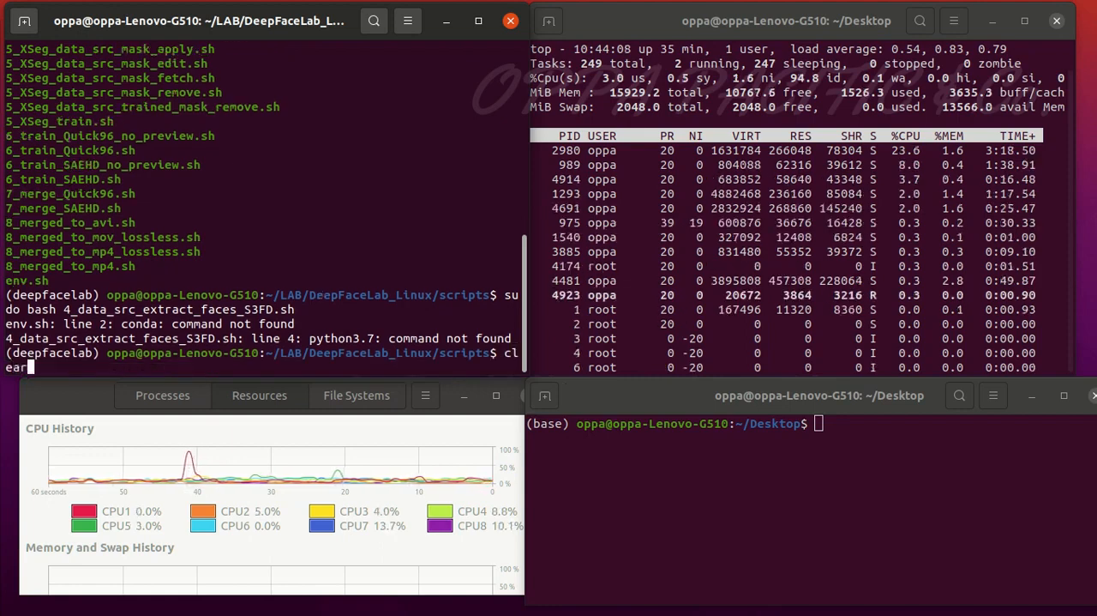
key("Return")
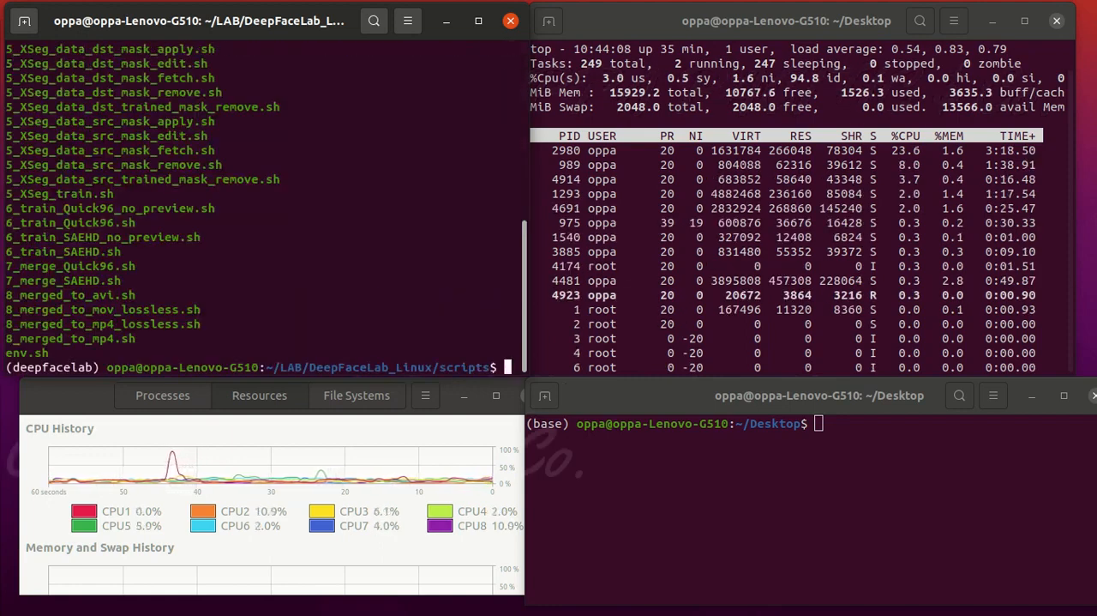
type("bash")
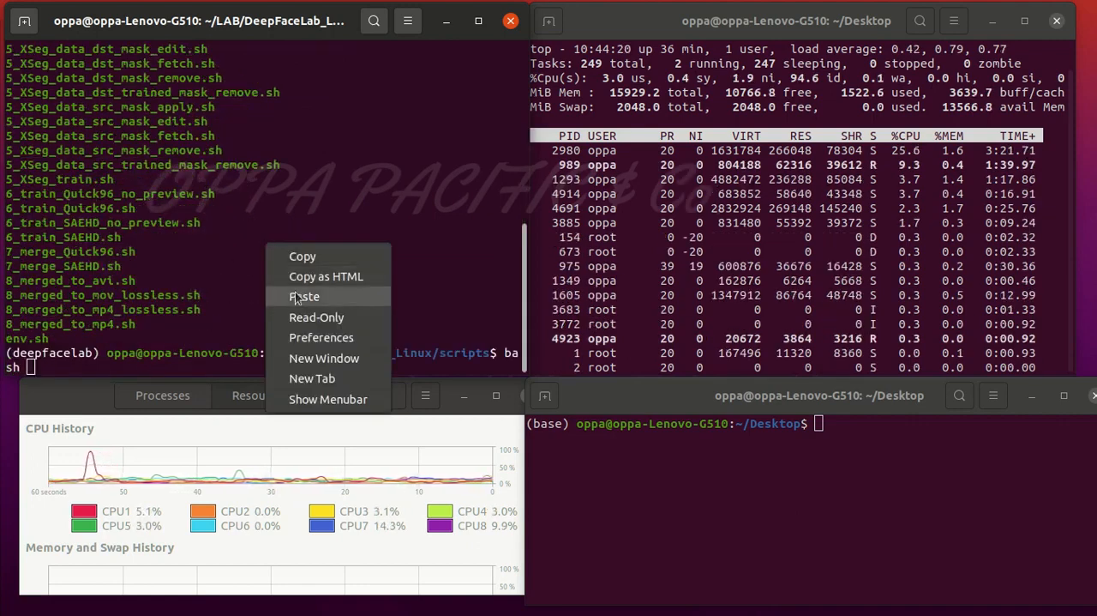
Paste the source face extraction script name after bash from the context menu.
left_click(303, 296)
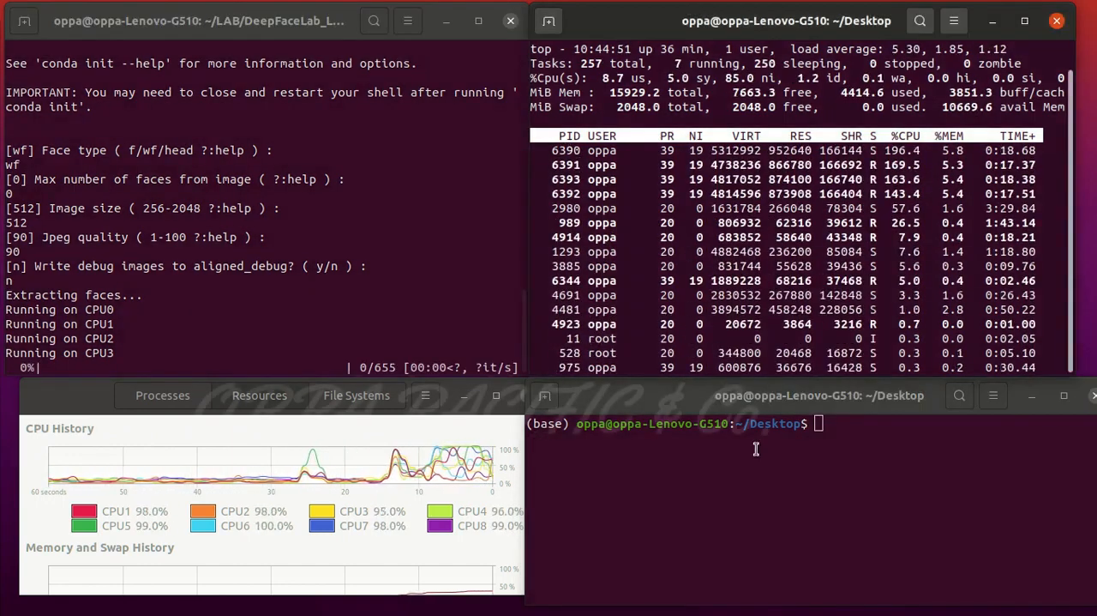
Cap extraction process 6390 at 50% CPU with sudo cpulimit.
type("sudo cpulimit --pid 6390")
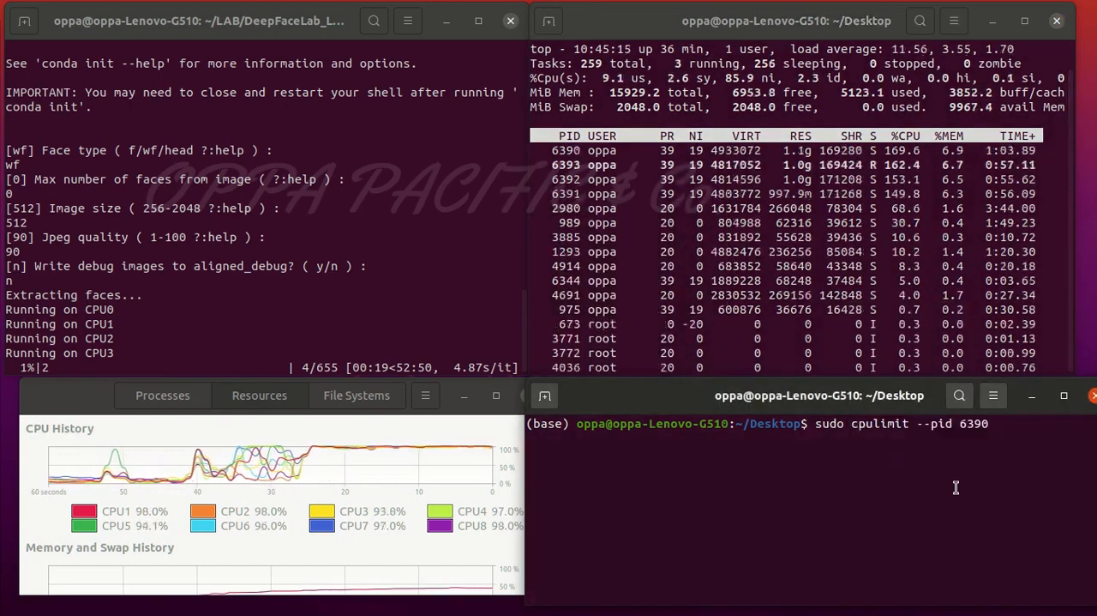
type("--limit 50")
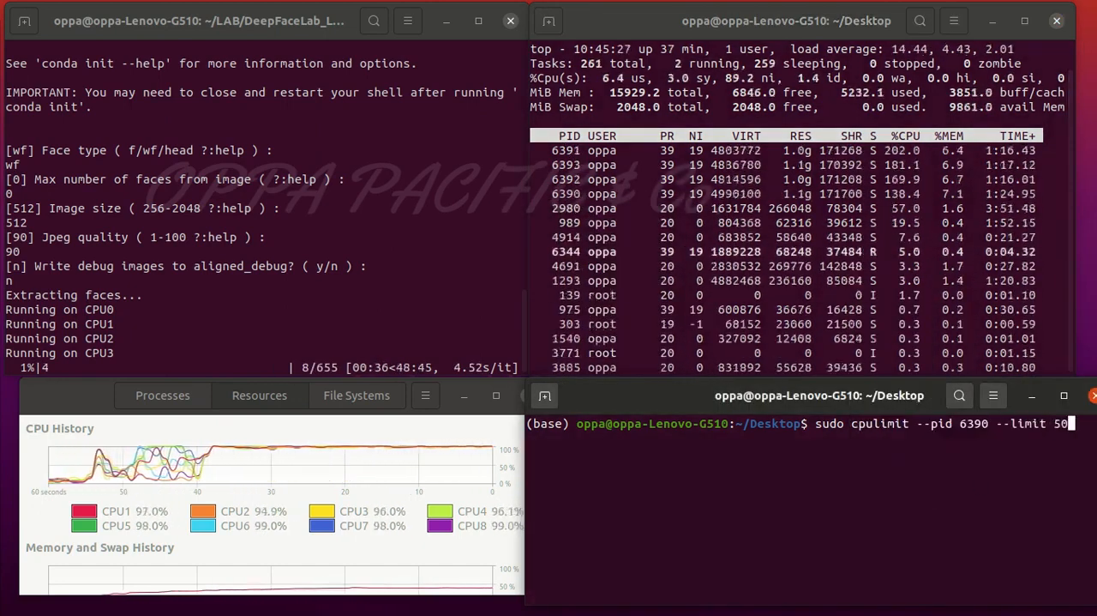
key("Return")
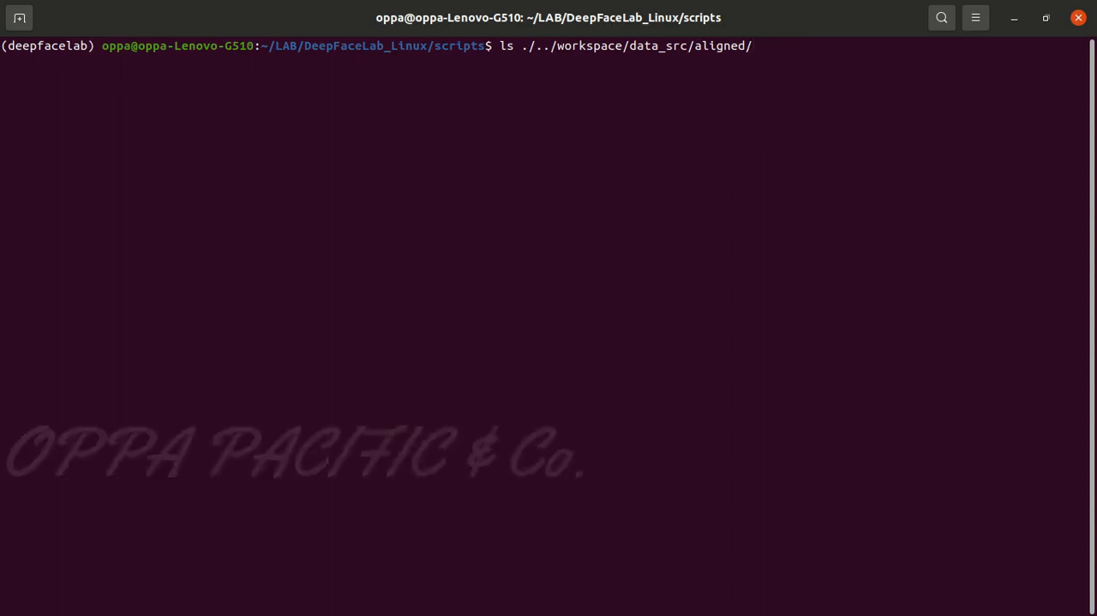
List data_src/aligned faces through 00655_0.jpg with details, then clear the screen.
key("Return")
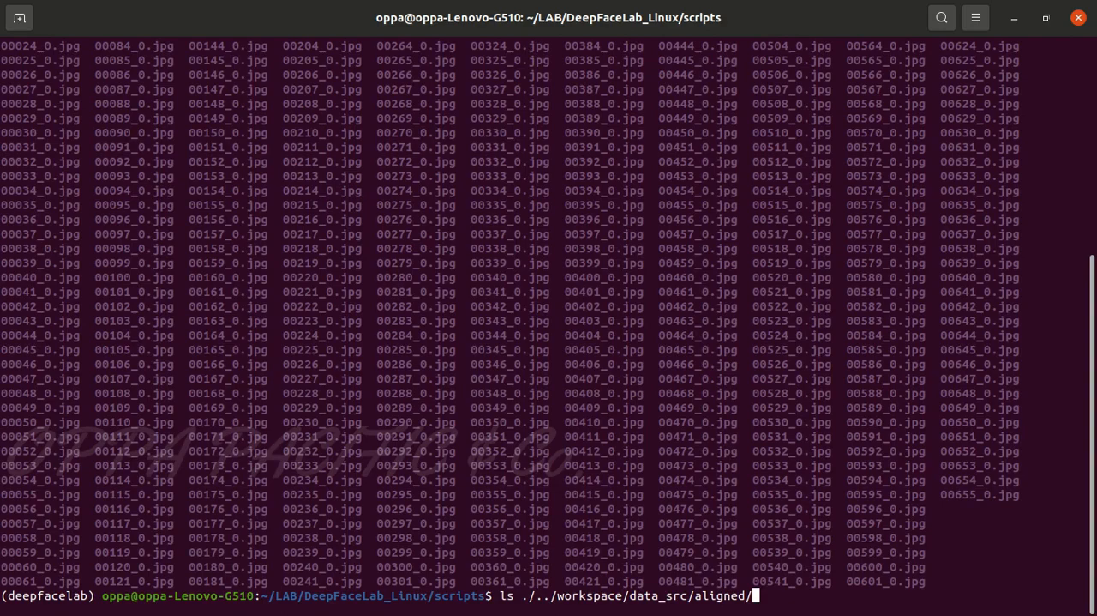
key("Return")
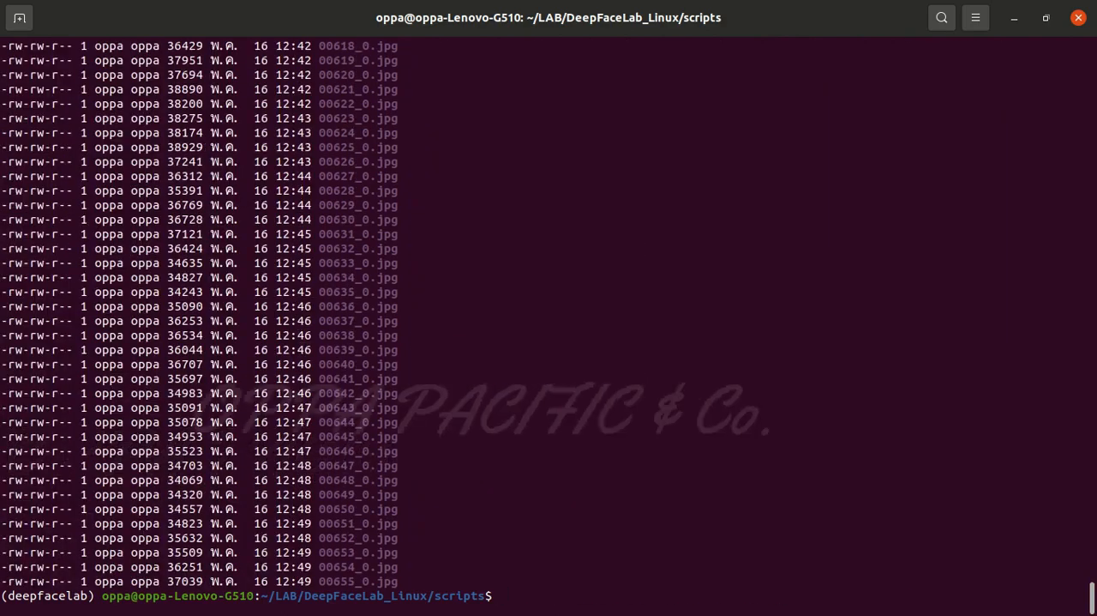
scroll("up", 3)
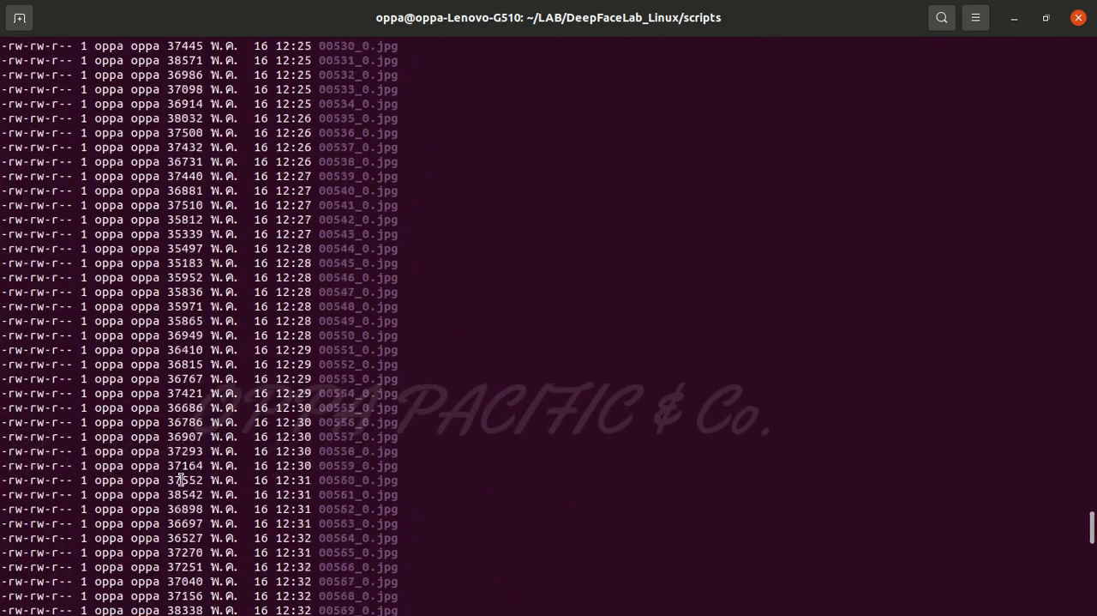
type("clear")
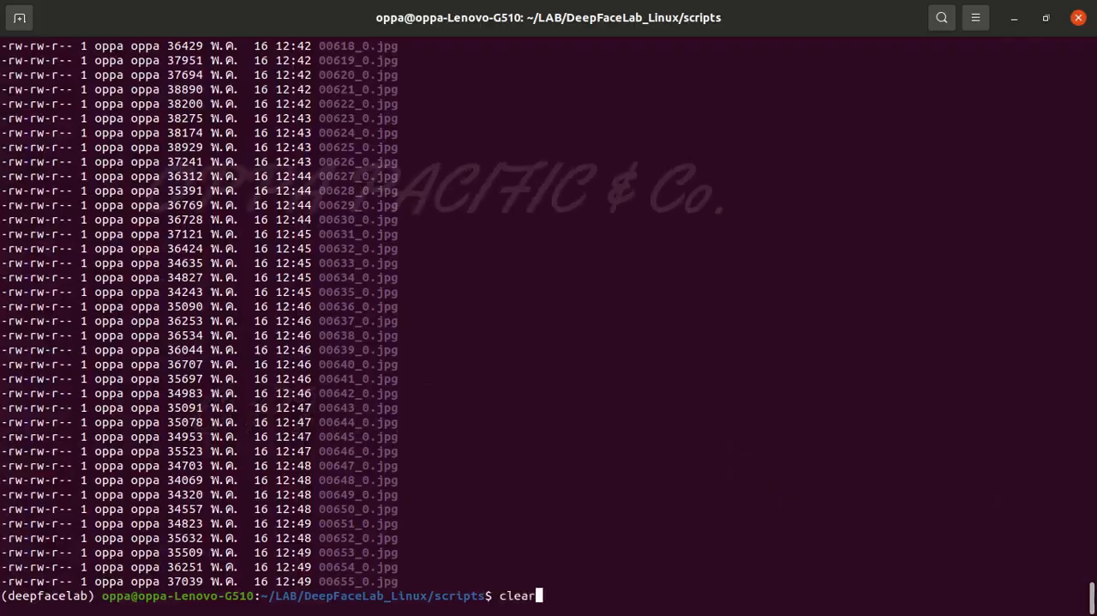
key("Return")
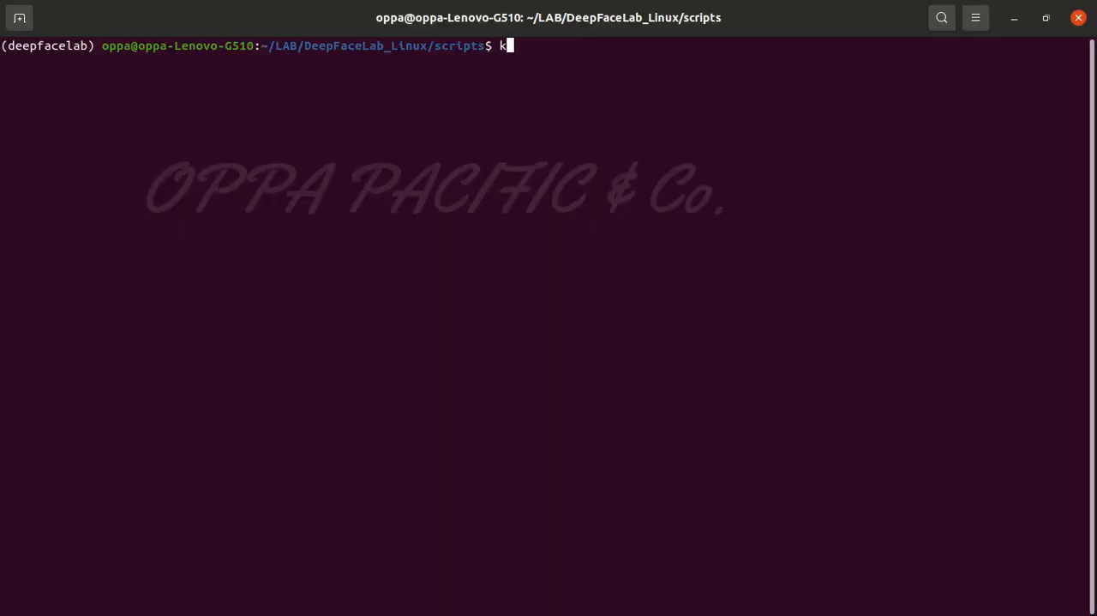
List the scripts matching 'ls 5*' and begin a new bash command.
type("ls 5*")
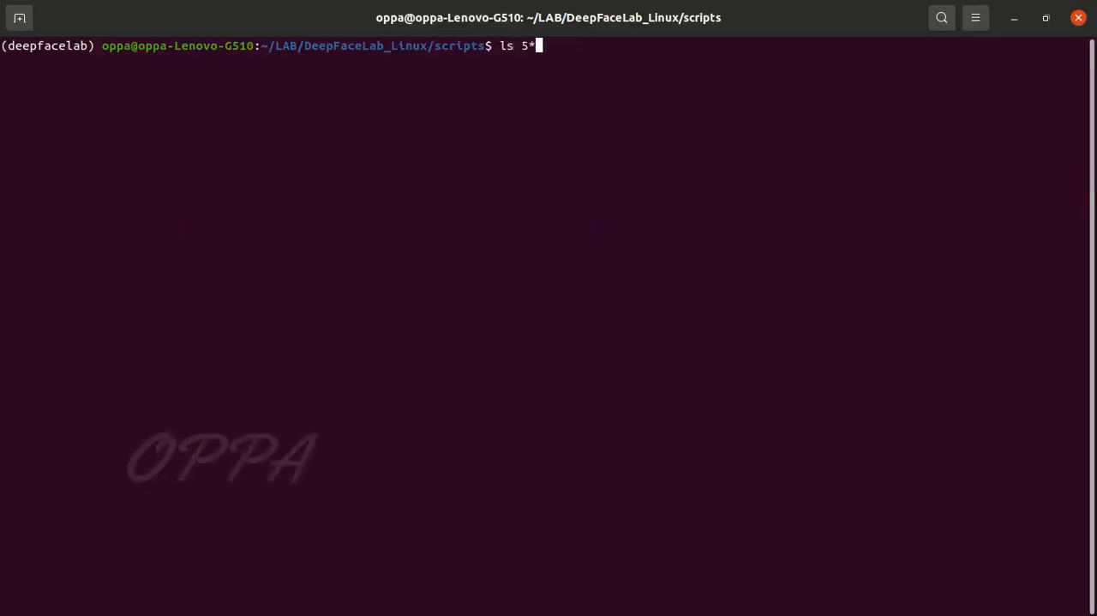
key("Return")
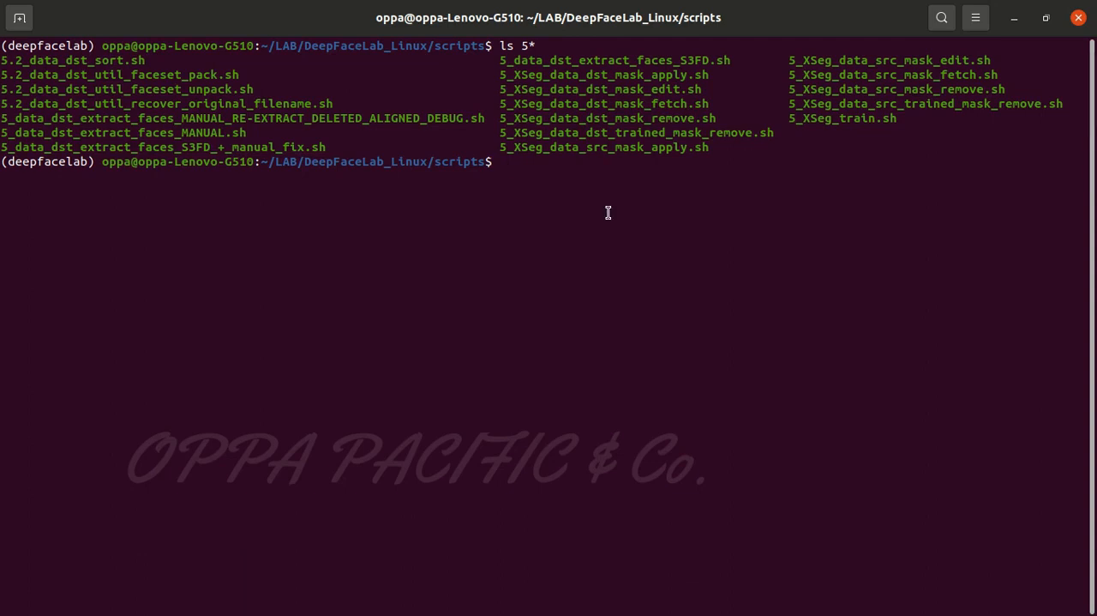
type("bash")
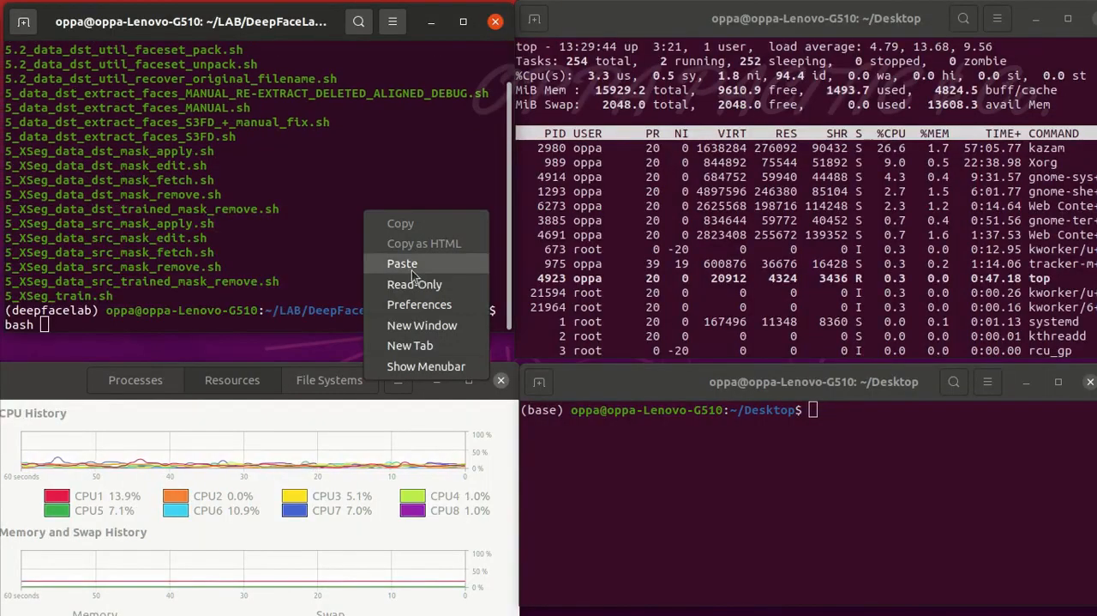
Paste the destination face extraction script name after bash from the context menu.
left_click(402, 263)
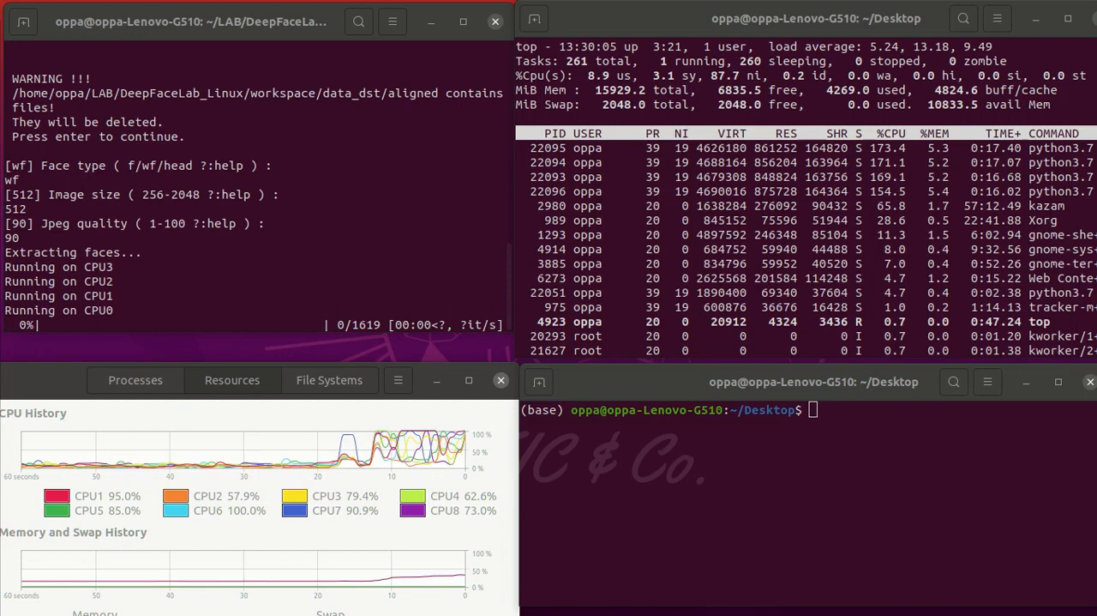
Cap extraction process 22093 at 70% CPU with 'sudo cpulimit -p 22093 -l70'.
type("sudo cpulimit")
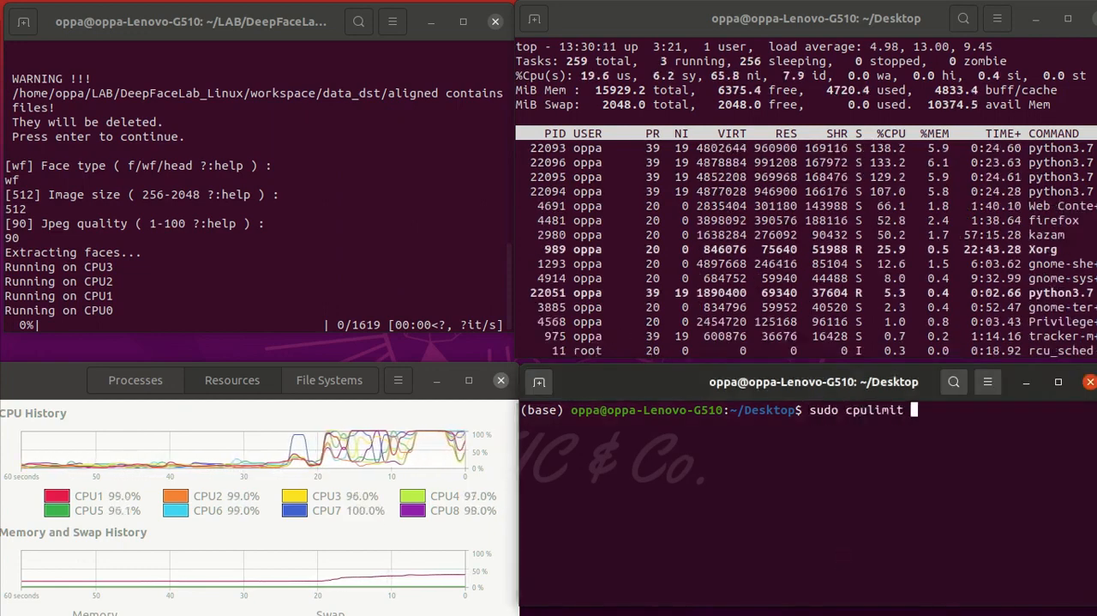
type("-p 22093v")
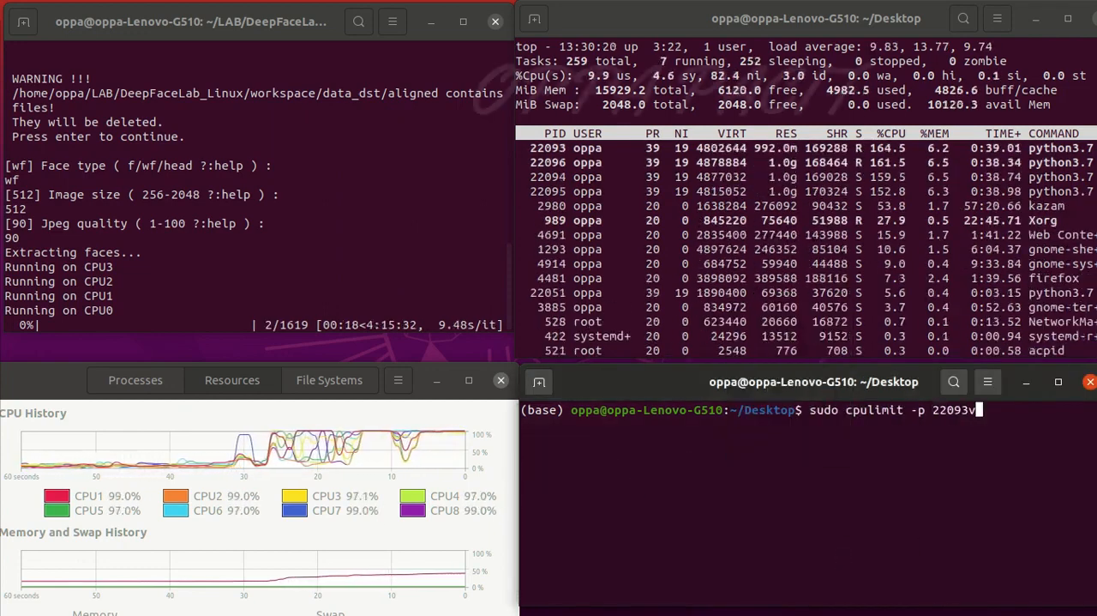
type("-l70")
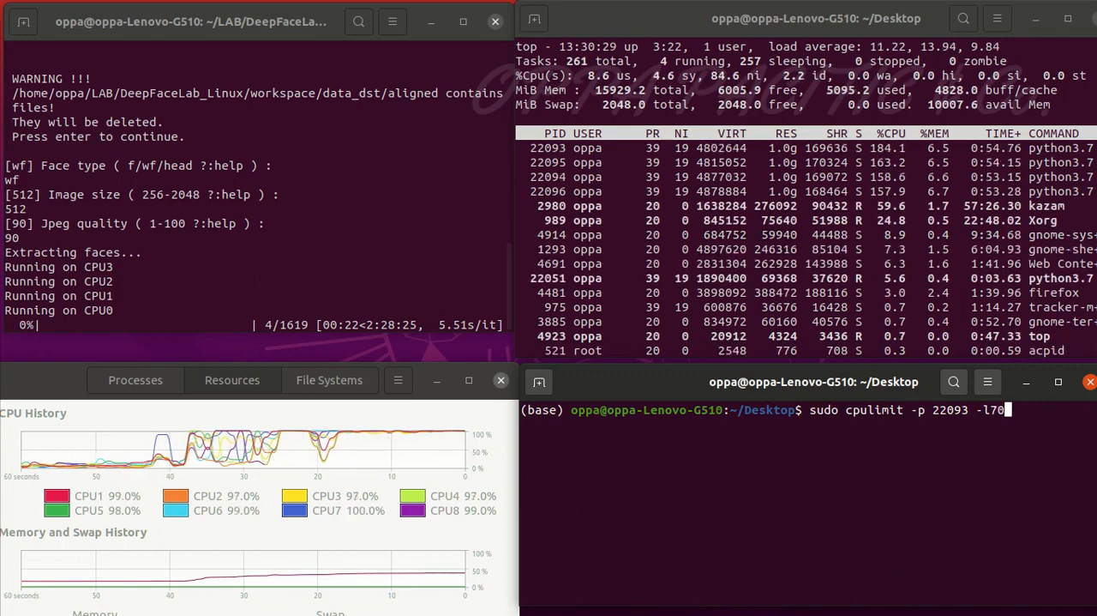
key("Return")
type("senso")
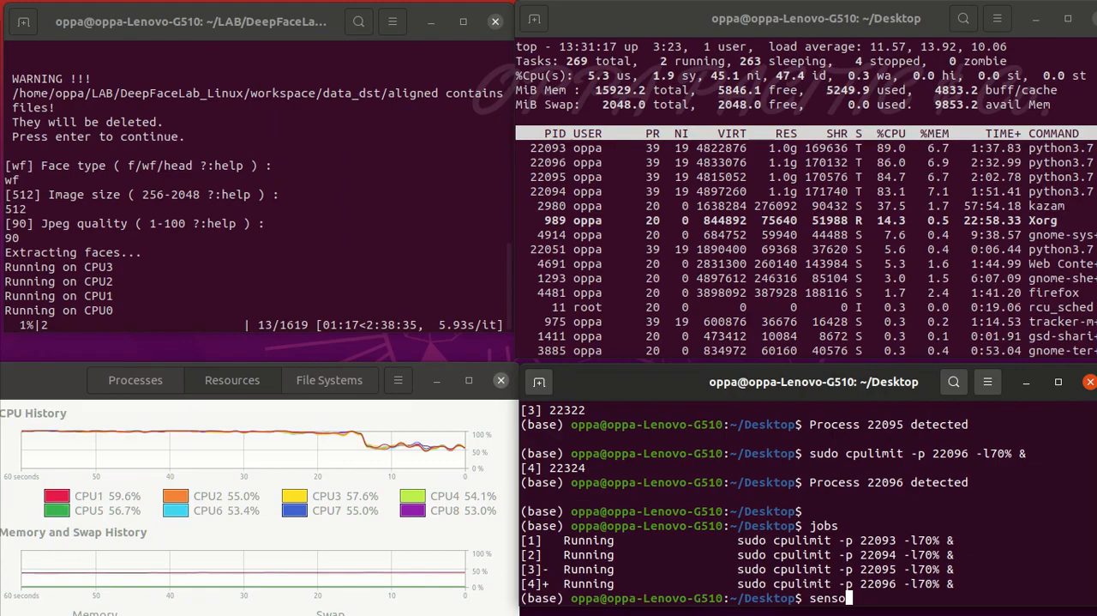
key("Return")
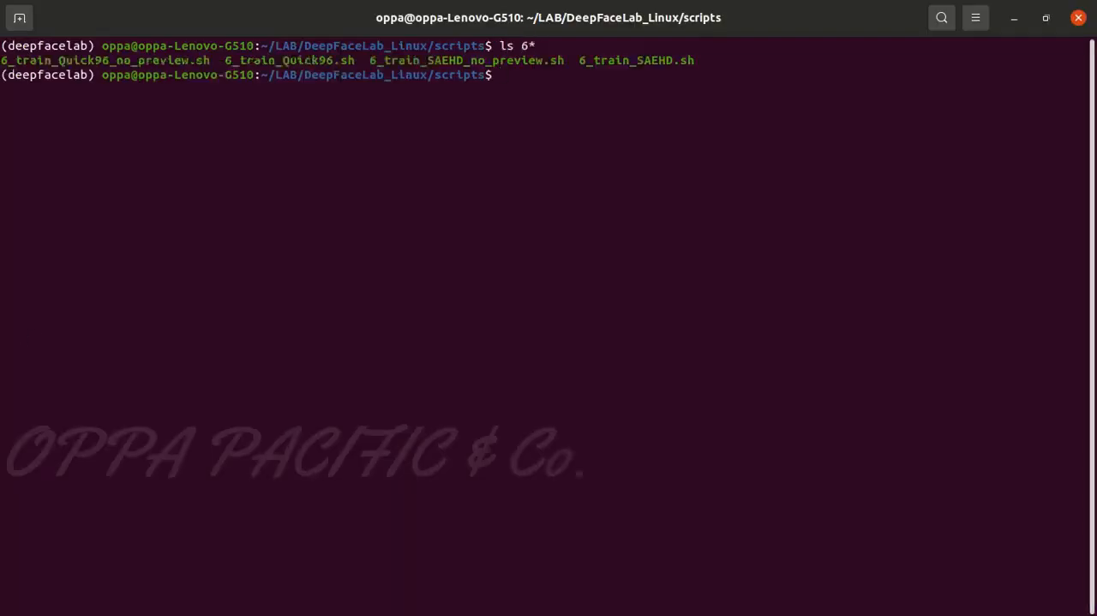
List all scripts, start a bash command for Quick96 training, and unmaximize the terminal.
type("ls")
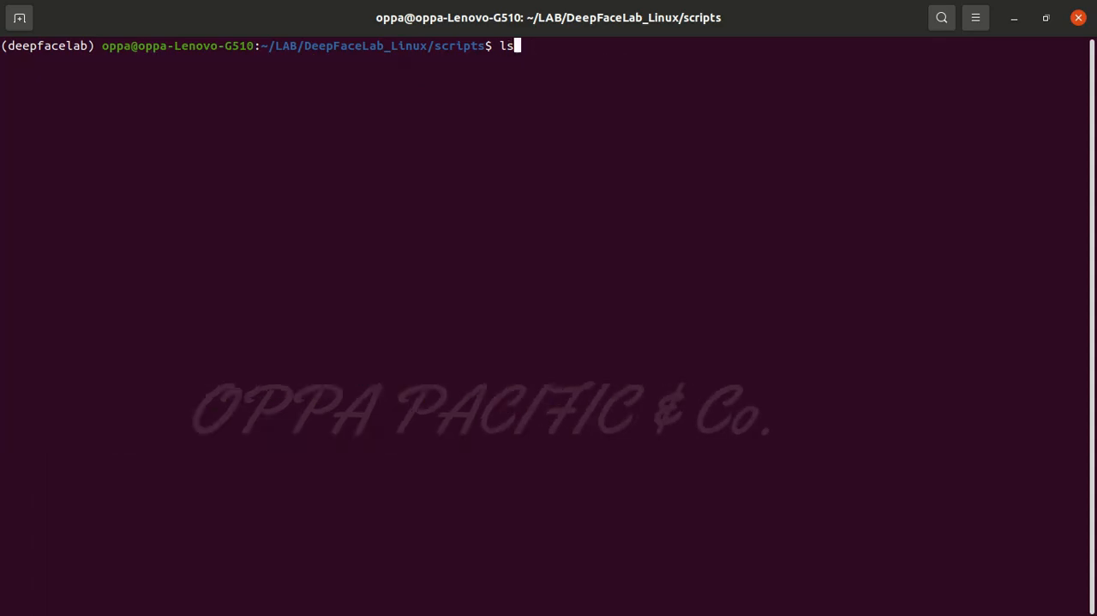
key("Return")
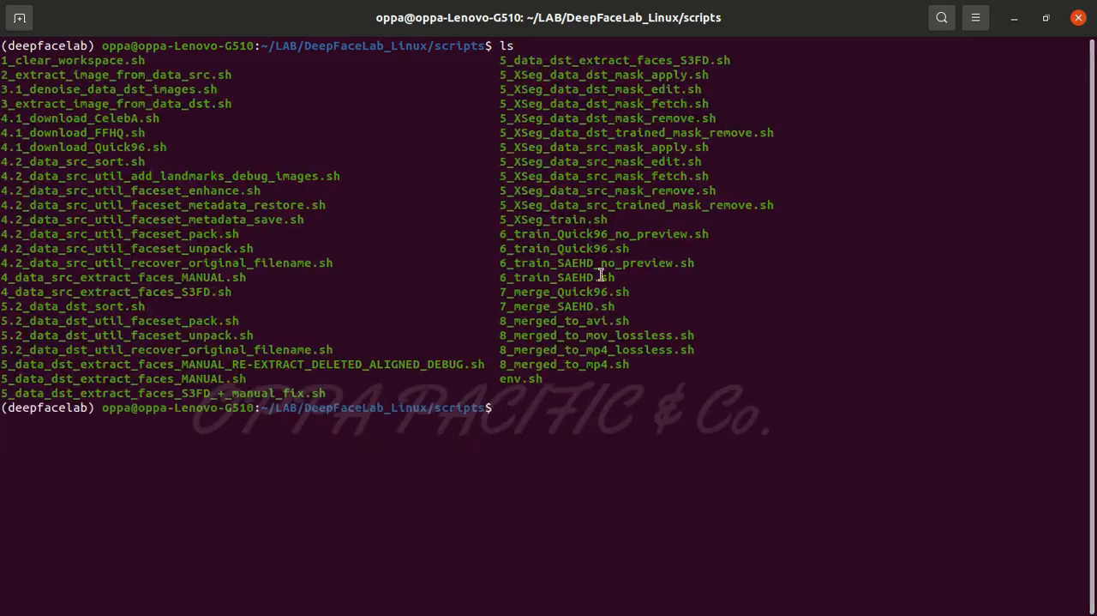
type("bash 6_train_Quick96.sh")
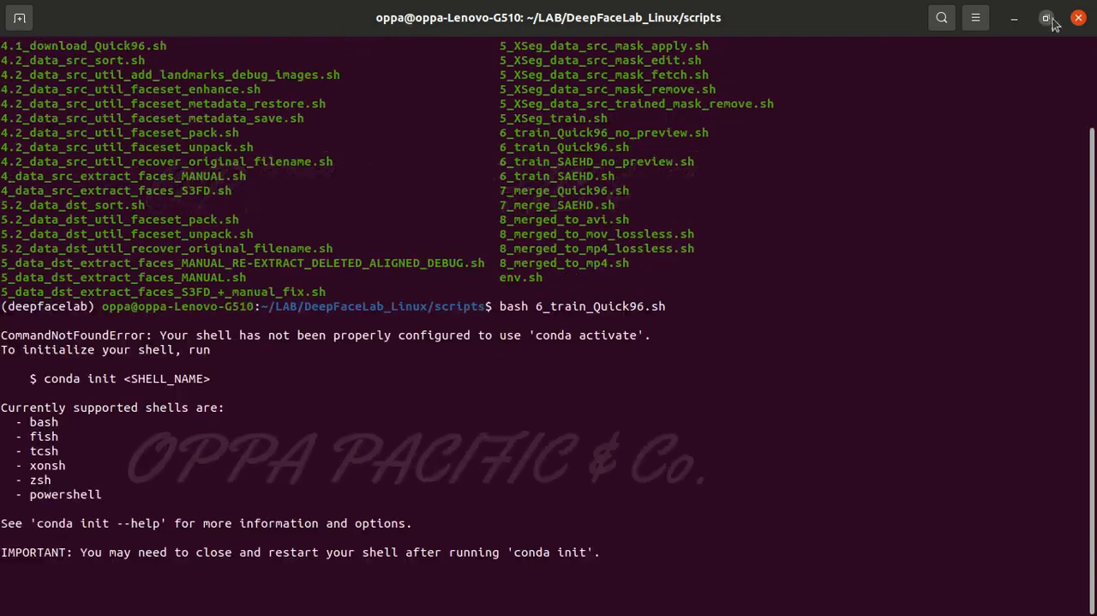
left_click(1046, 17)
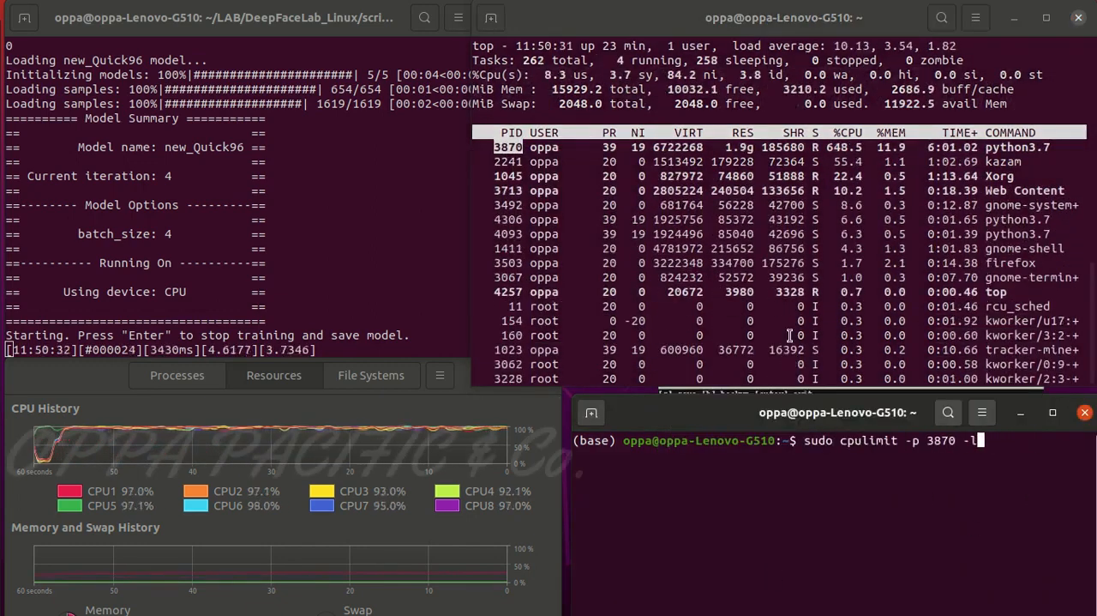
Stop the running Quick96 training with Enter.
key("Return")
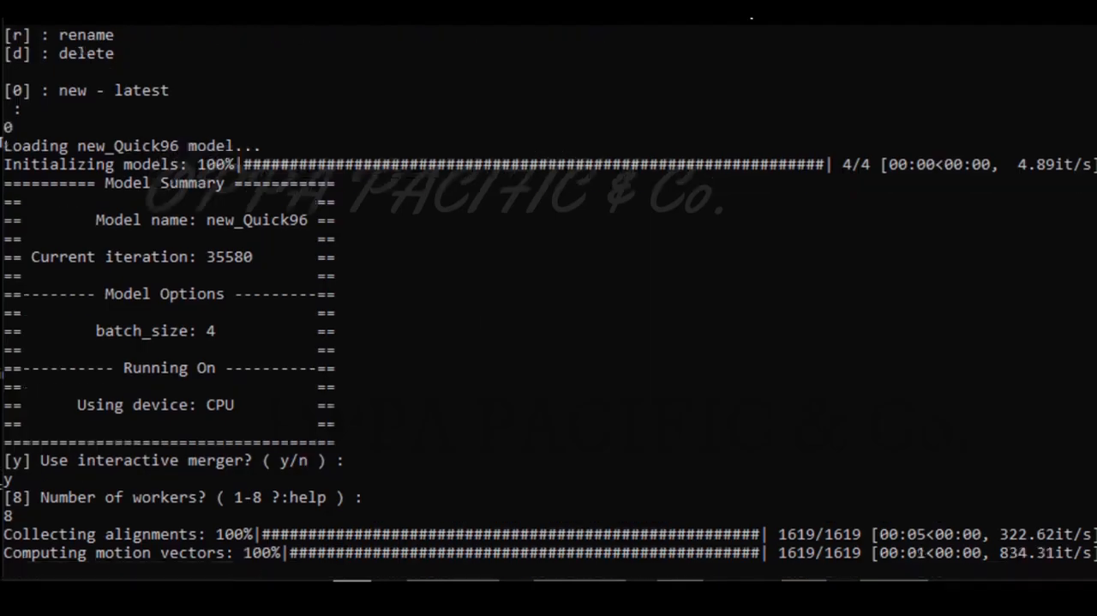
Leave the Merger help screen for the merged-face preview of frame 00001.
key("Tab")
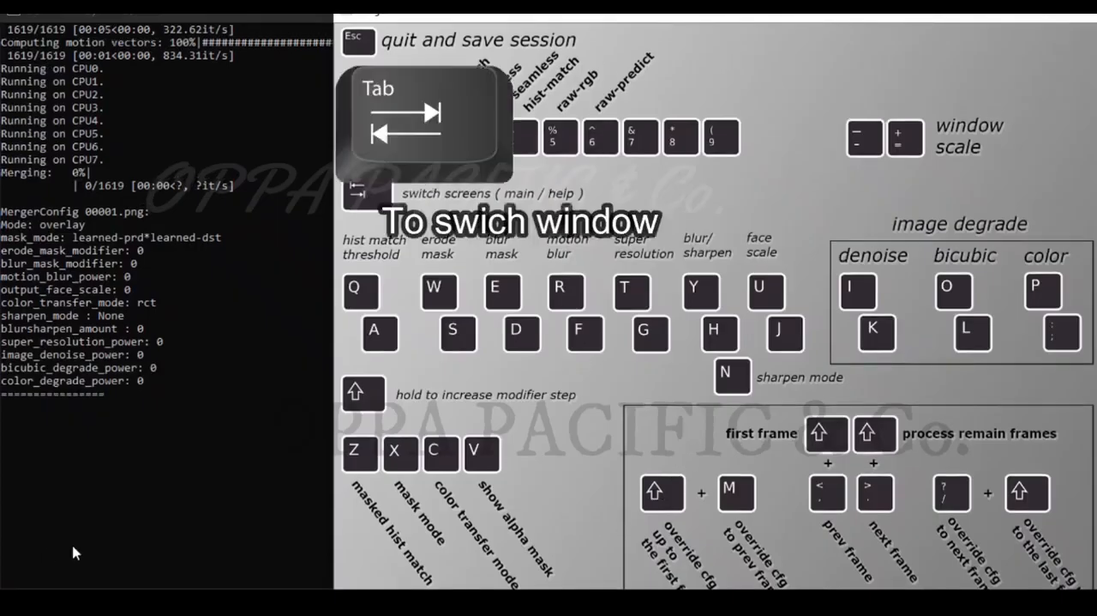
key("Tab")
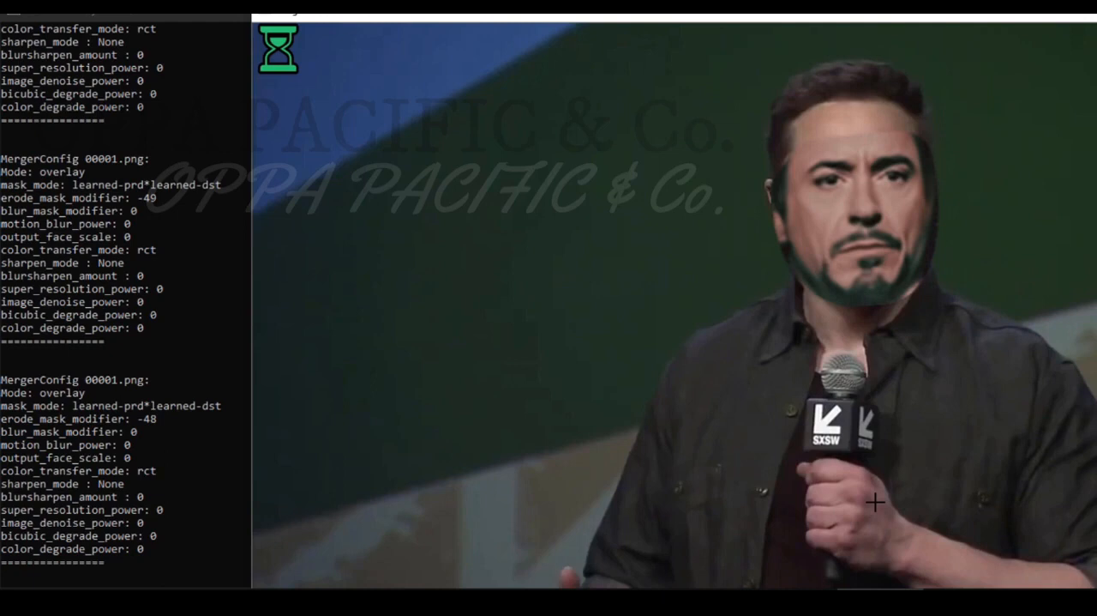
Raise the erode mask modifier with W toward the target of 20.
key("w")
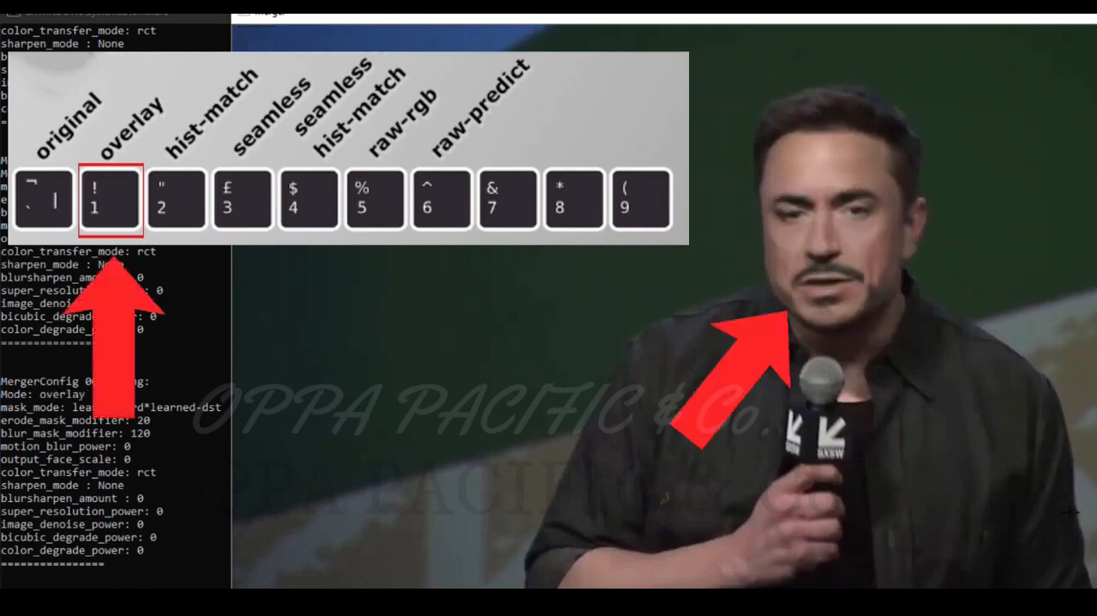
Step back frame by frame toward the first frame with the tuned mask settings.
key("left")
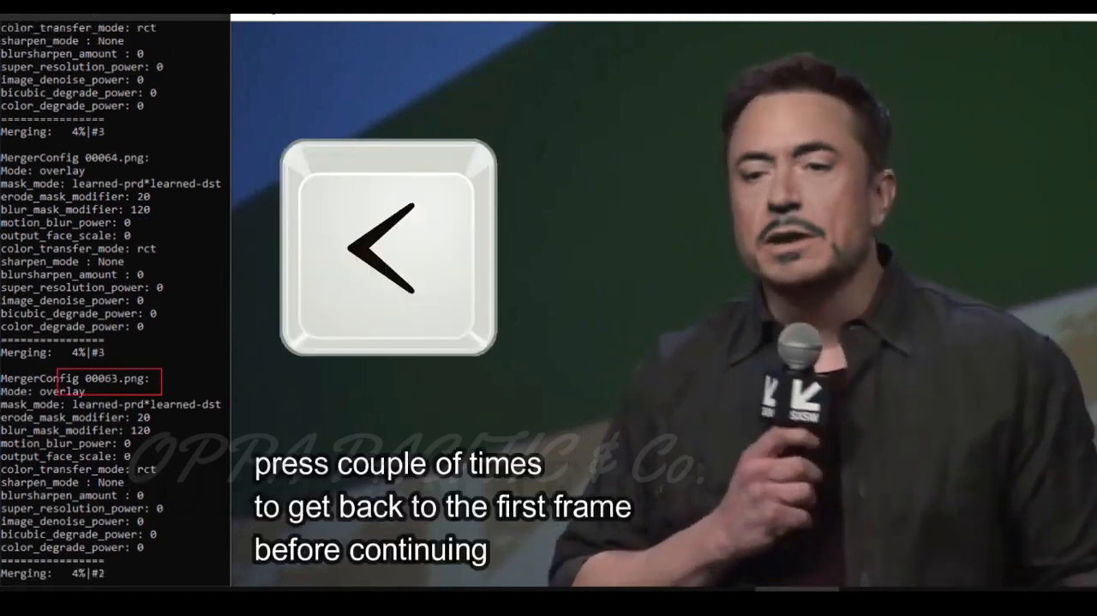
key("Left")
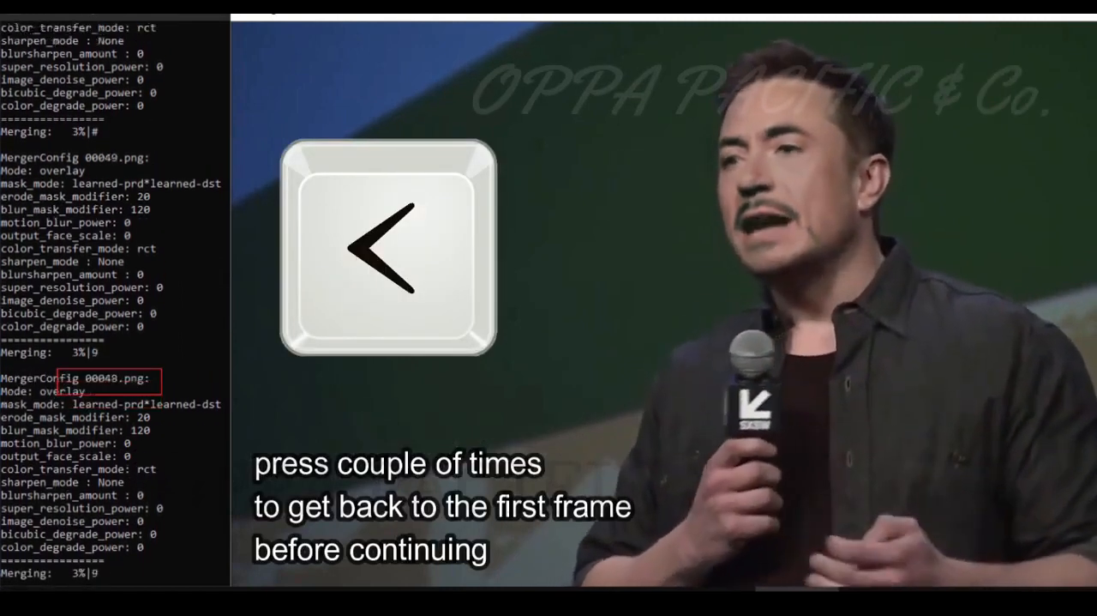
key("left")
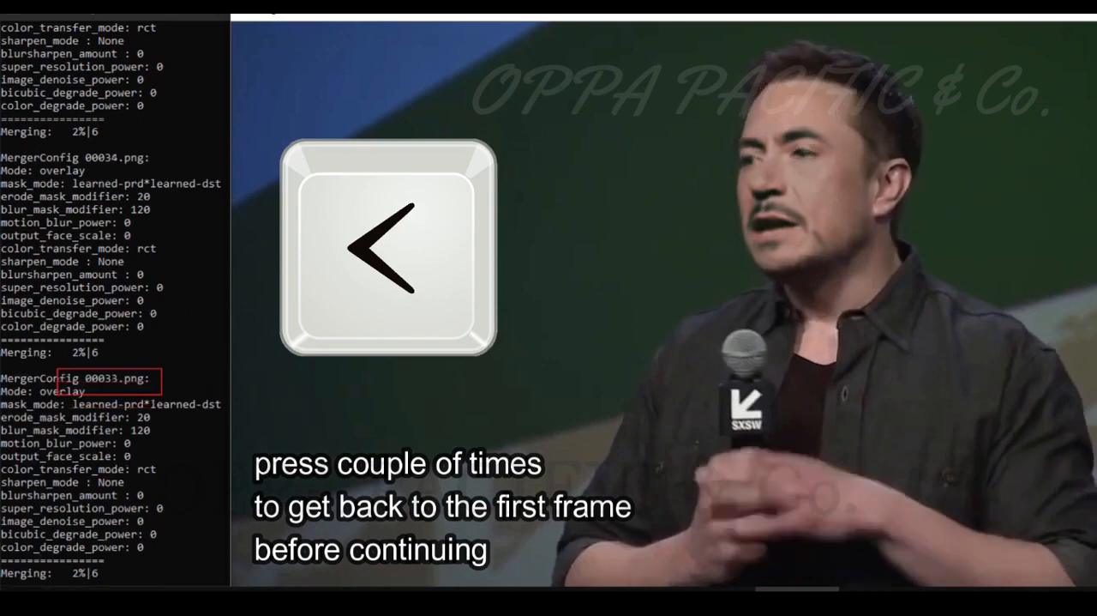
key("left")
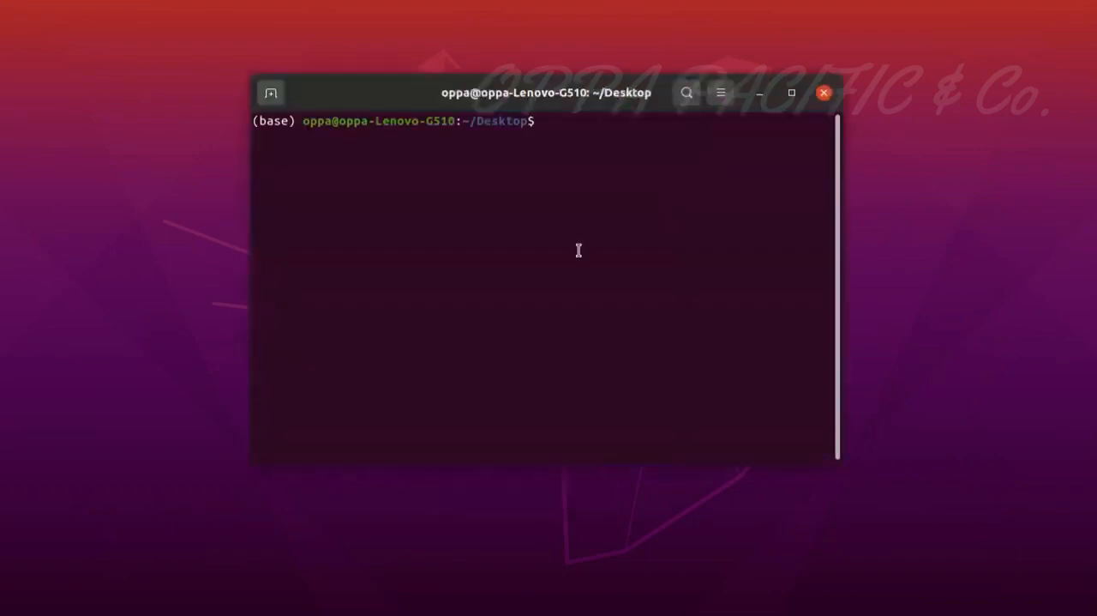
Go to the DeepFaceLab_Linux folder and list the 7* scripts.
type("cd /home/oppa/LAB/DeepFaceLab_Linux/")
type("conda activate deepfacelab")
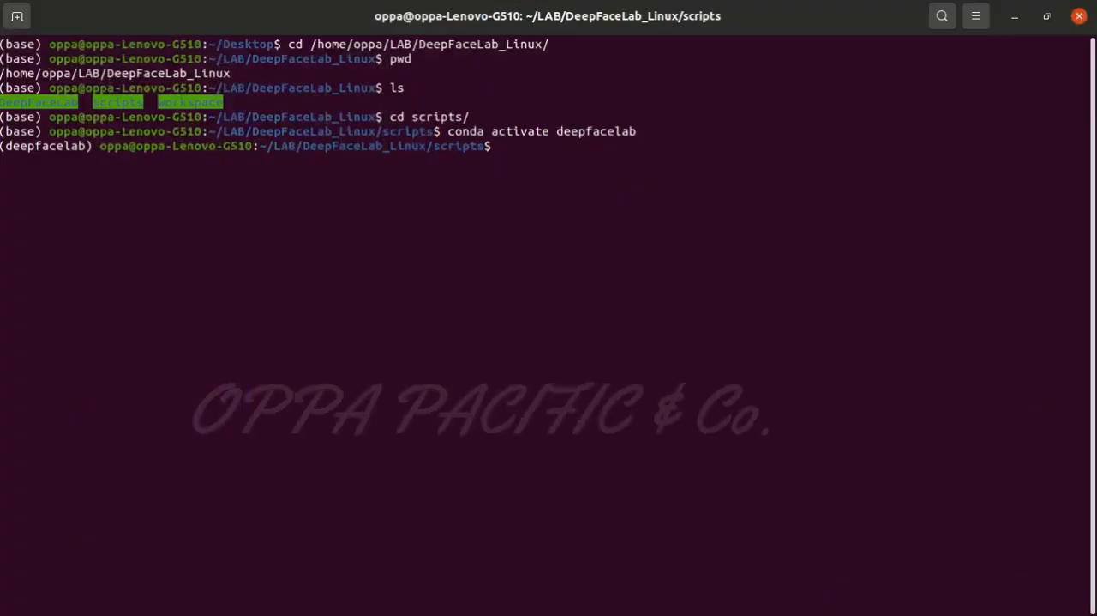
type("ls 7*")
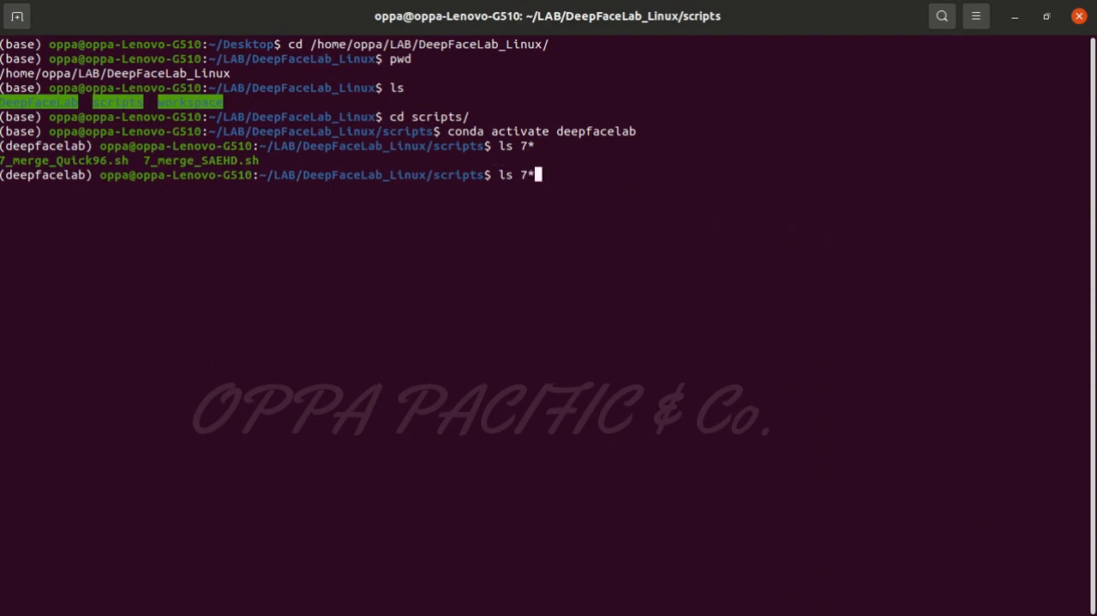
key("Return")
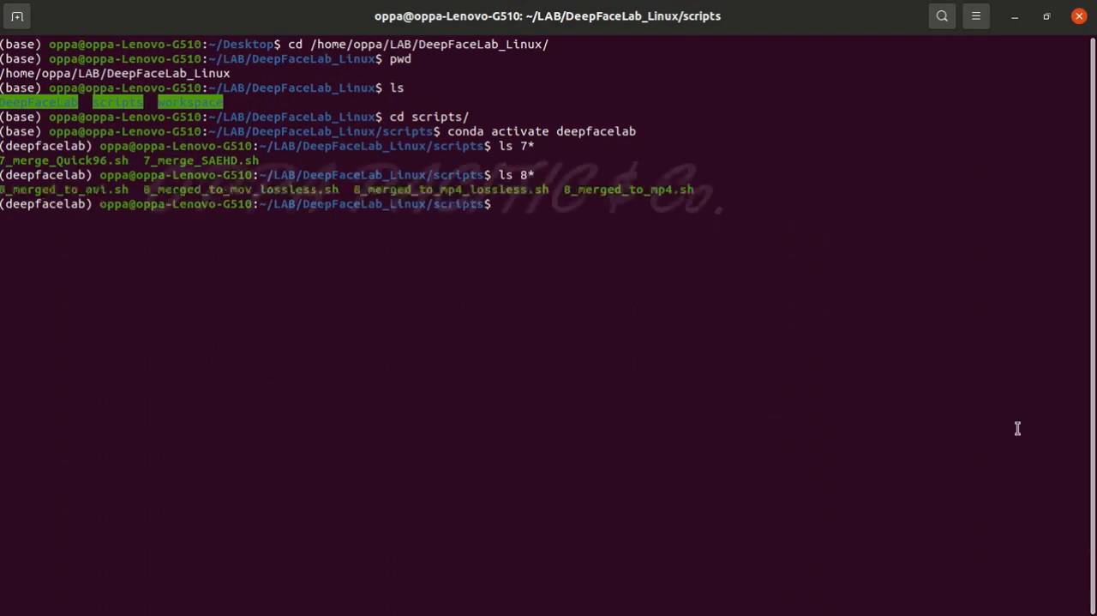
Run 8_merged_to_mp4.sh with sudo to encode the merged frames into mp4.
type("sudo bash 8_merged_to_mp4.sh")
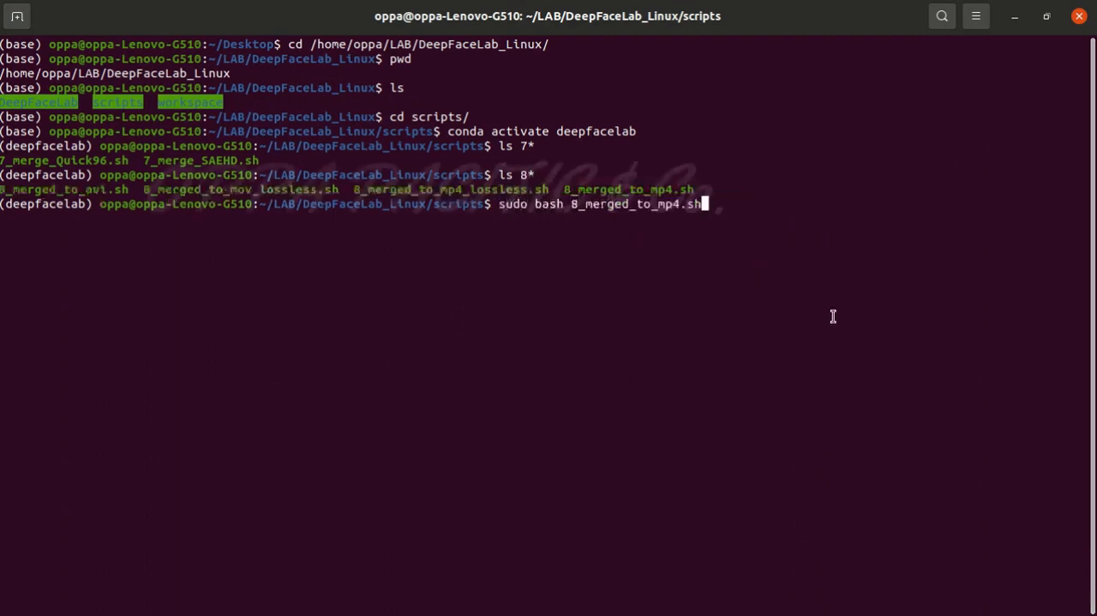
key("Return")
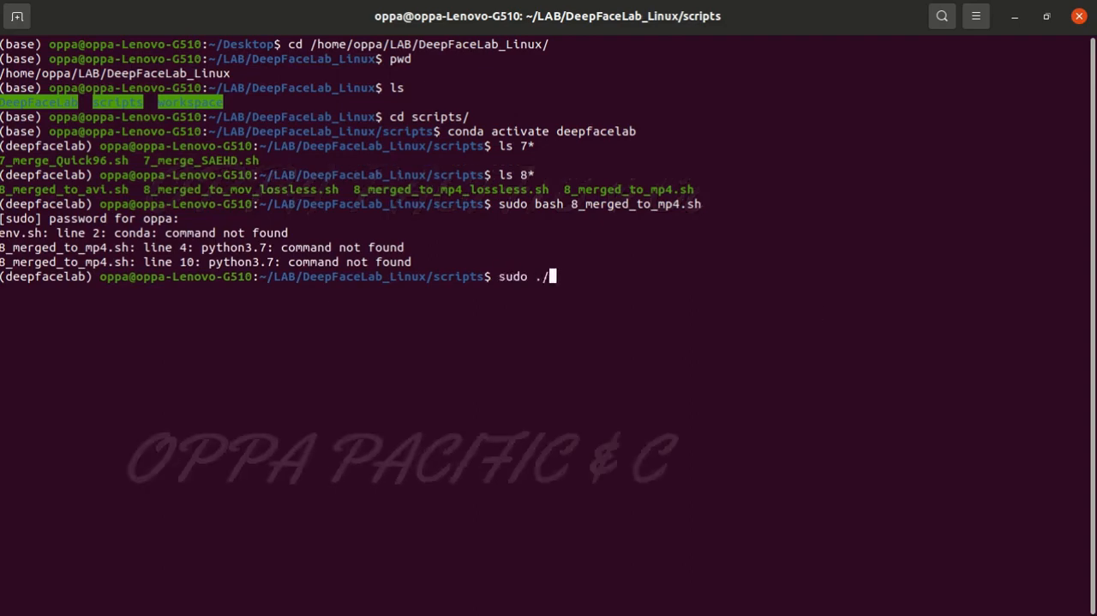
key("Return")
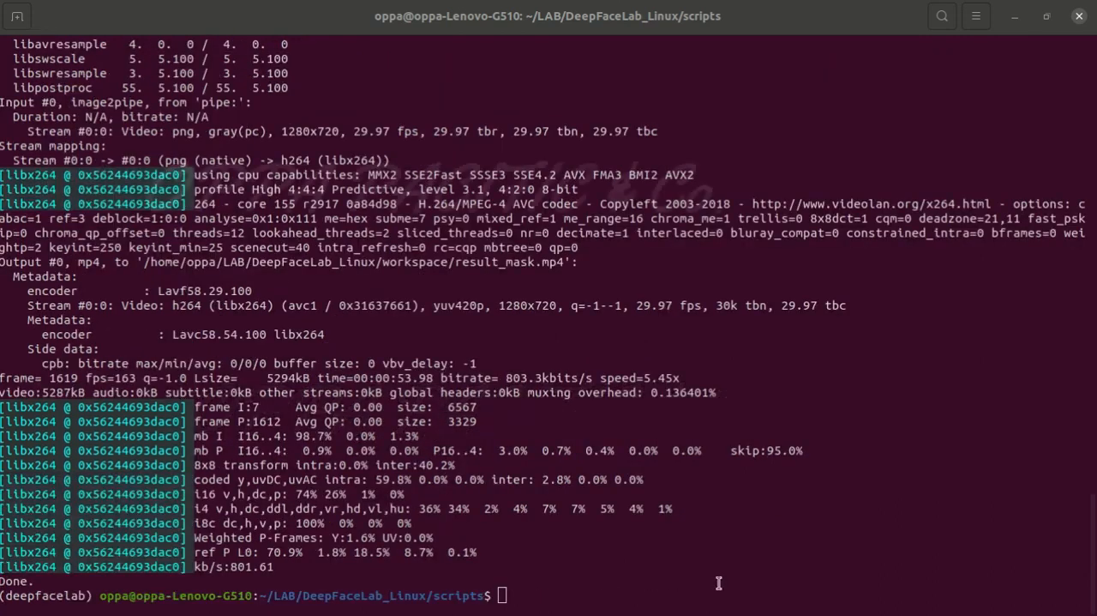
Enter the workspace folder and list its files, including result.mp4 and result_mask.mp4.
type("cd")
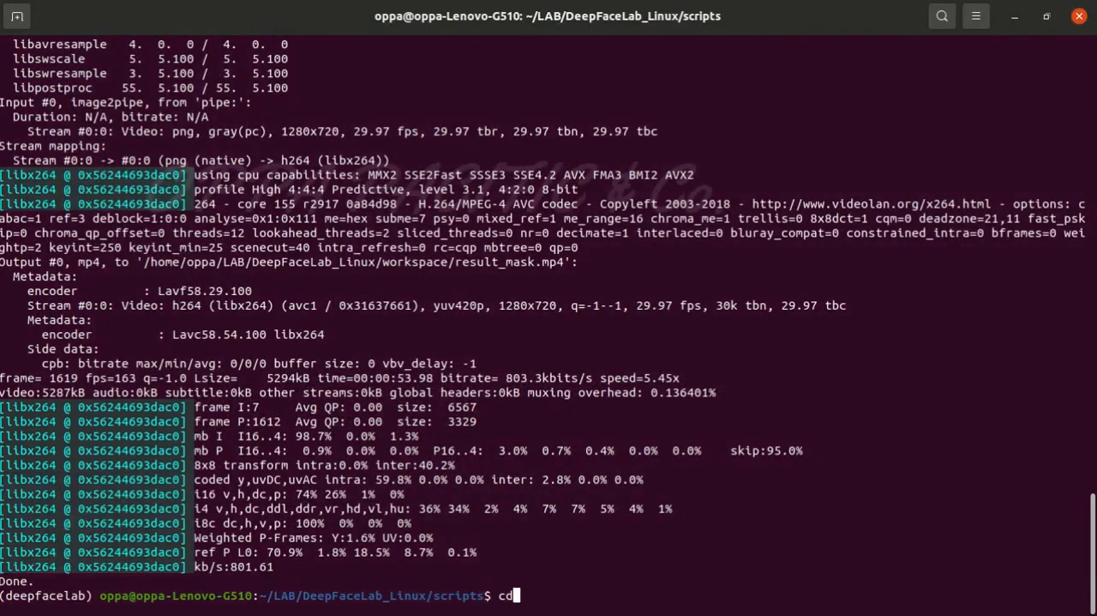
key("Return")
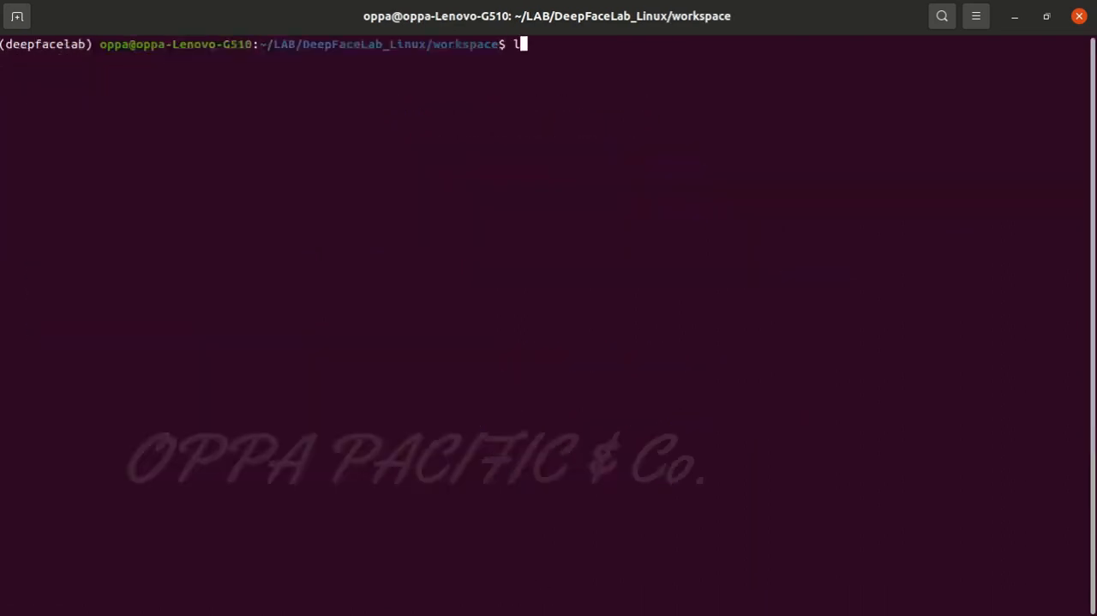
key("Return")
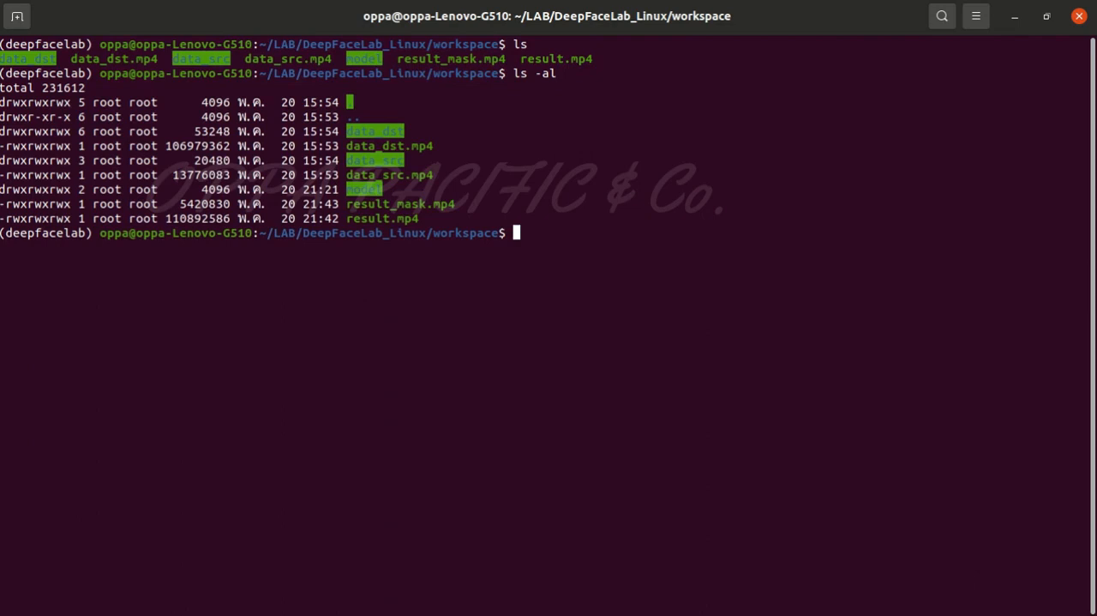
type("xdg-")
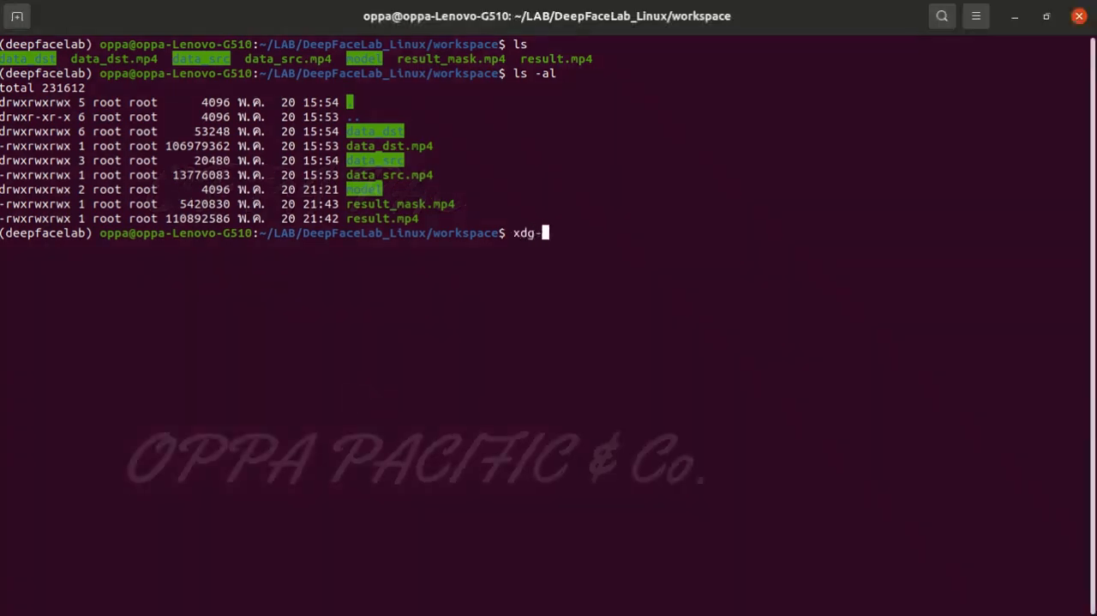
Play result.mp4 in VLC with xdg-open, then install mplayer with apt.
key("Return")
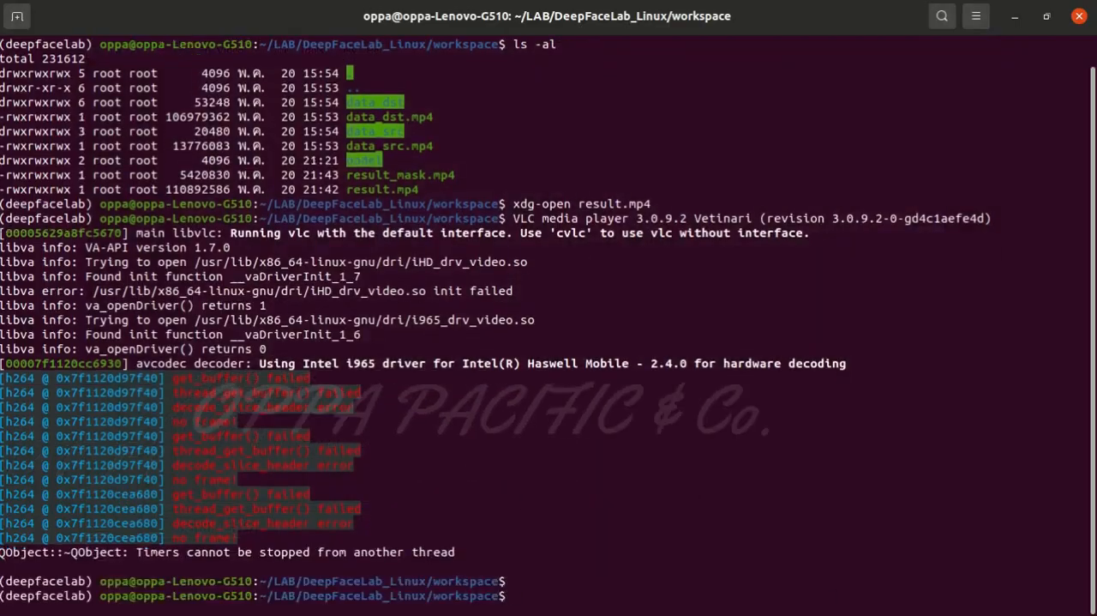
type("sudo apt get install mp")
type("y")
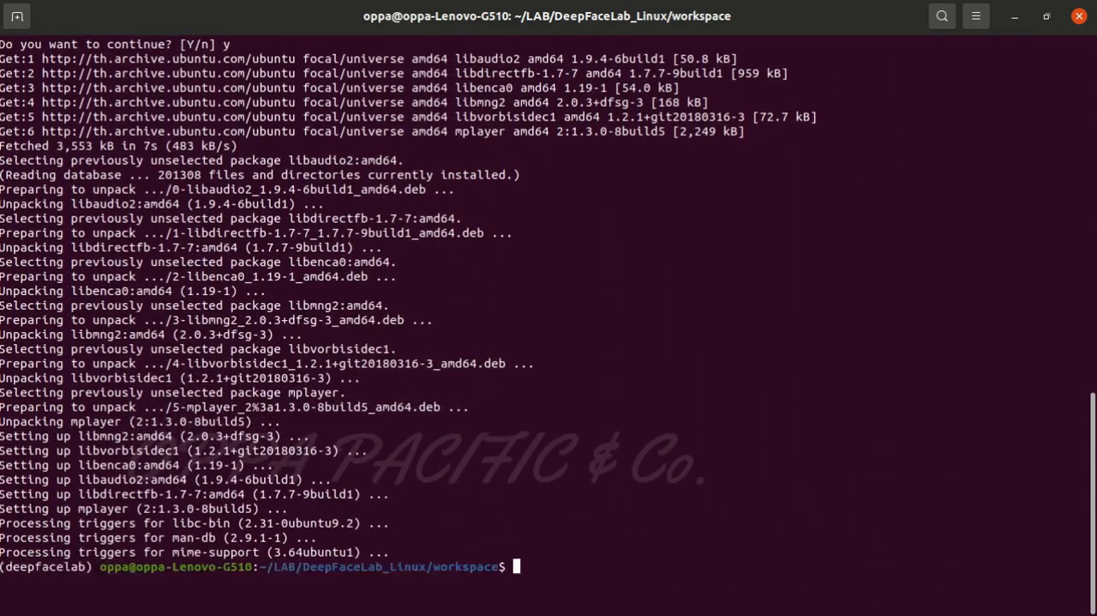
Play result.mp4 as ASCII art with mplayer -vo caca, then type 'THANK YOU!'.
type("mplayer -vo caca re")
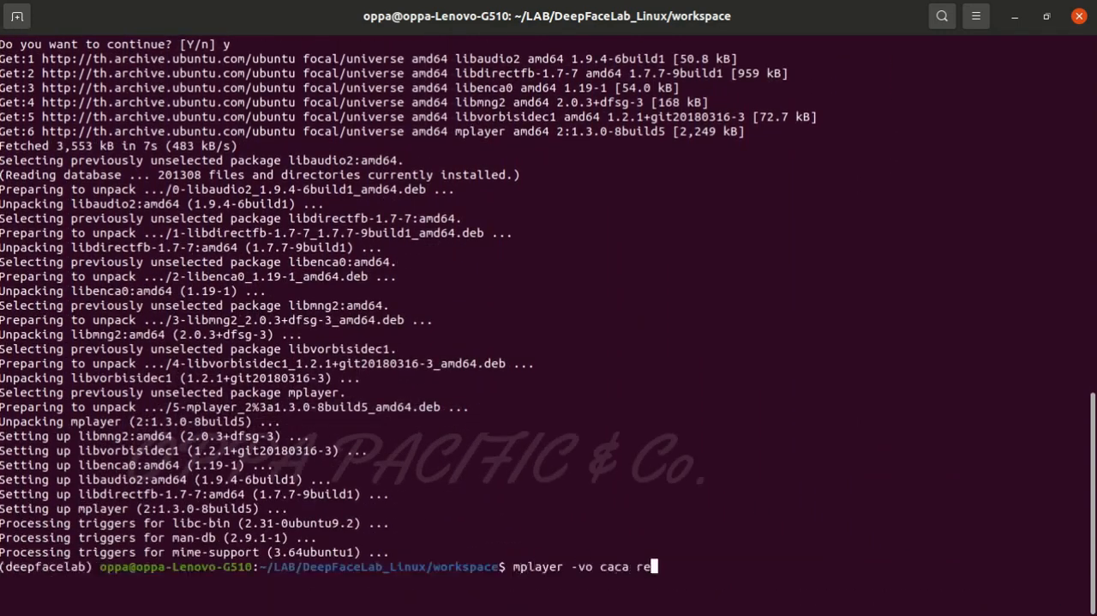
key("Return")
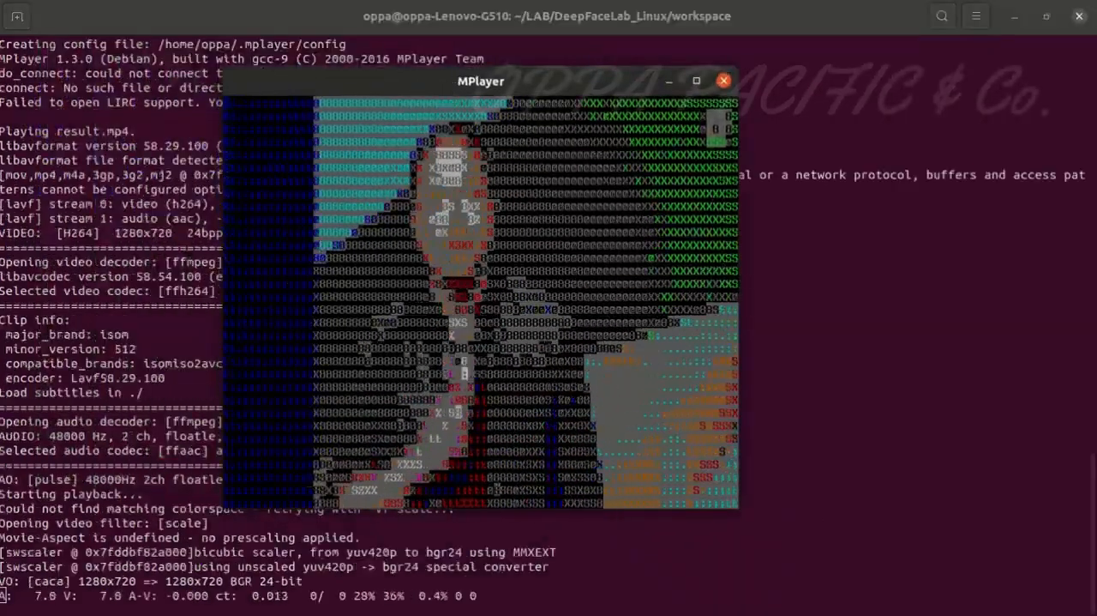
left_click_drag(481, 80, 707, 89)
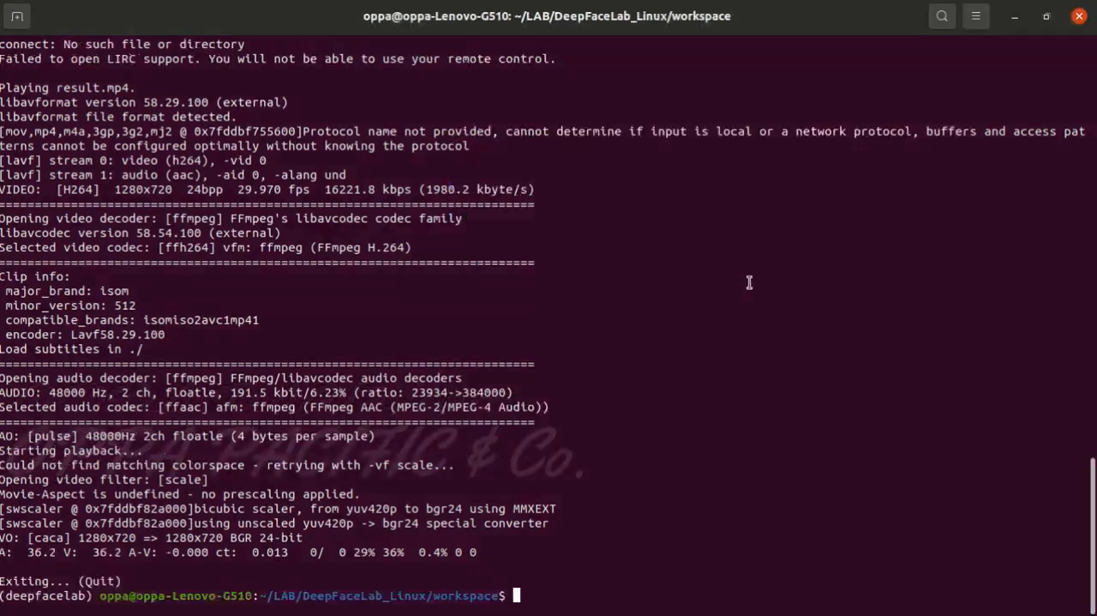
type("THANK YOU!")
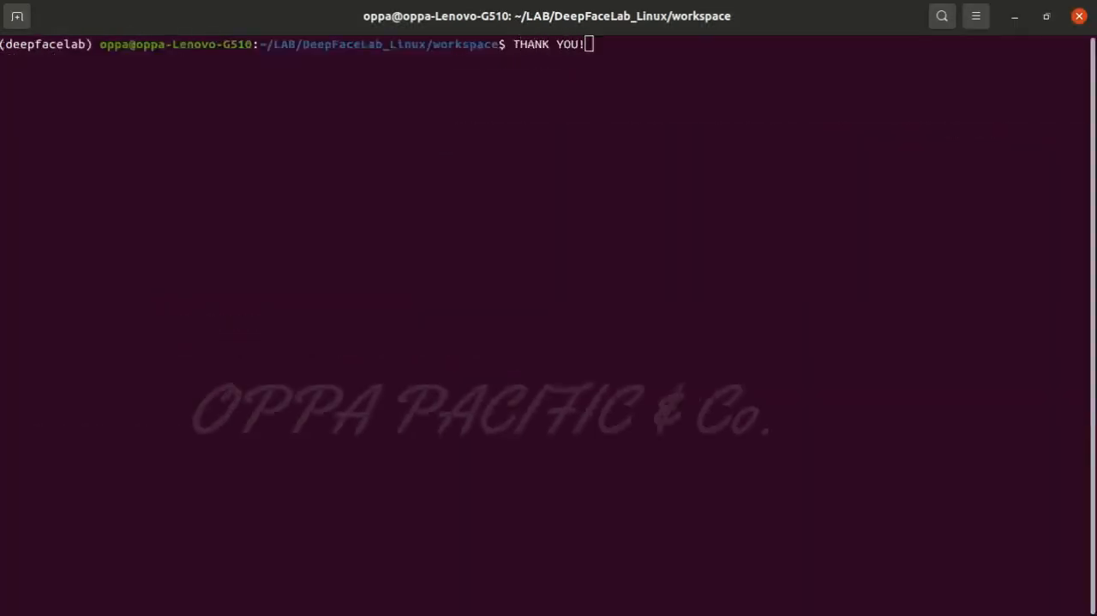